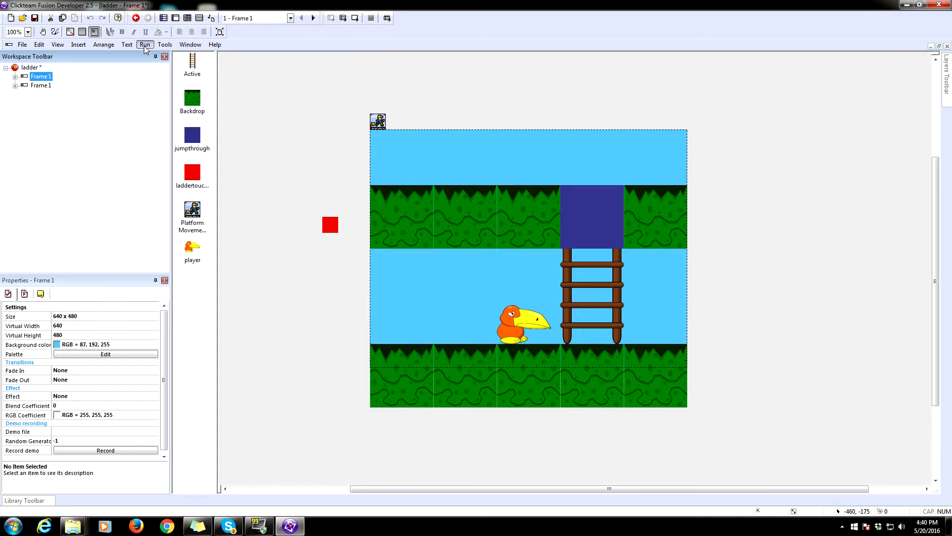
Open the second 'Frame 1', the unfinished level with gapped upper ground.
left_click(144, 44)
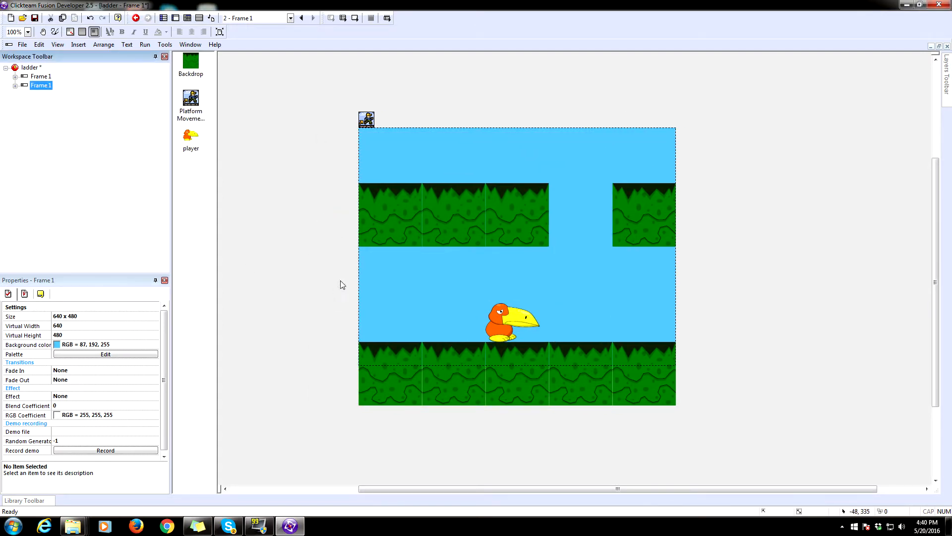
Insert a new Active object and place it left of the level area.
left_click(187, 17)
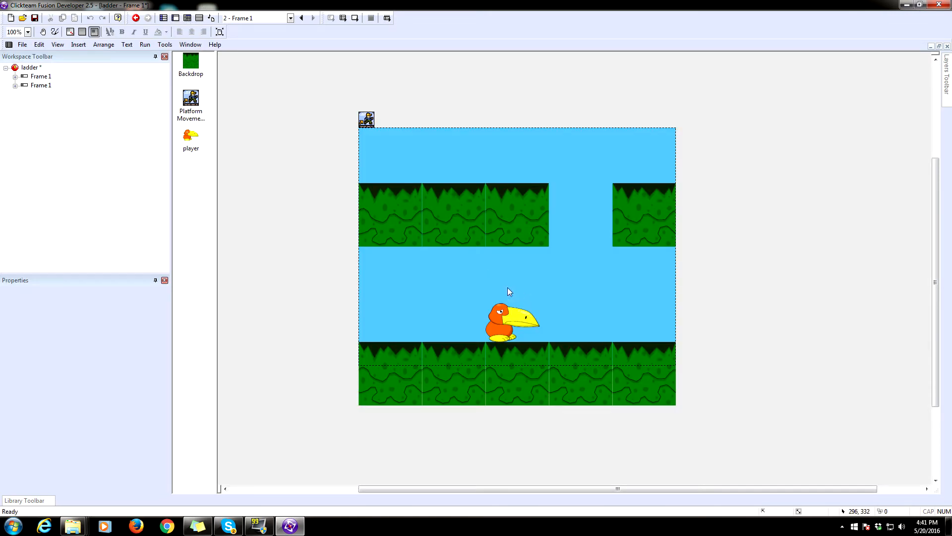
left_click(517, 214)
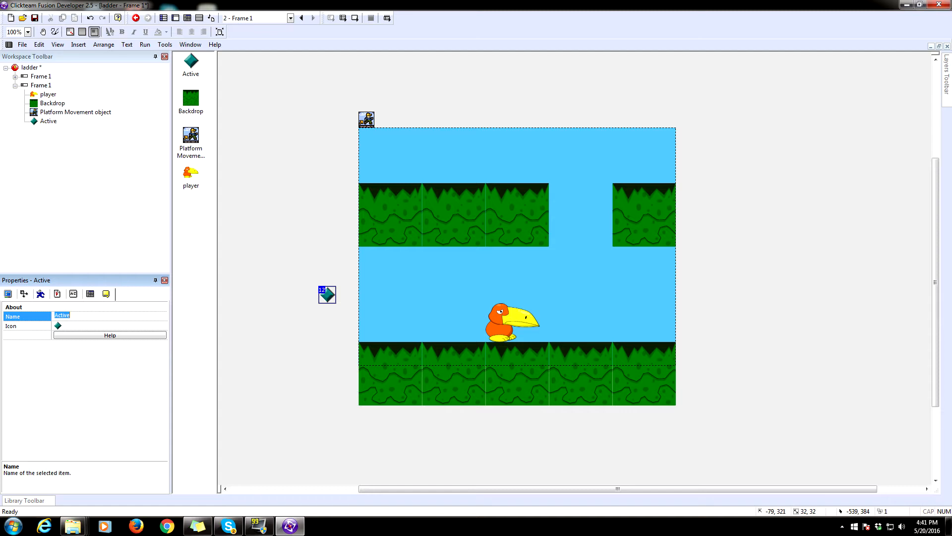
Name the Active 'platformtester', fill its image red, and check its static movement.
type("platformtester")
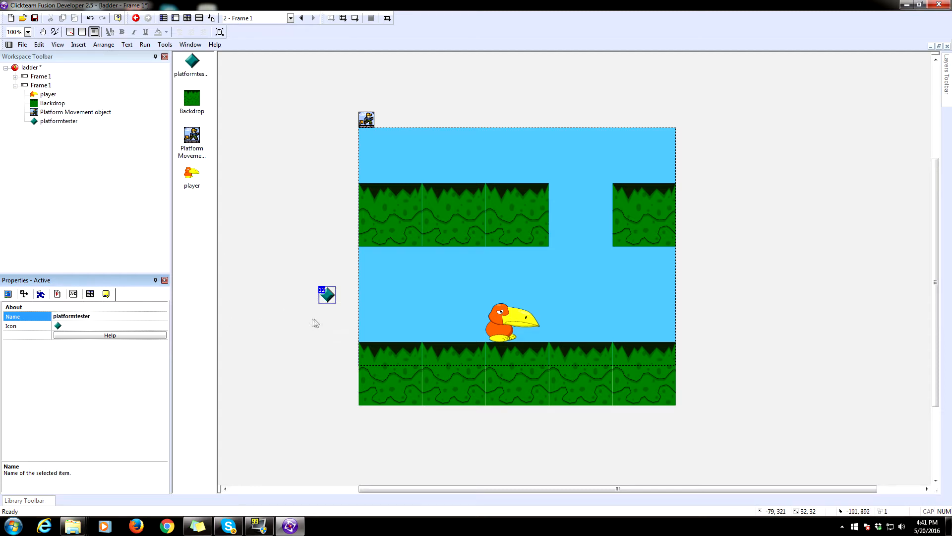
double_click(327, 295)
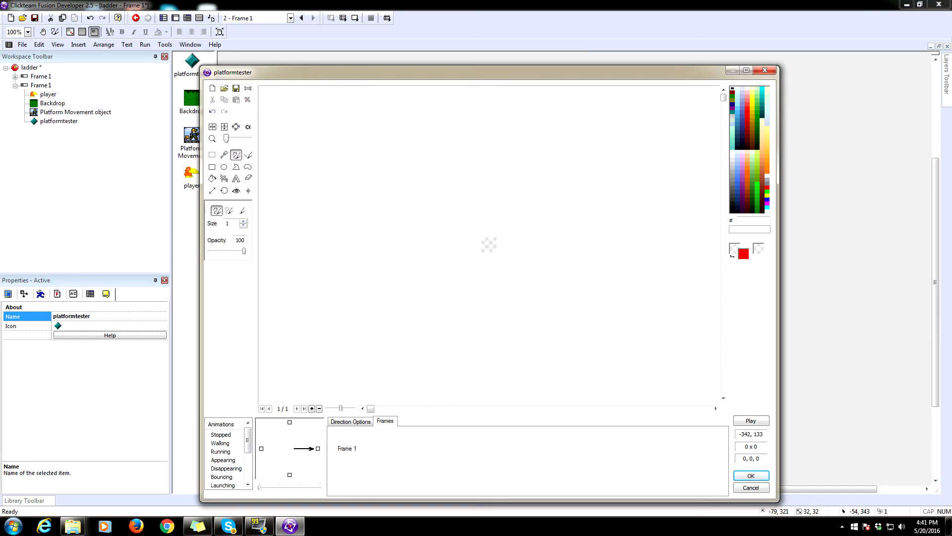
left_click(212, 178)
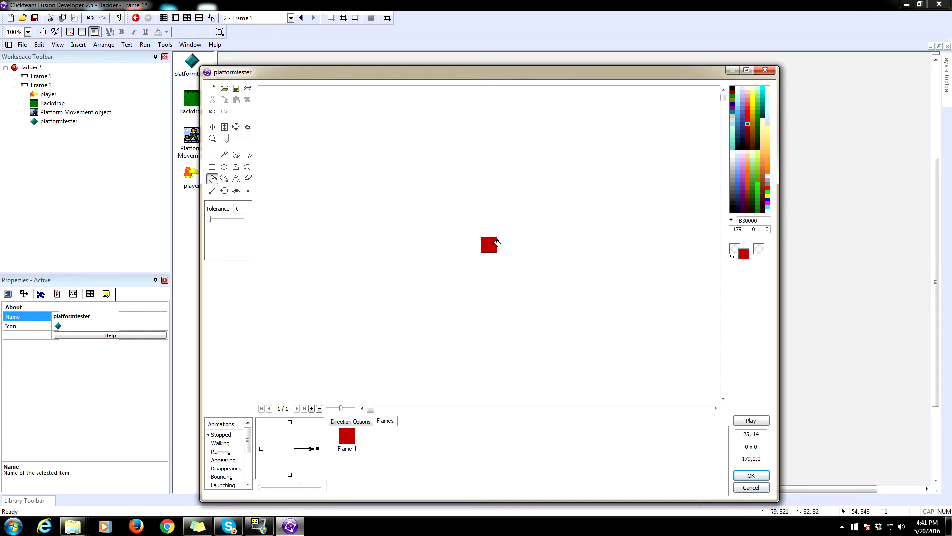
left_click(750, 475)
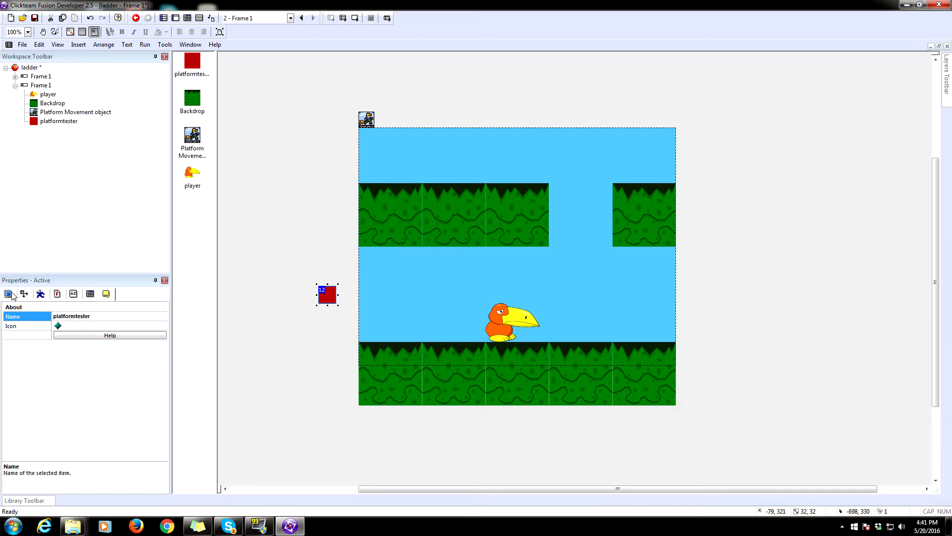
left_click(40, 293)
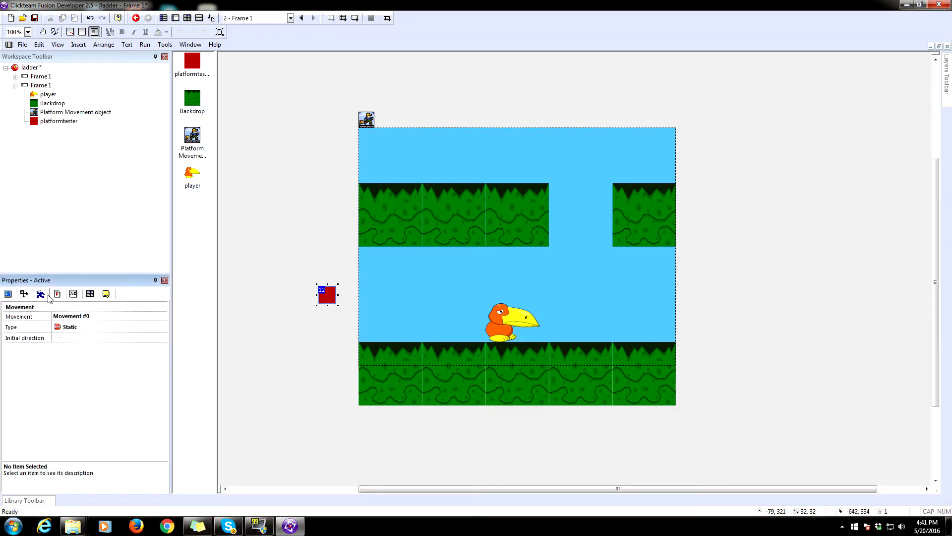
left_click(106, 293)
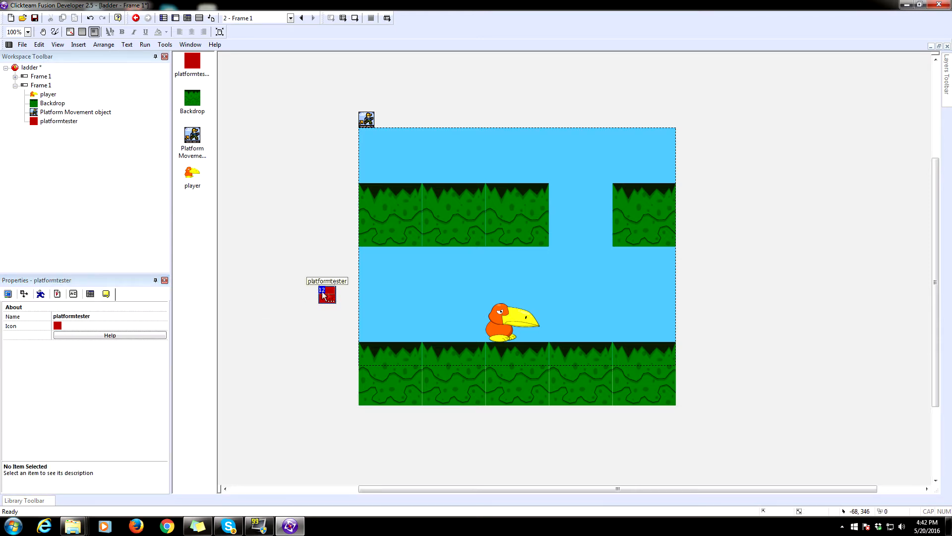
Insert a blue Active block sized 128 by 128 into the upper-ground gap.
right_click(327, 295)
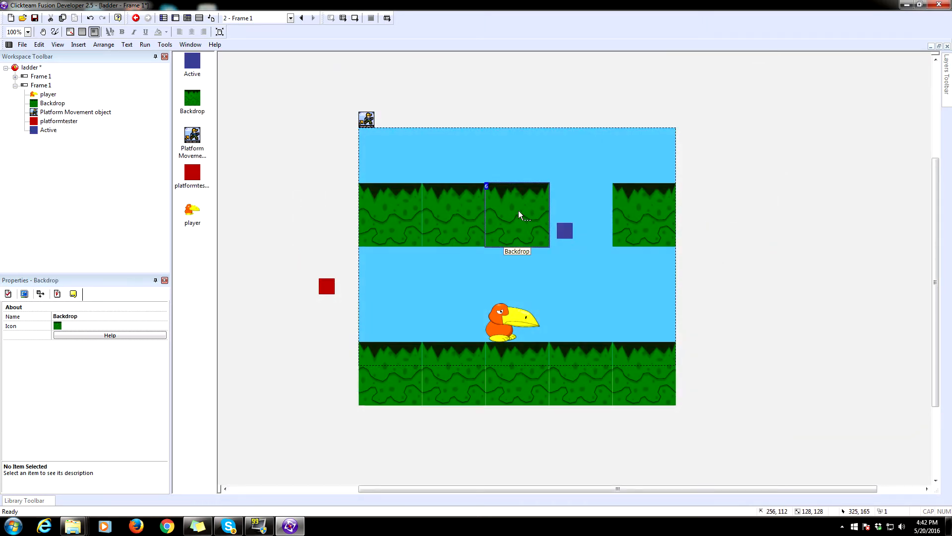
left_click(57, 293)
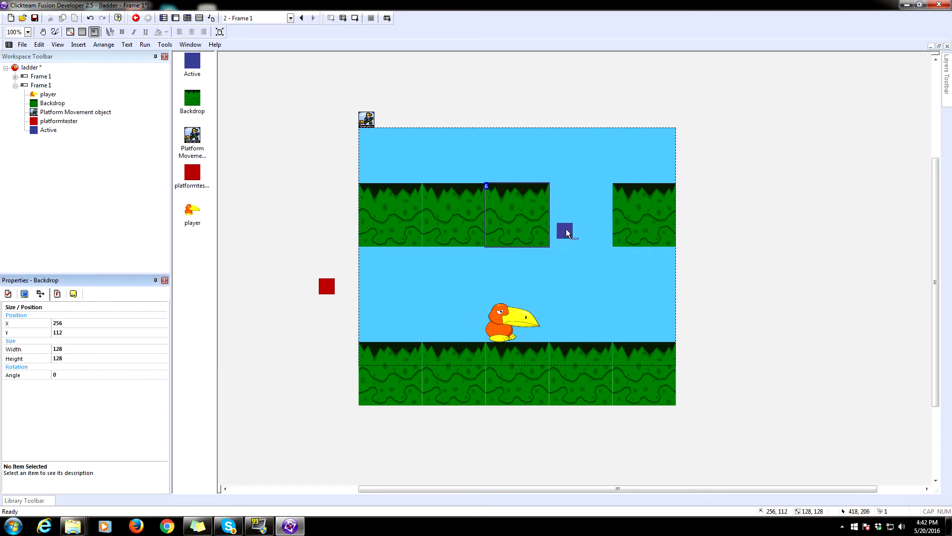
left_click(564, 231)
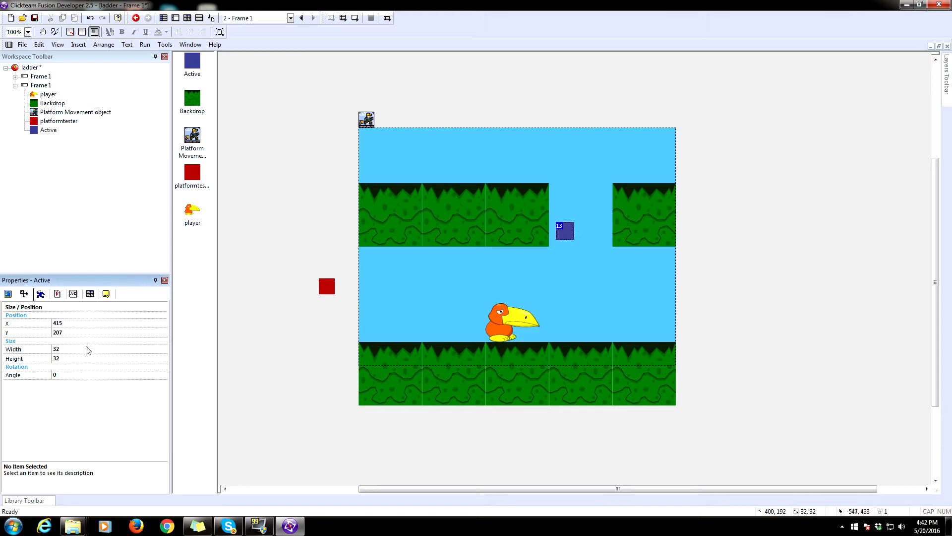
left_click(91, 349)
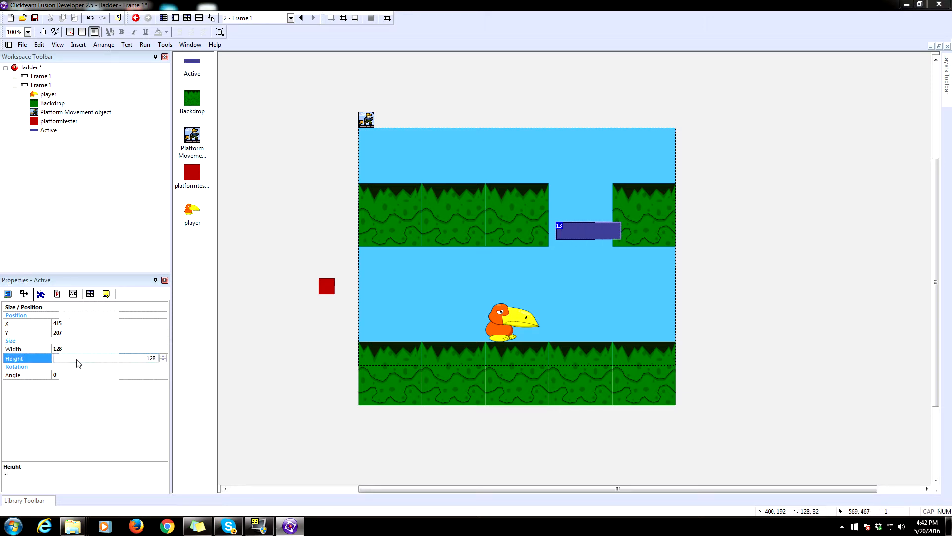
type("128")
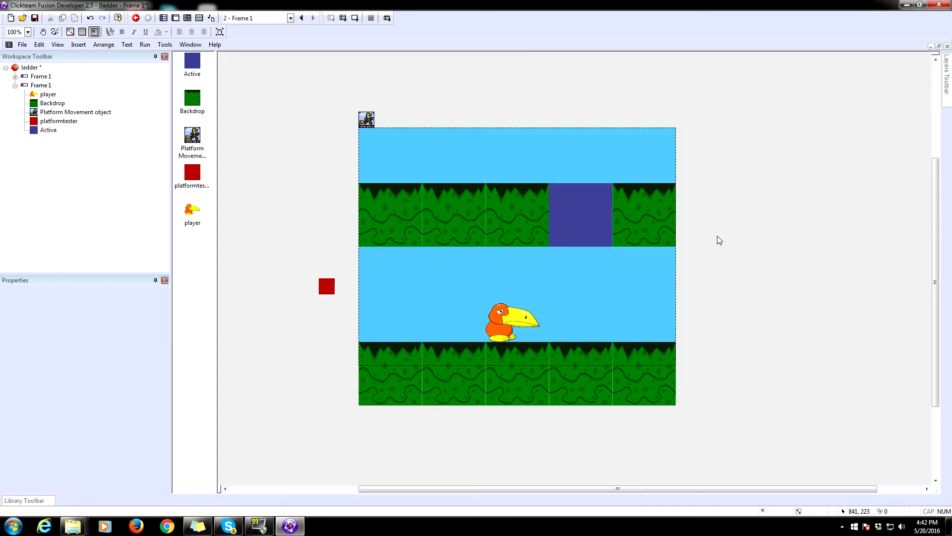
left_click(579, 214)
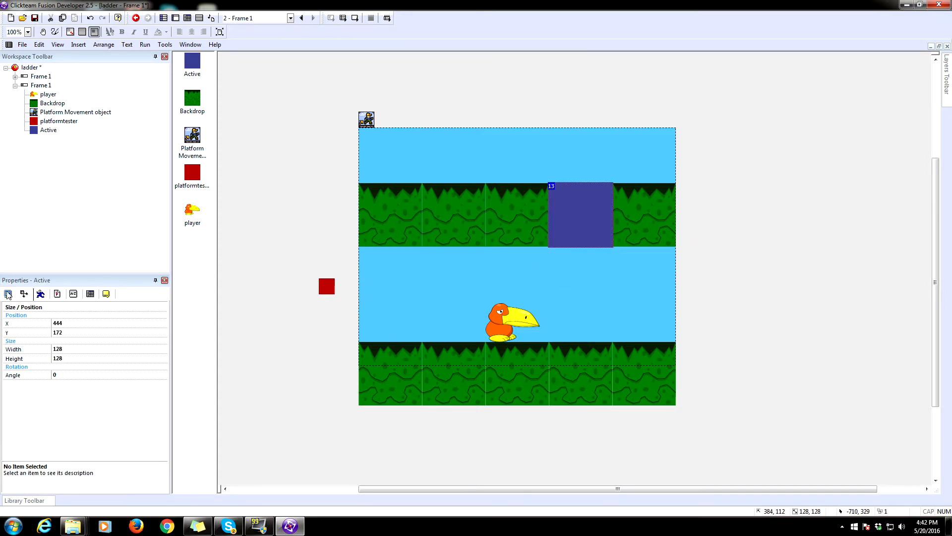
Uncheck Visible at start for the blue block.
left_click(8, 293)
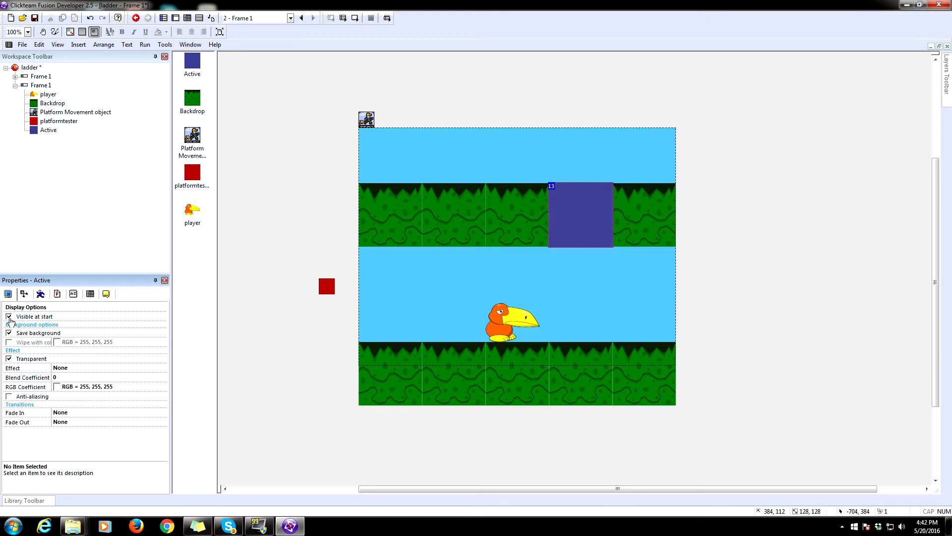
left_click(9, 317)
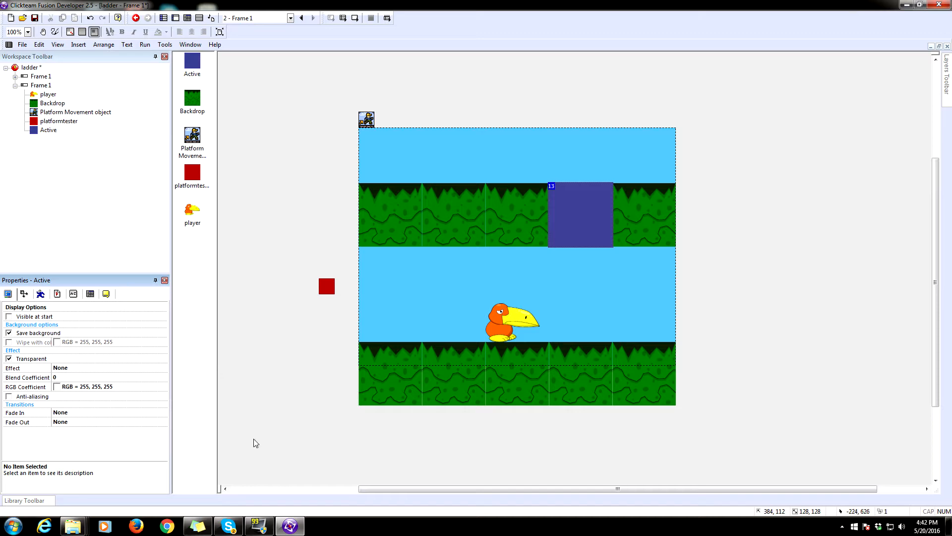
left_click(579, 214)
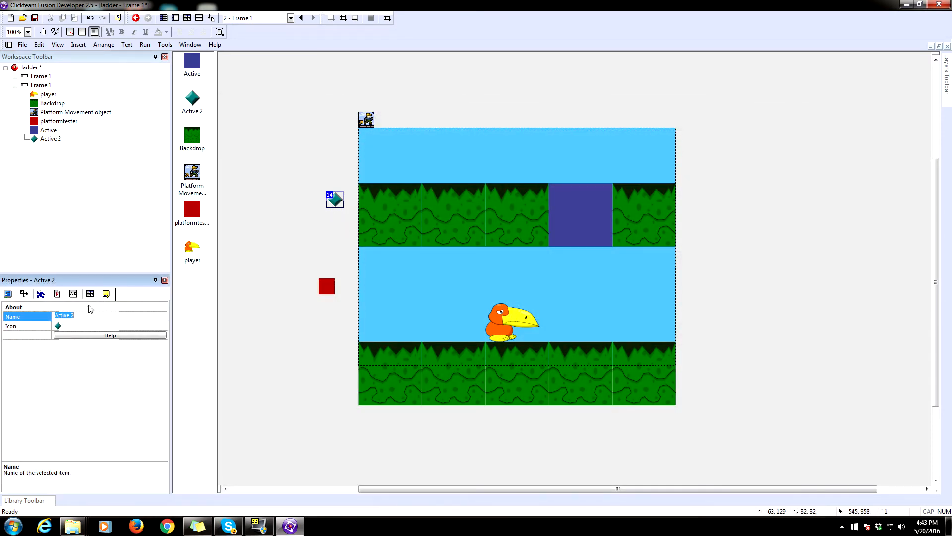
Name Active 2 'ladder', import the ladder image, and set its width to 128.
type("ladder")
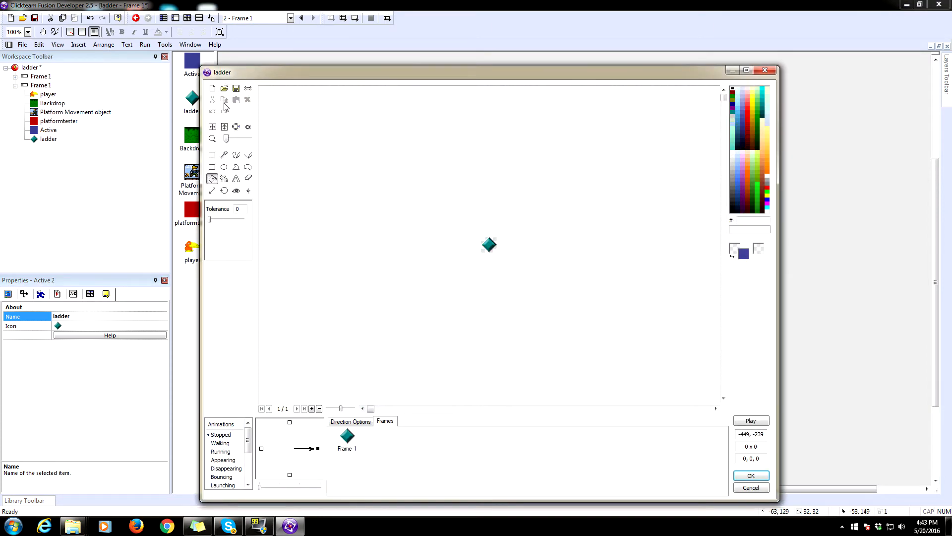
left_click(224, 89)
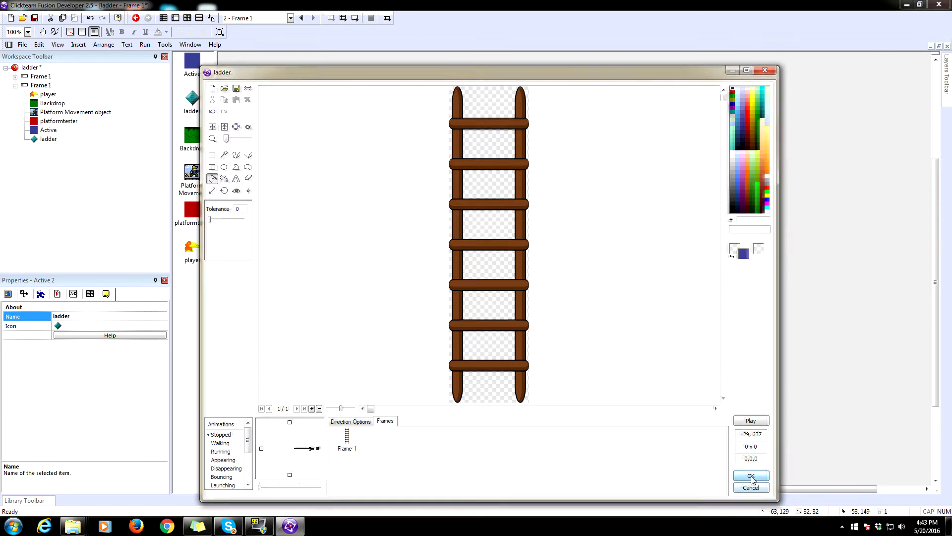
left_click(750, 477)
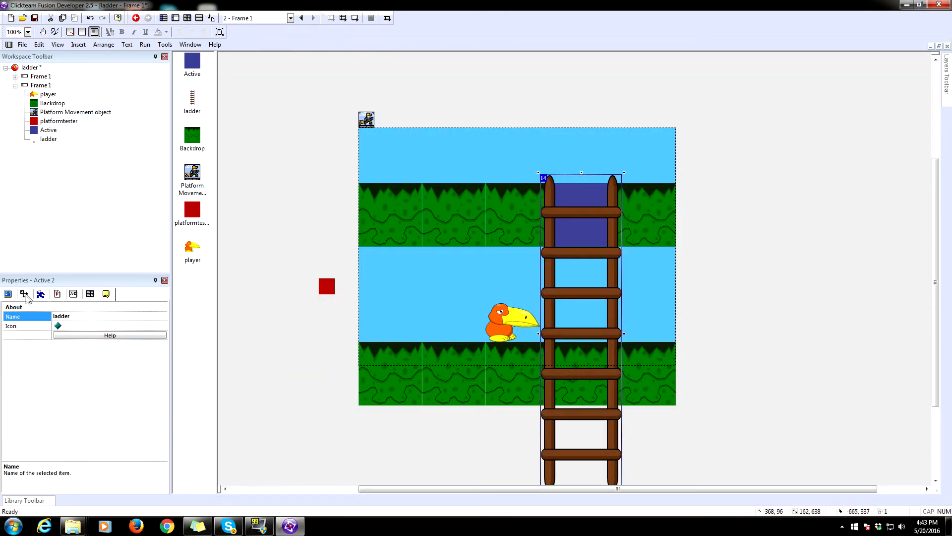
left_click(24, 293)
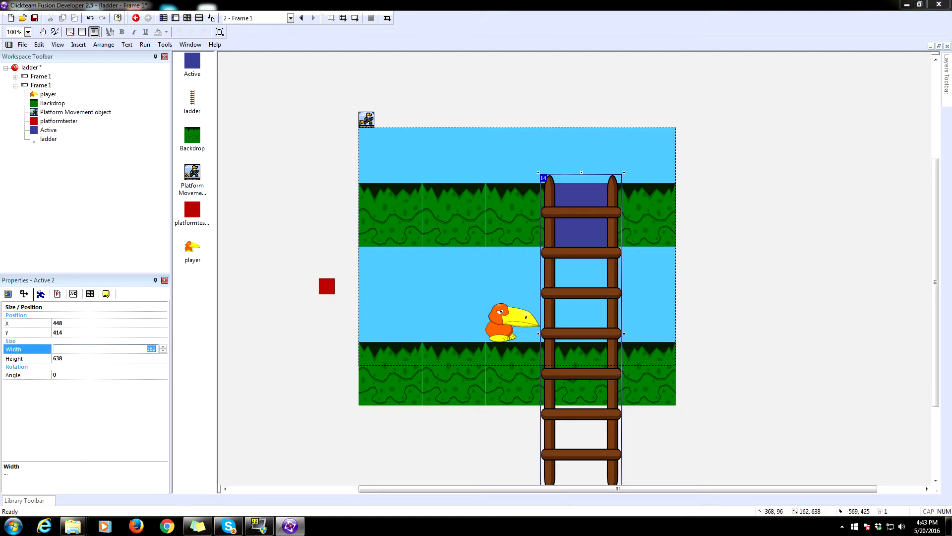
type("128")
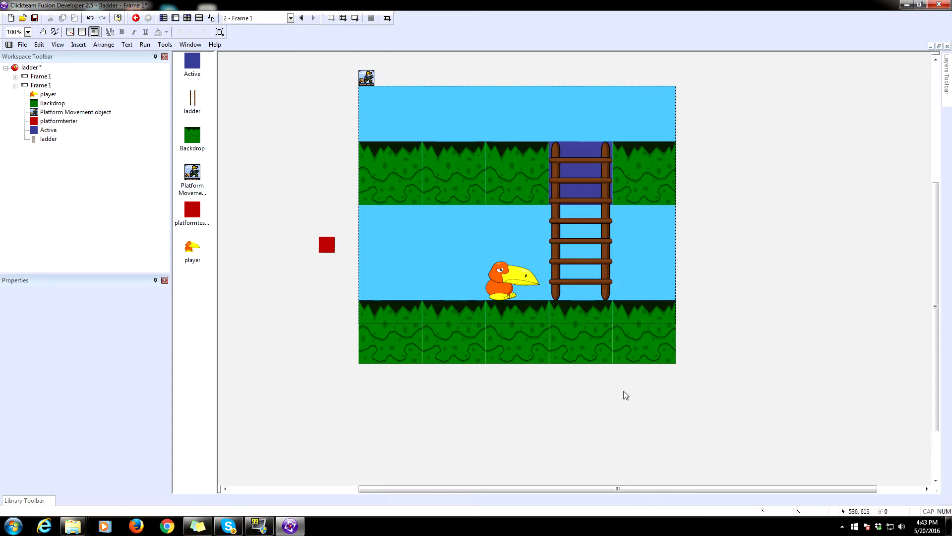
Send the ladder behind the blue block, test the player on top, then return it left.
left_click(145, 44)
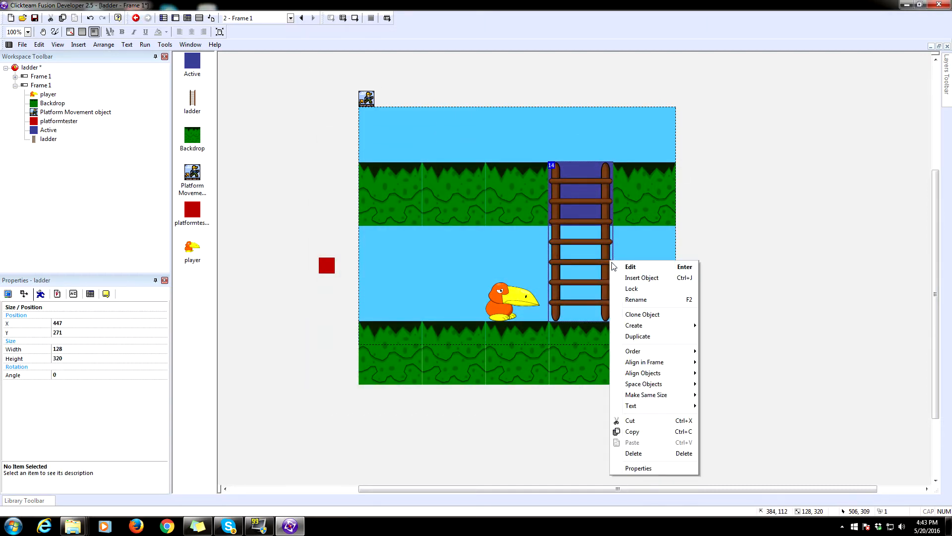
mouse_move(632, 352)
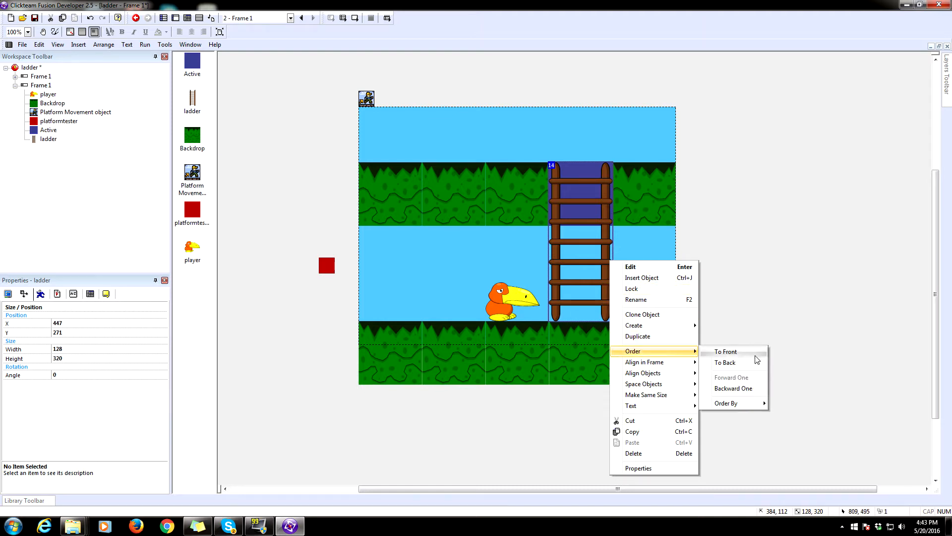
left_click(725, 362)
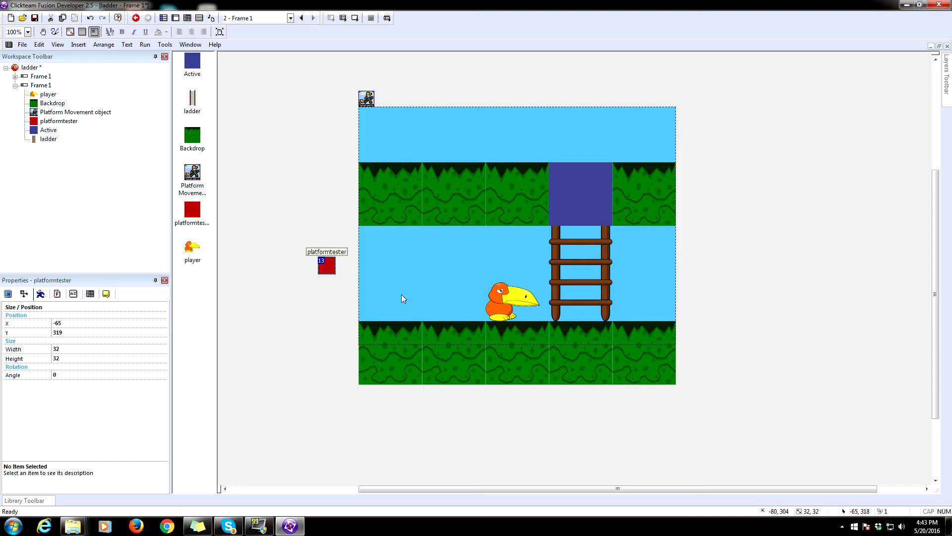
left_click(510, 291)
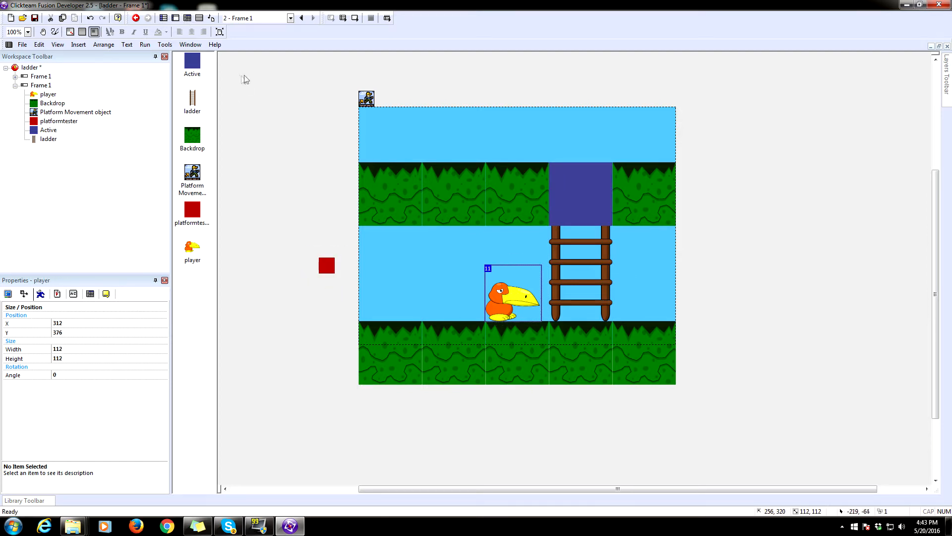
mouse_move(337, 132)
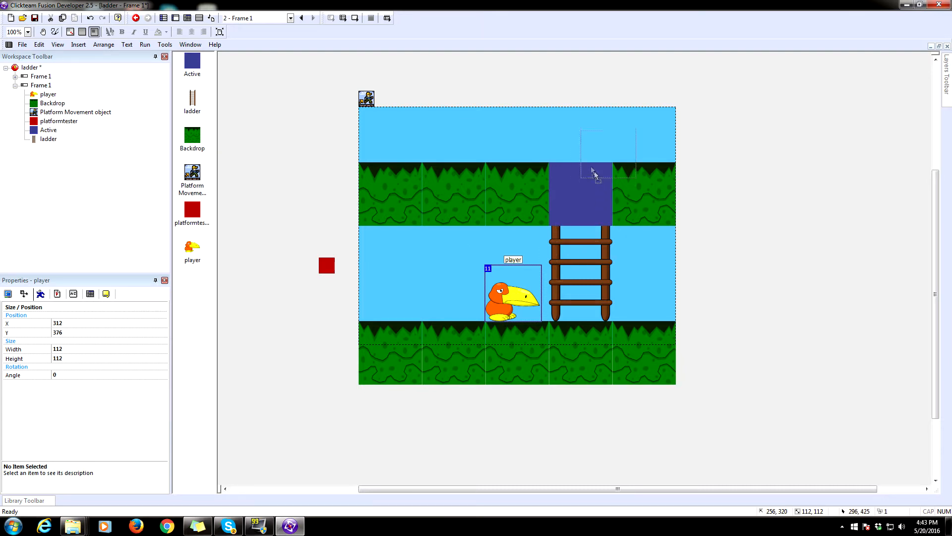
left_click_drag(513, 292, 574, 137)
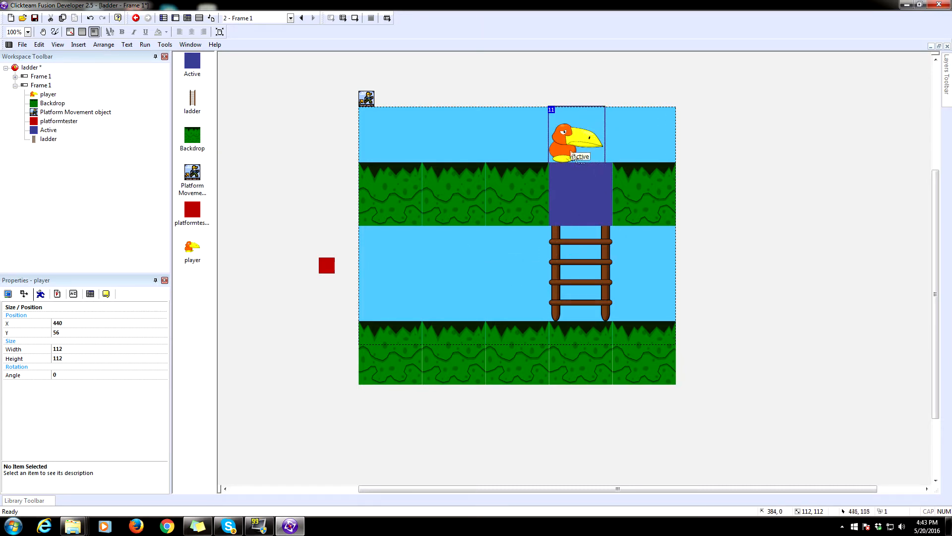
left_click_drag(574, 139, 584, 138)
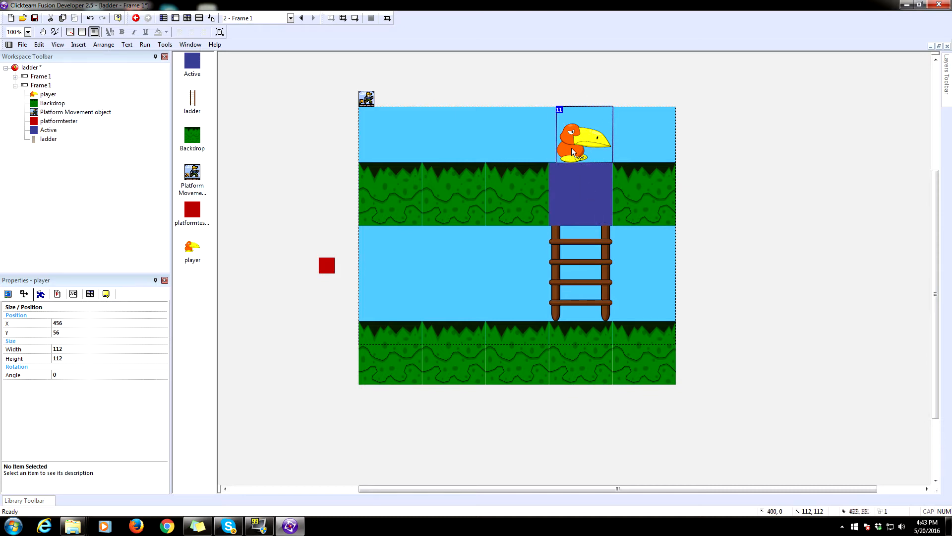
mouse_move(573, 150)
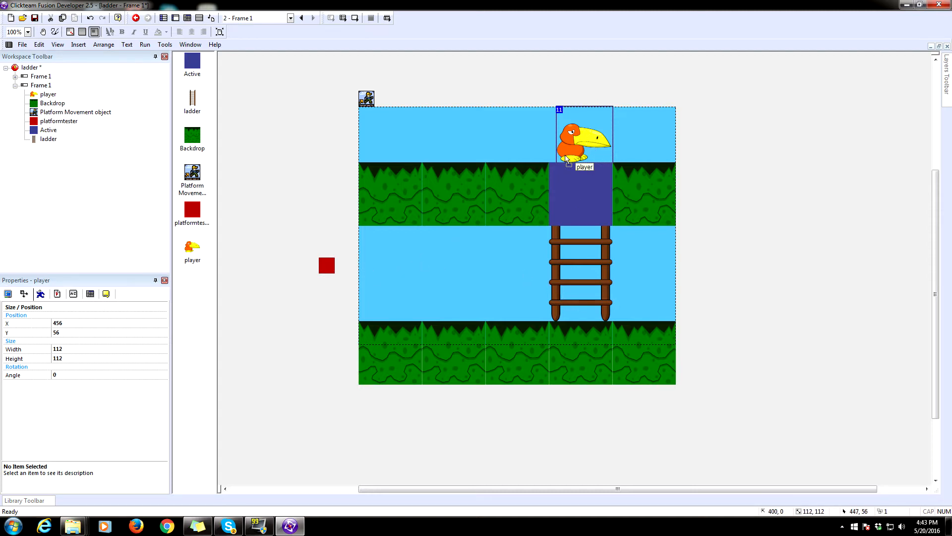
mouse_move(529, 189)
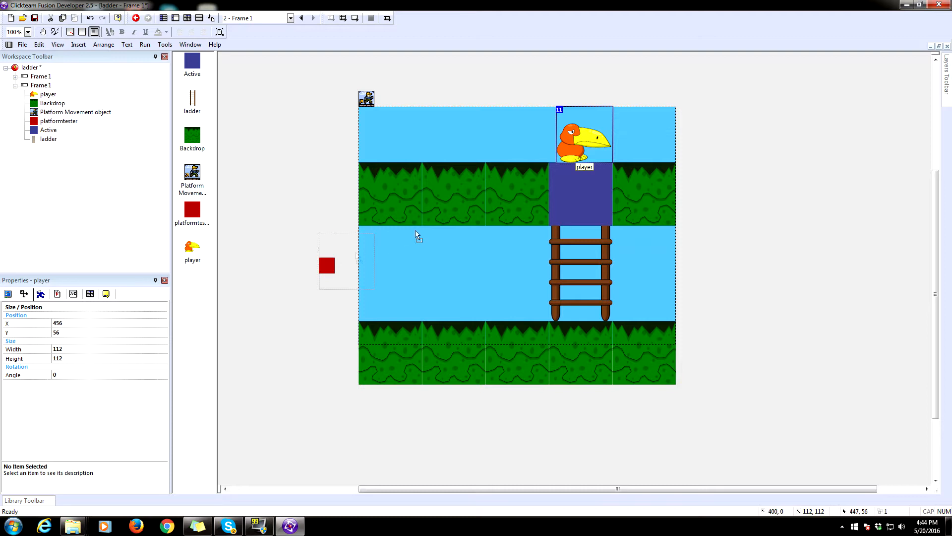
left_click_drag(583, 137, 330, 214)
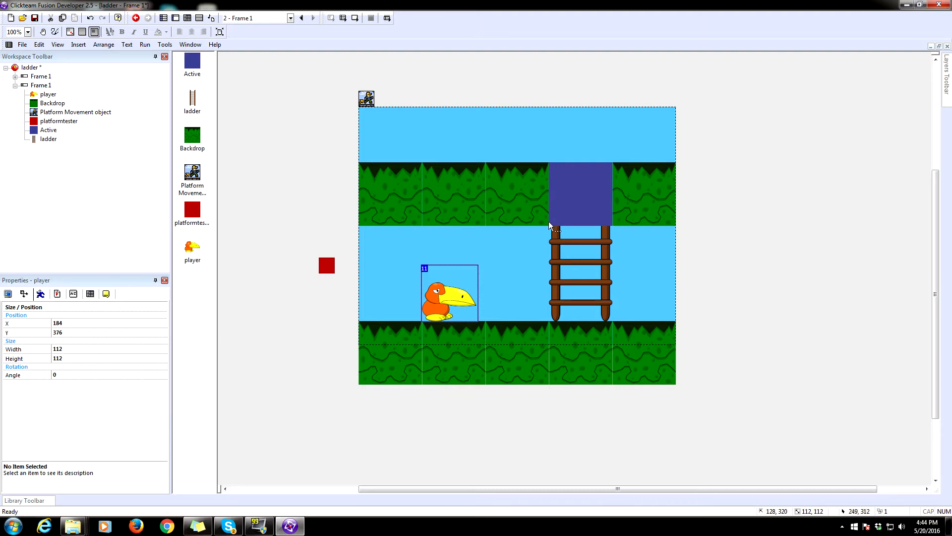
left_click(583, 194)
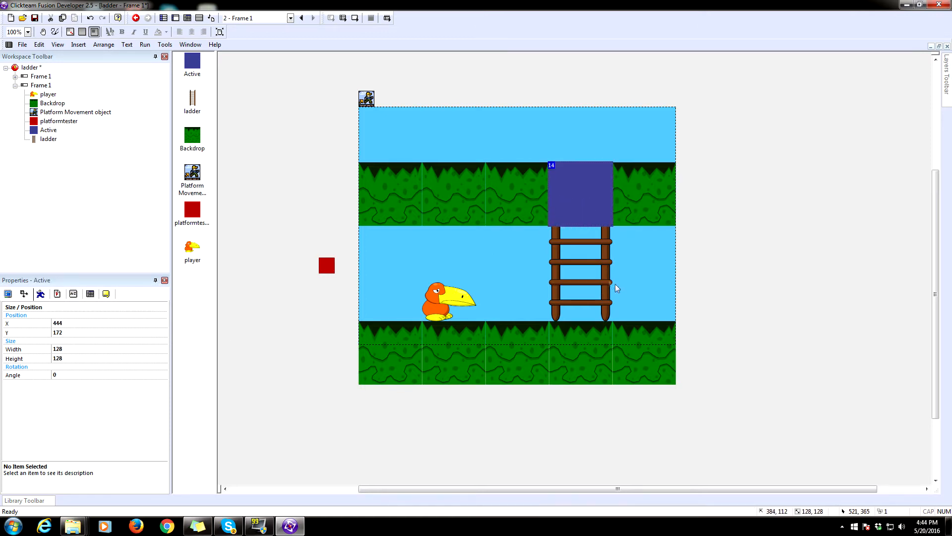
mouse_move(509, 272)
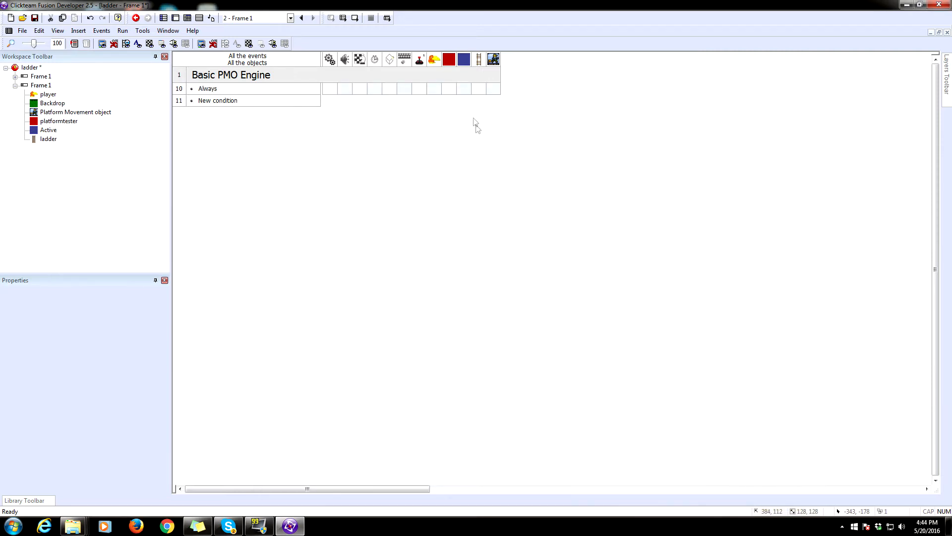
Add a Select Position action for platformtester in the Always event.
right_click(448, 88)
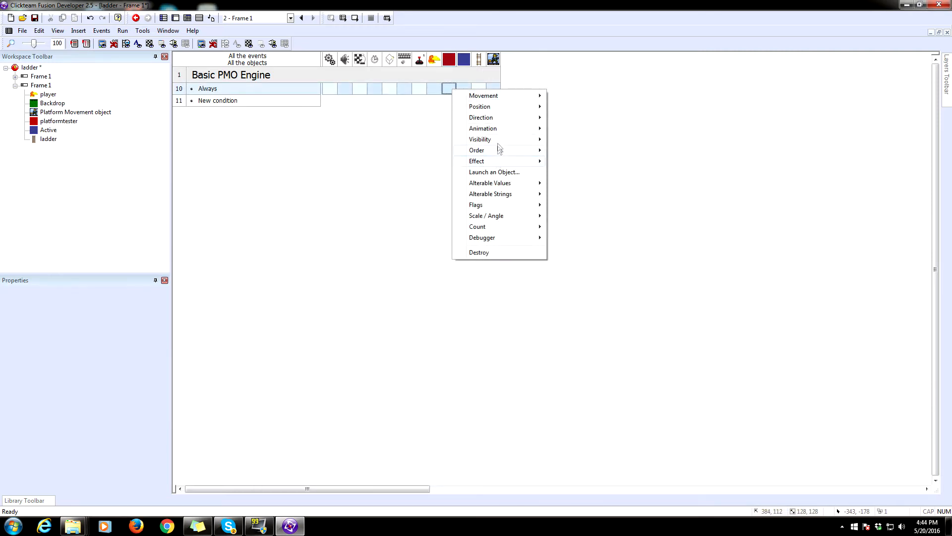
mouse_move(479, 106)
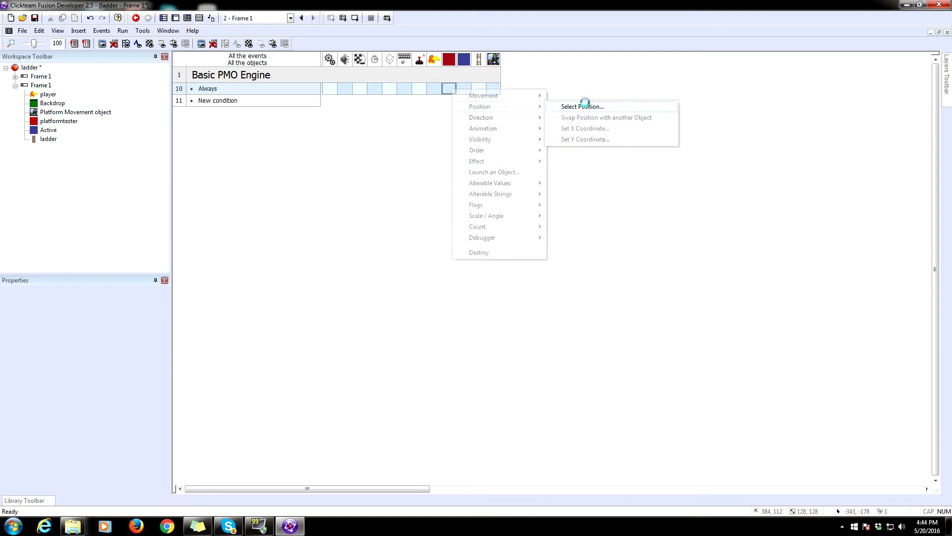
left_click(581, 106)
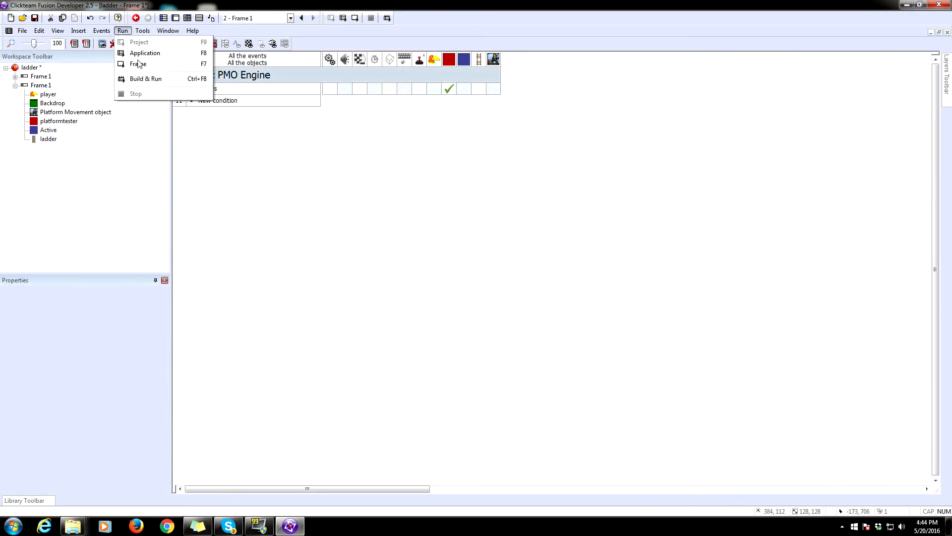
left_click(138, 64)
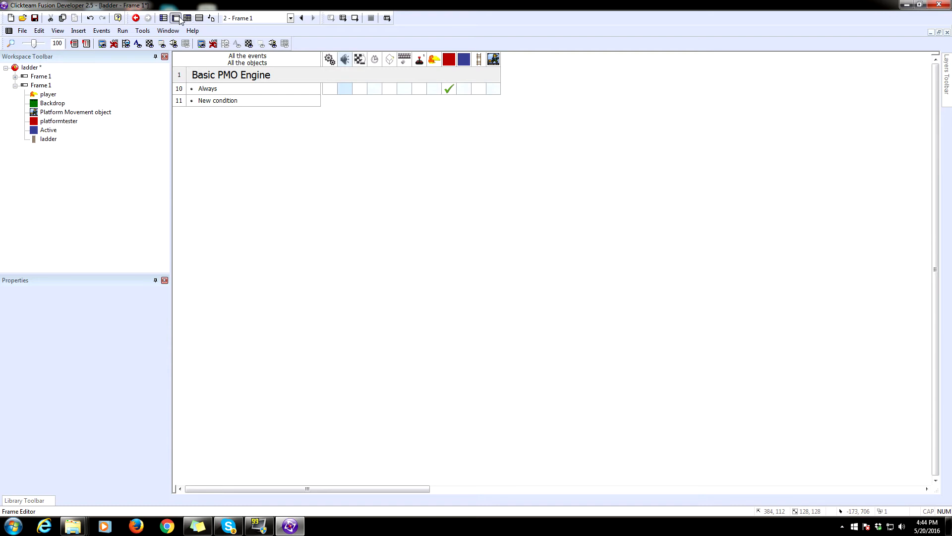
Uncheck Visible at start for the red platformtester square.
left_click(176, 18)
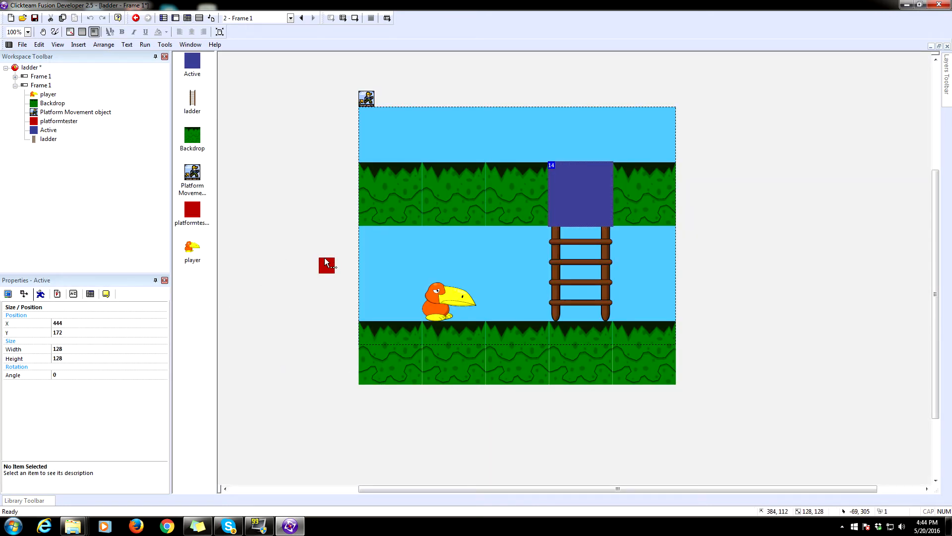
left_click(327, 265)
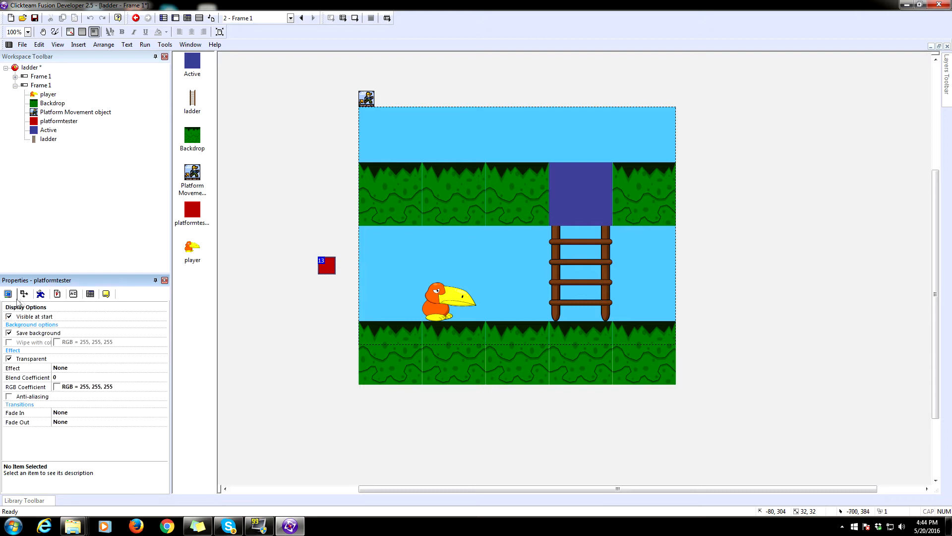
left_click(10, 316)
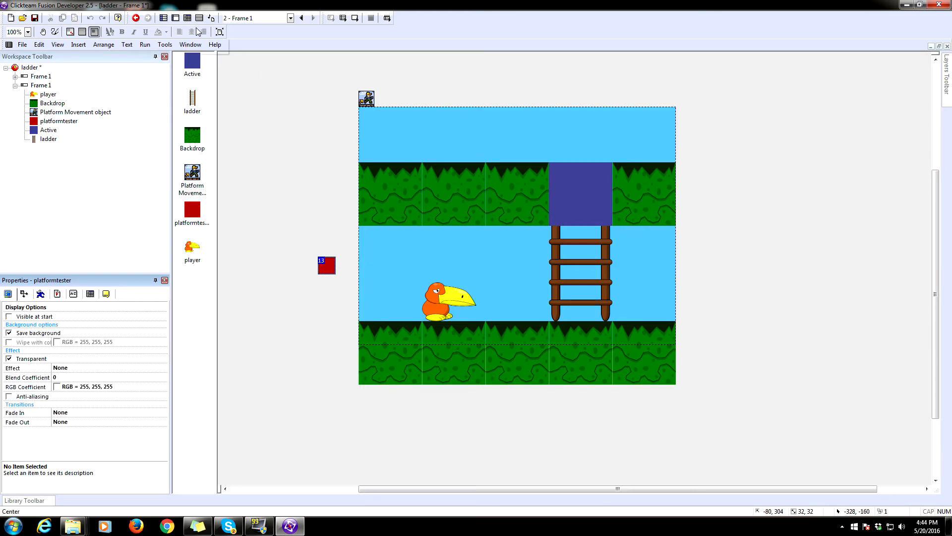
mouse_move(219, 31)
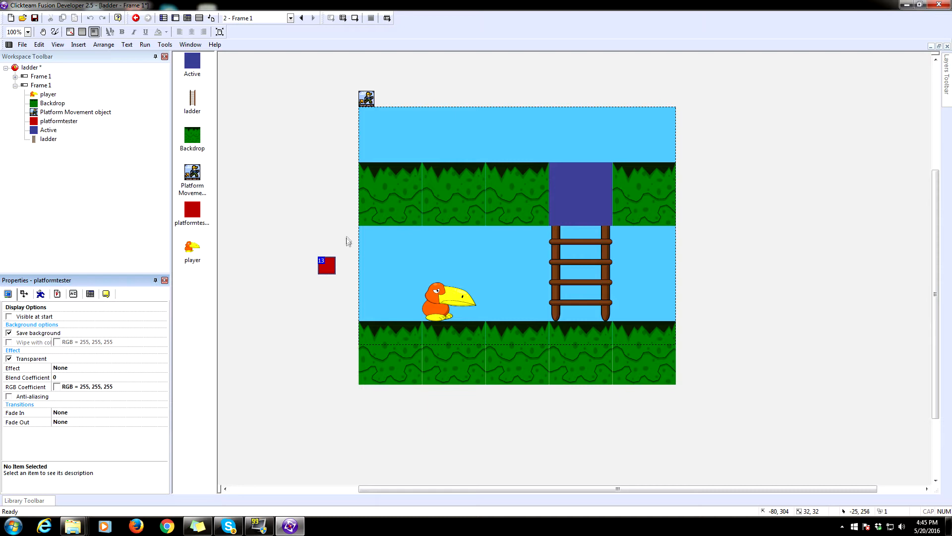
mouse_move(496, 319)
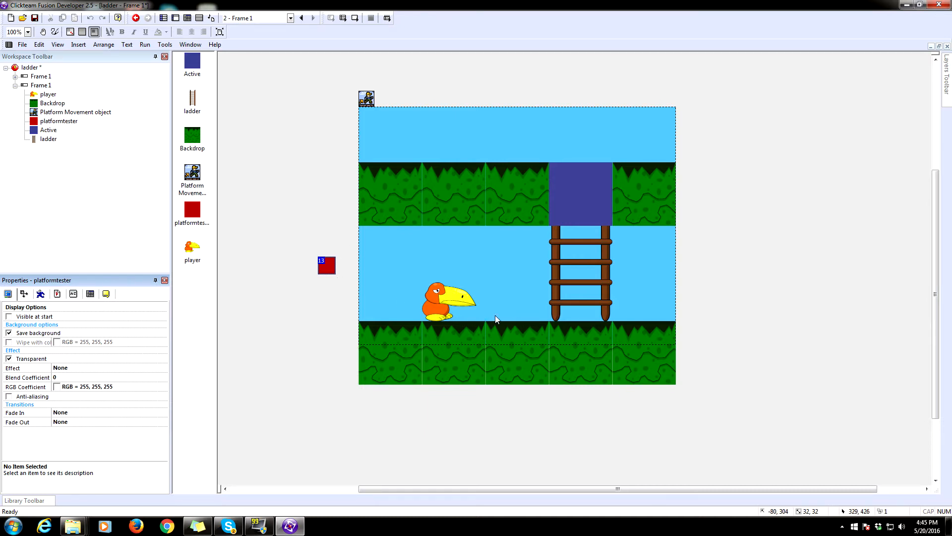
left_click(448, 297)
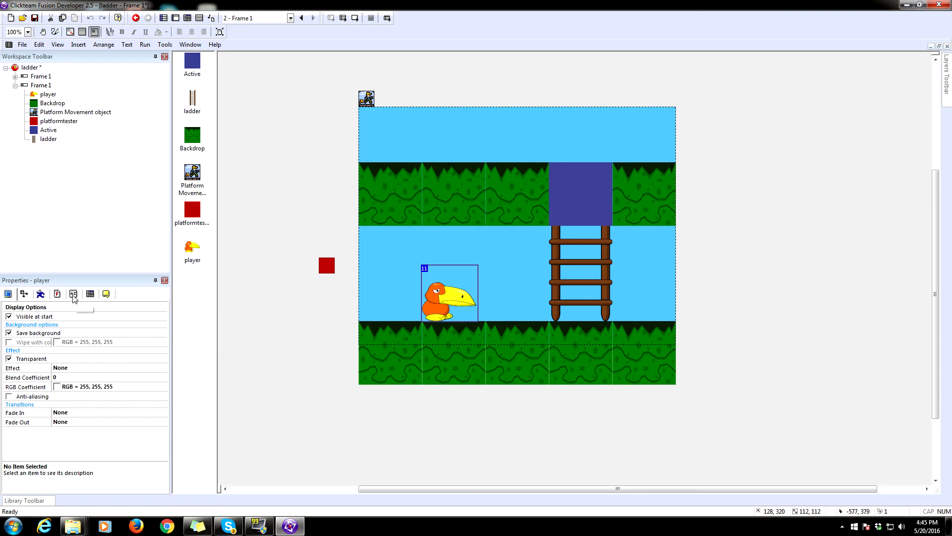
Add the player's alterable string 'ladder state' with value 'off'.
left_click(73, 293)
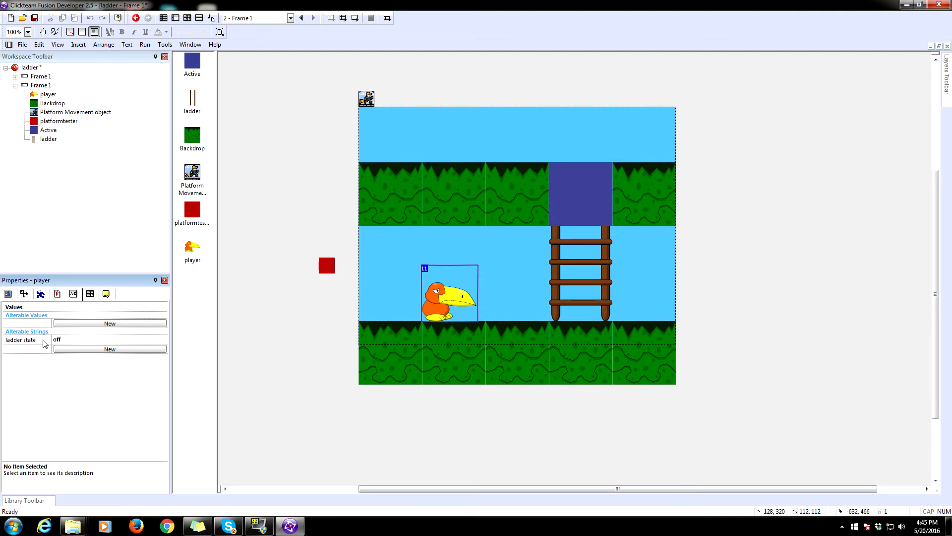
mouse_move(40, 357)
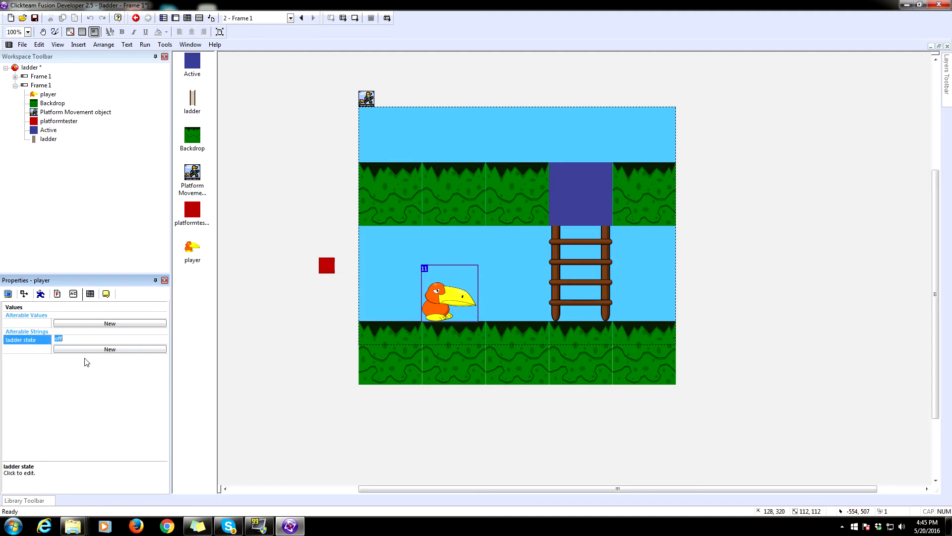
left_click(79, 338)
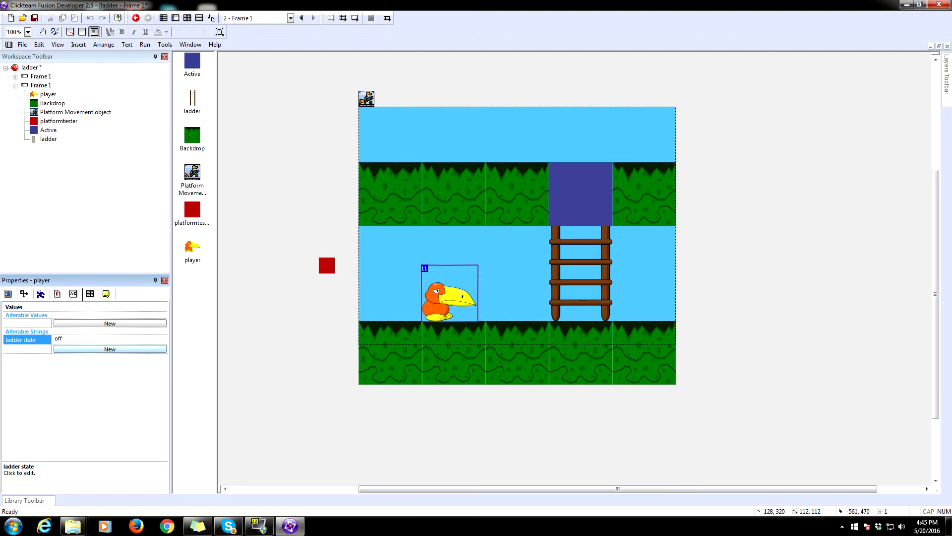
left_click(187, 17)
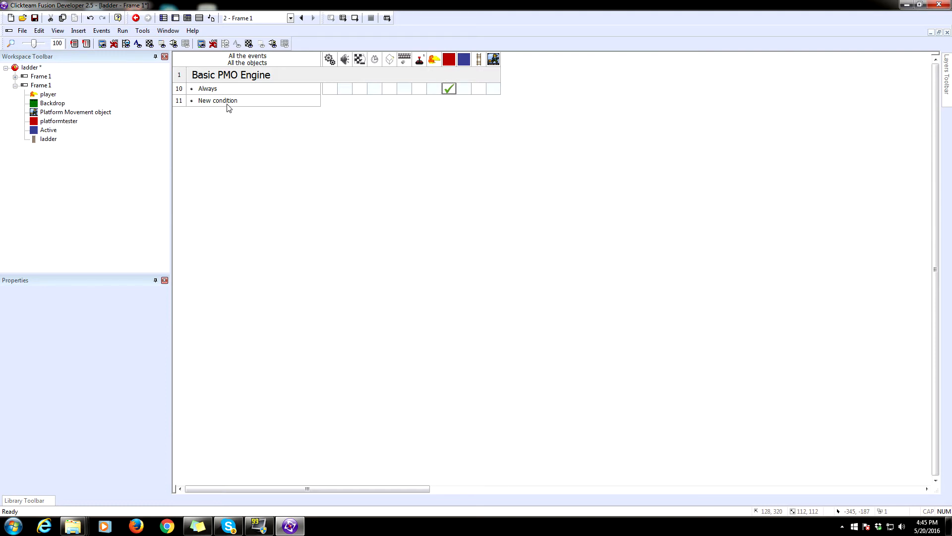
Start a new event with a player-overlaps-another-object condition.
double_click(217, 101)
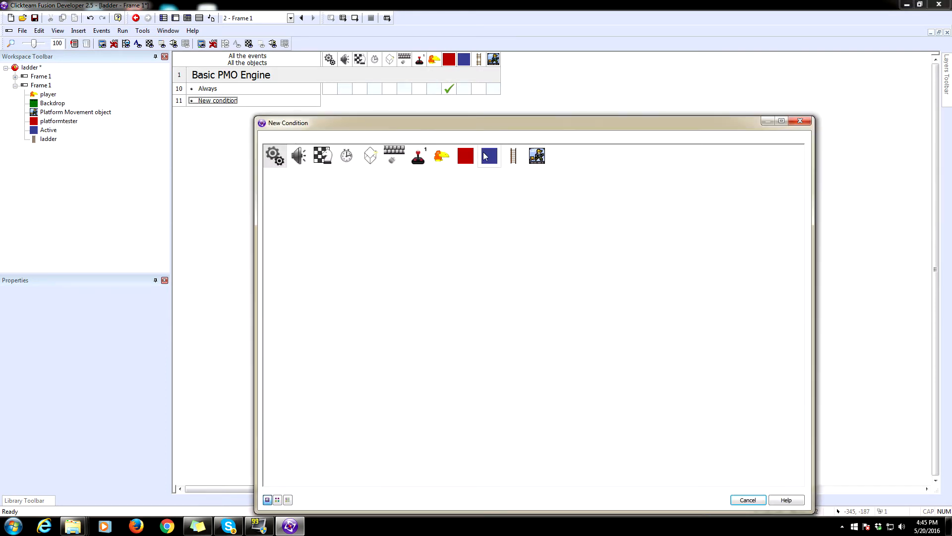
mouse_move(512, 155)
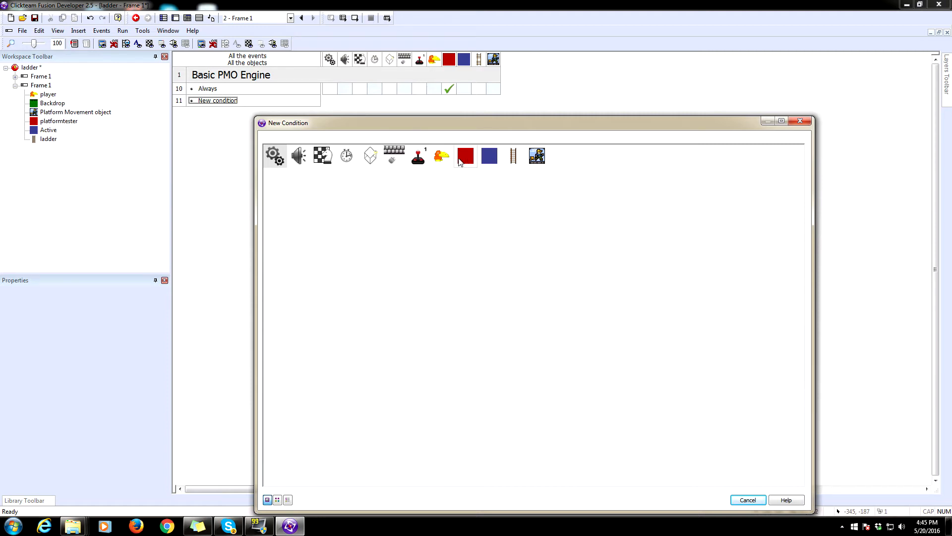
left_click(441, 154)
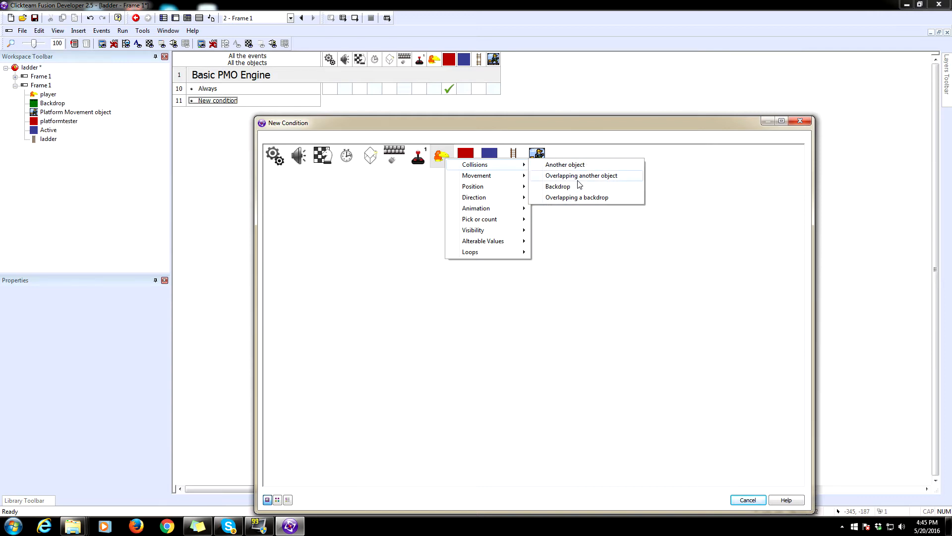
left_click(581, 175)
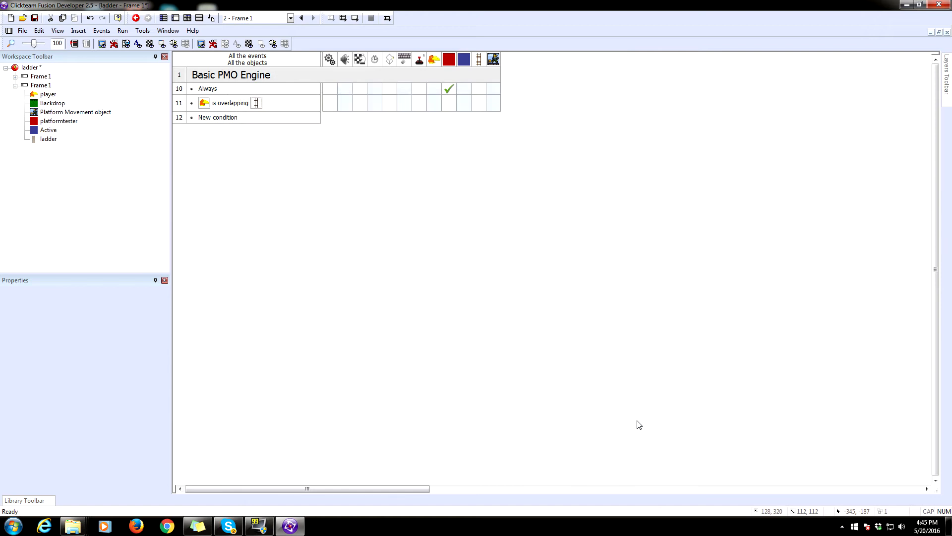
mouse_move(274, 125)
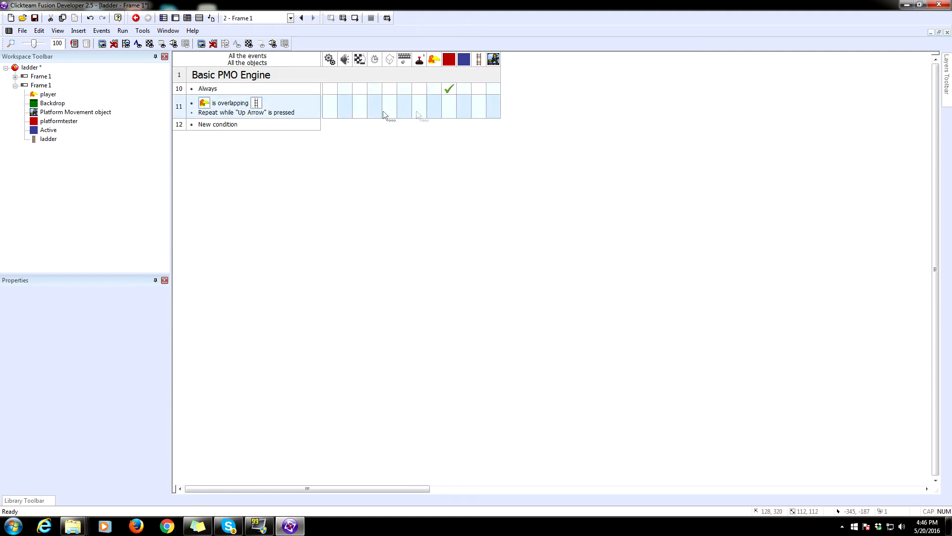
Add a set alterable string action, and duplicate the event for Down Arrow.
right_click(436, 106)
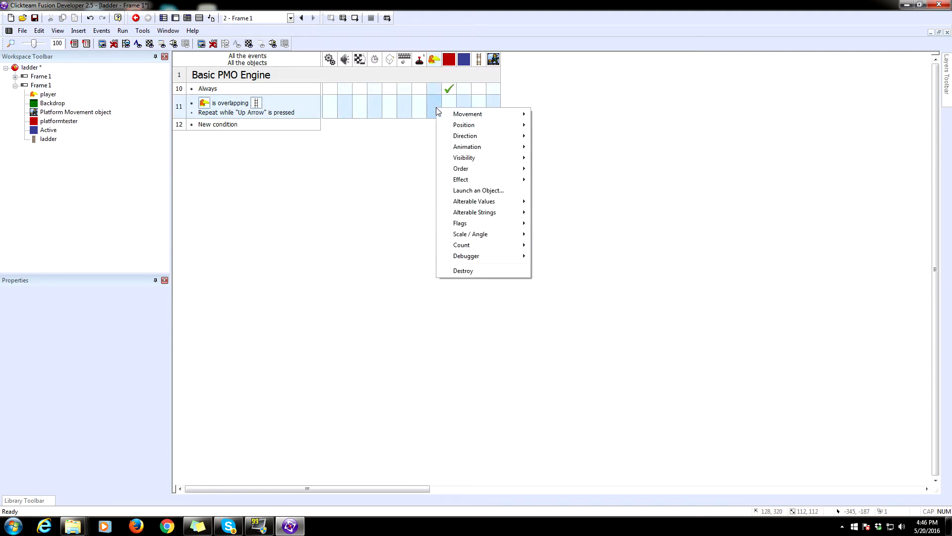
mouse_move(474, 212)
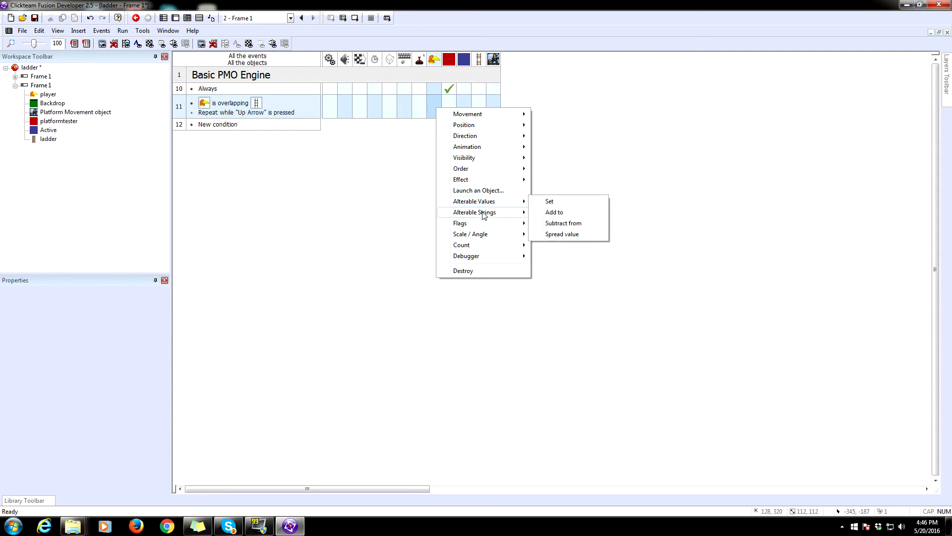
left_click(549, 201)
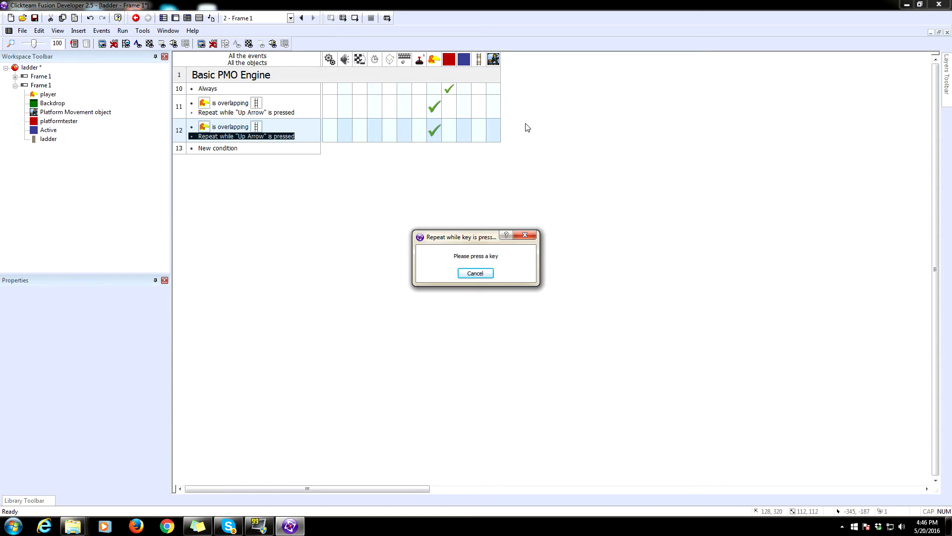
key("Down")
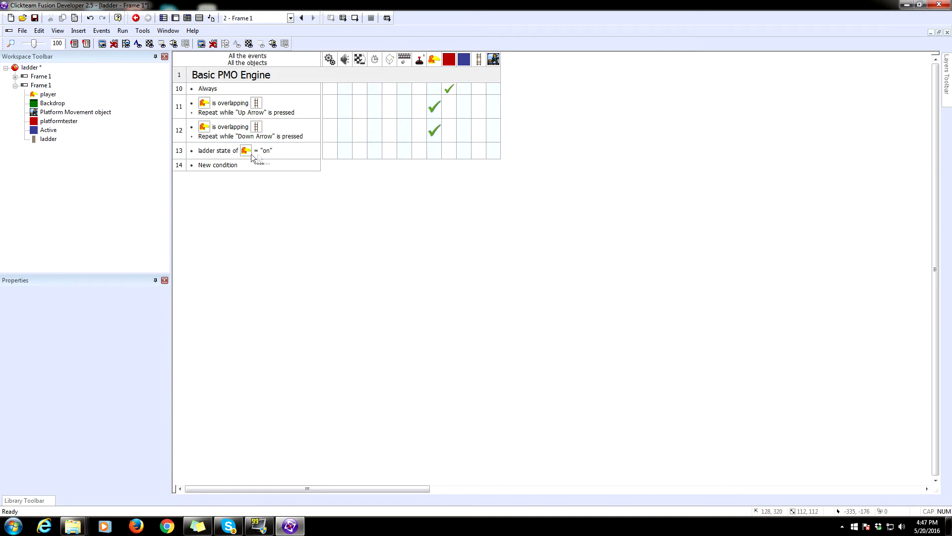
Set the player's X coordinate to X("ladder") in the ladder-state "on" event.
right_click(479, 150)
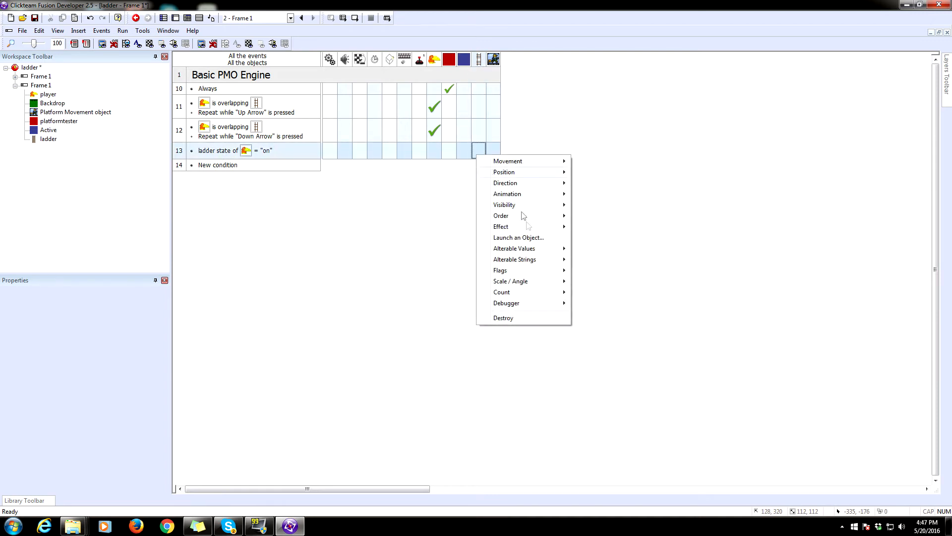
mouse_move(503, 172)
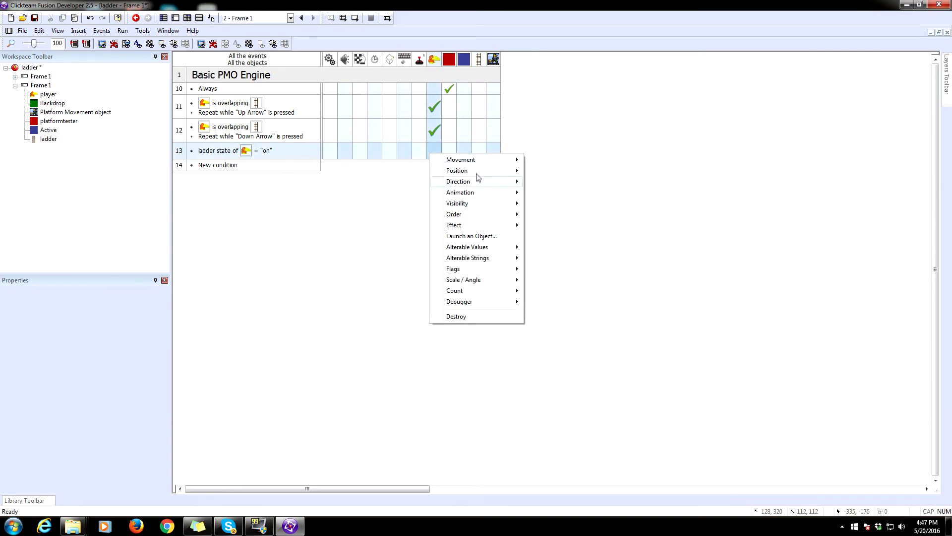
left_click(456, 170)
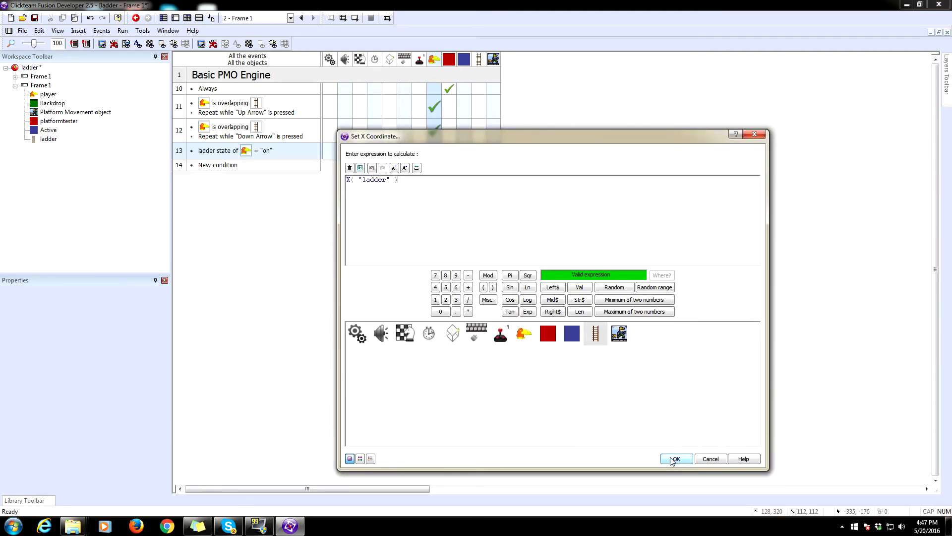
left_click(674, 459)
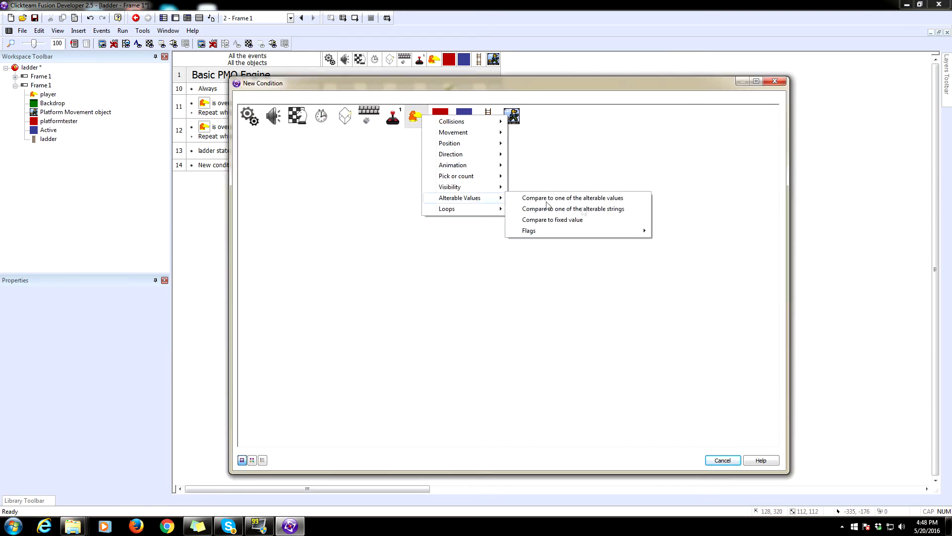
Build event 14: ladder state "on" with negated Up Arrow and Down Arrow held conditions.
left_click(573, 208)
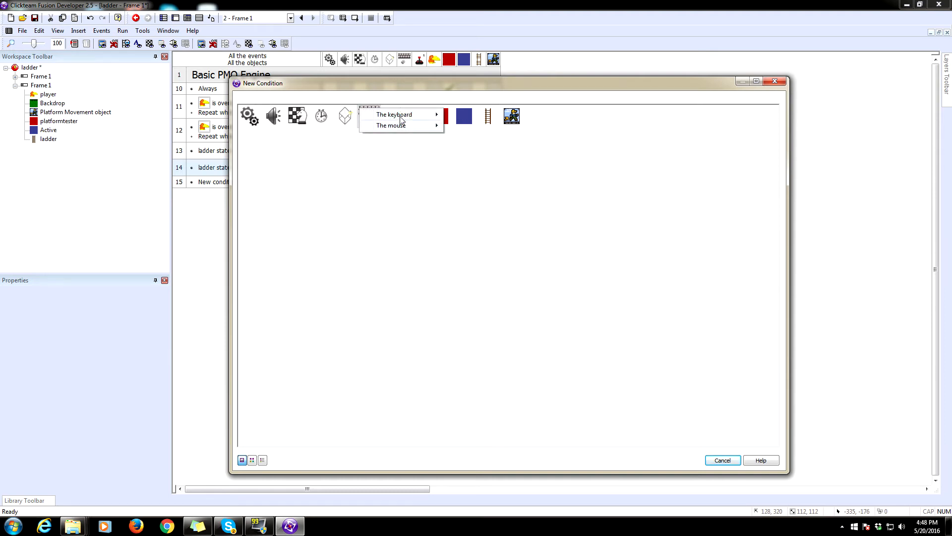
left_click(401, 115)
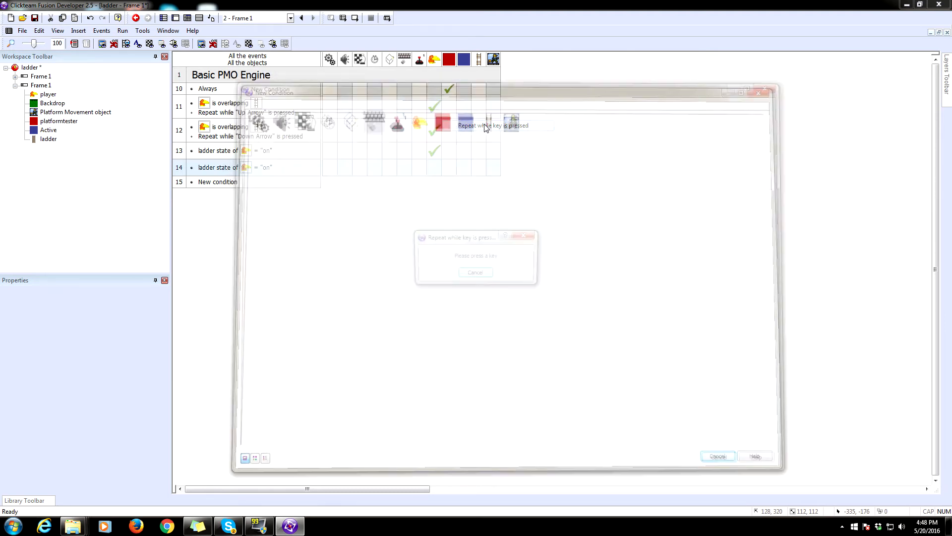
key("up")
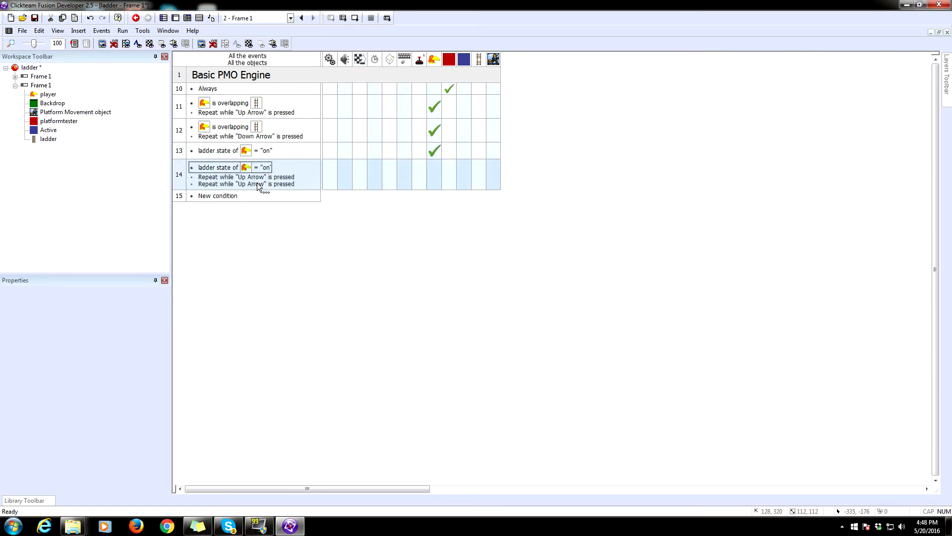
double_click(246, 183)
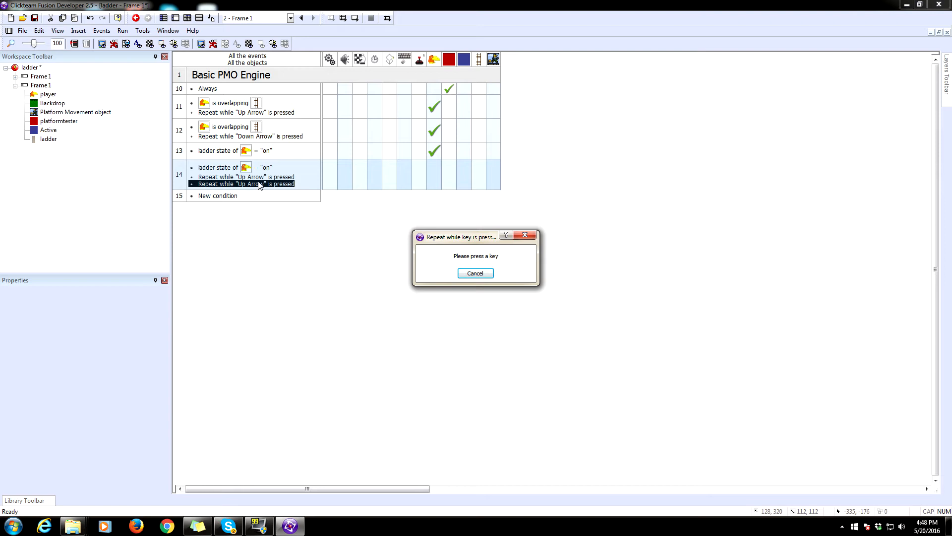
key("Down")
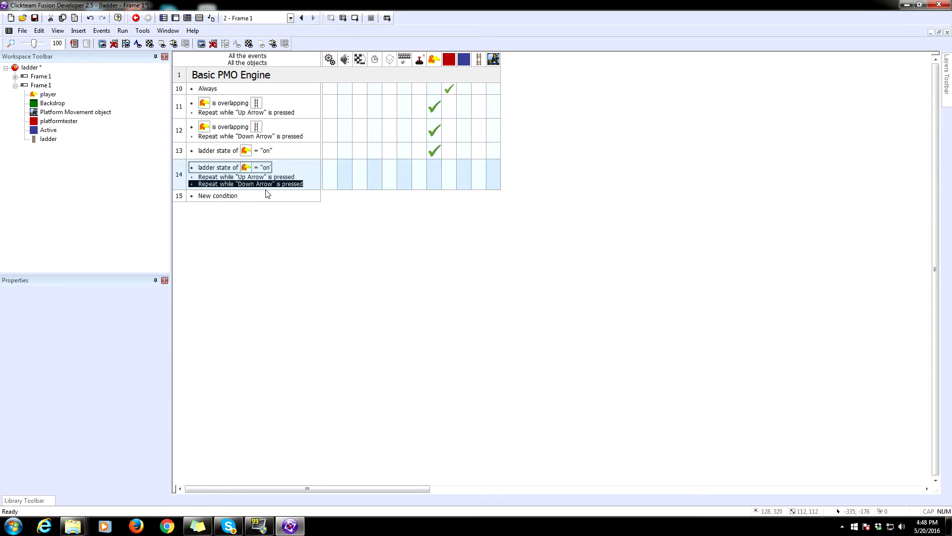
right_click(249, 184)
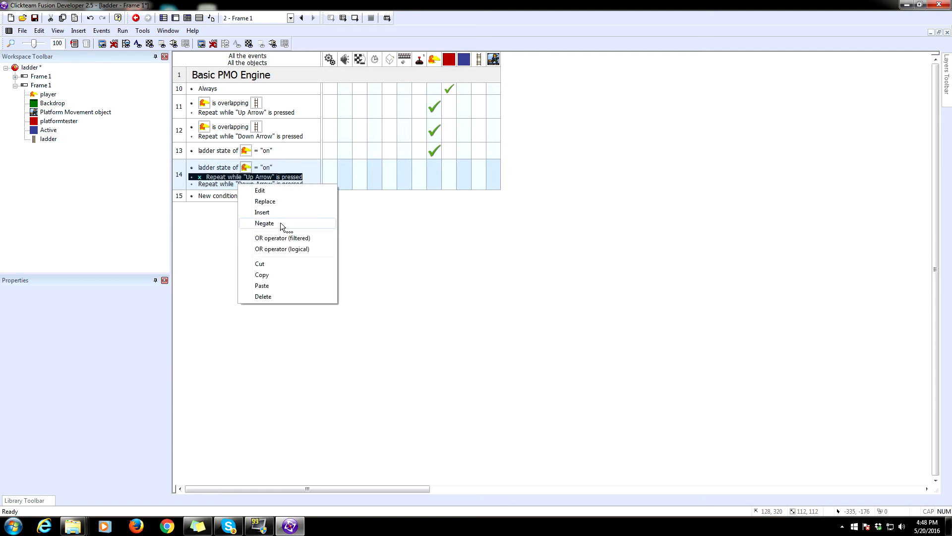
left_click(264, 223)
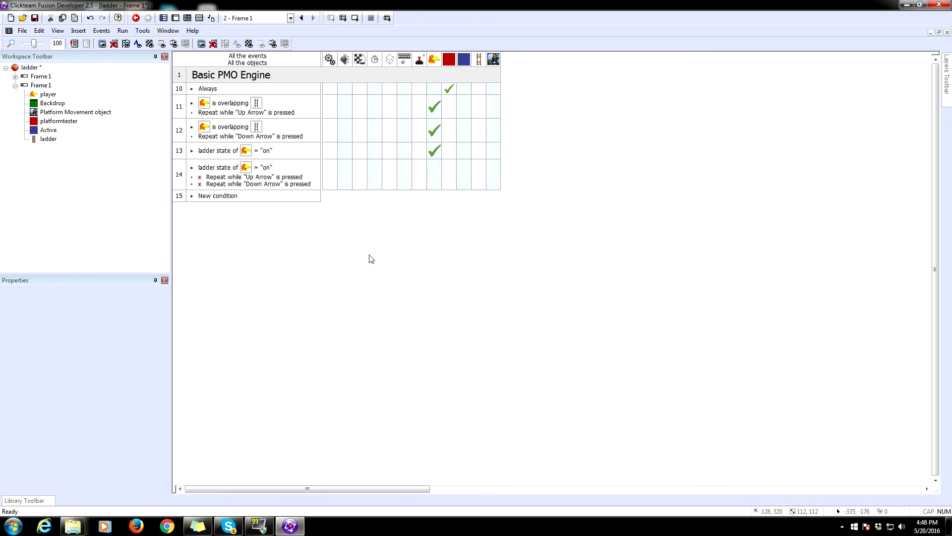
right_click(493, 176)
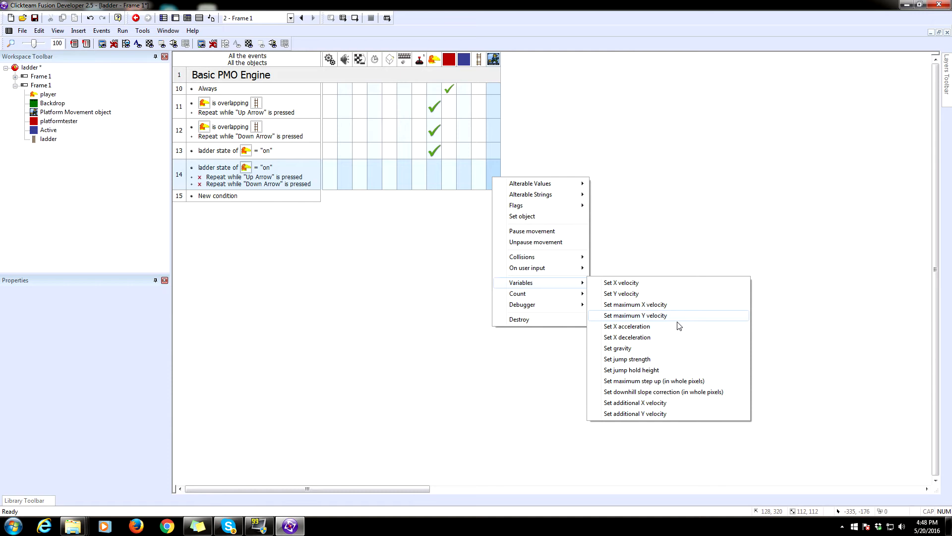
mouse_move(644, 304)
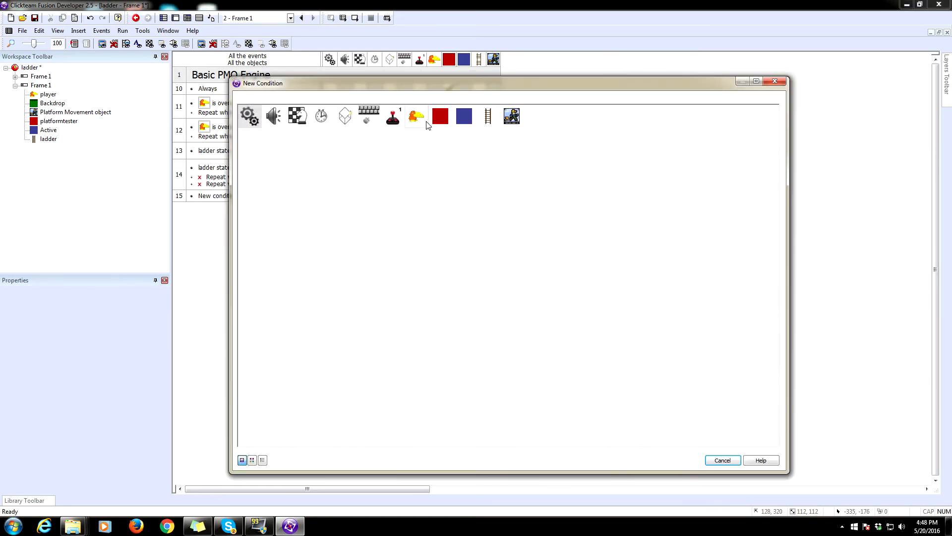
Create an event with ladder state "on" and Down Arrow held conditions.
left_click(416, 116)
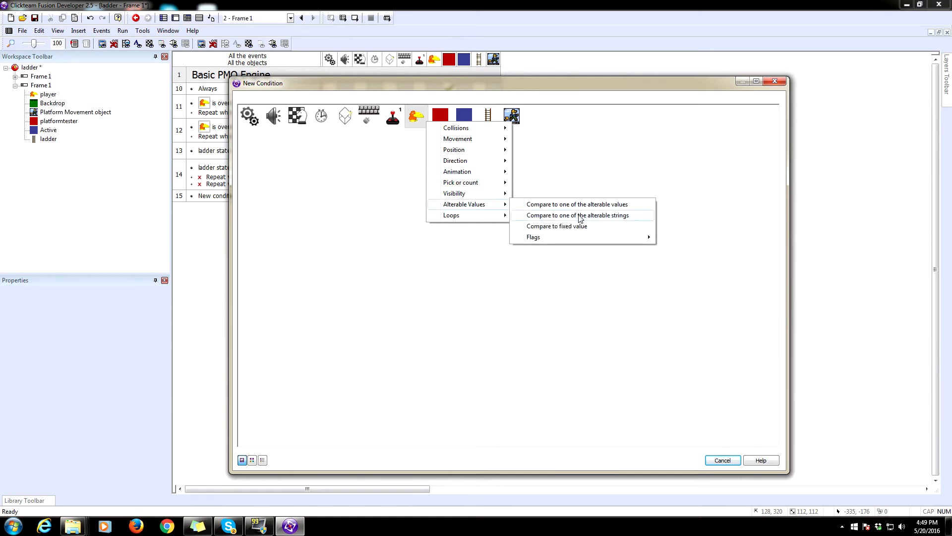
left_click(578, 215)
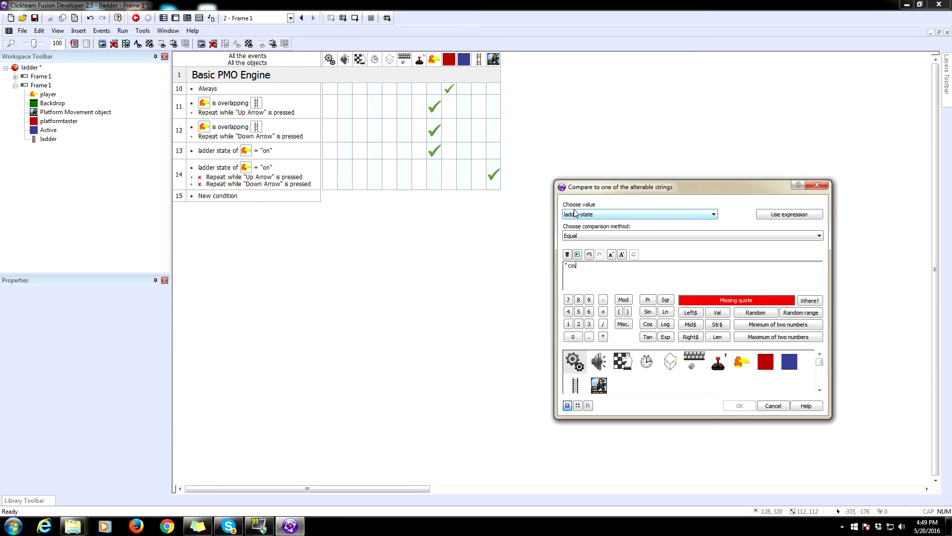
left_click(739, 406)
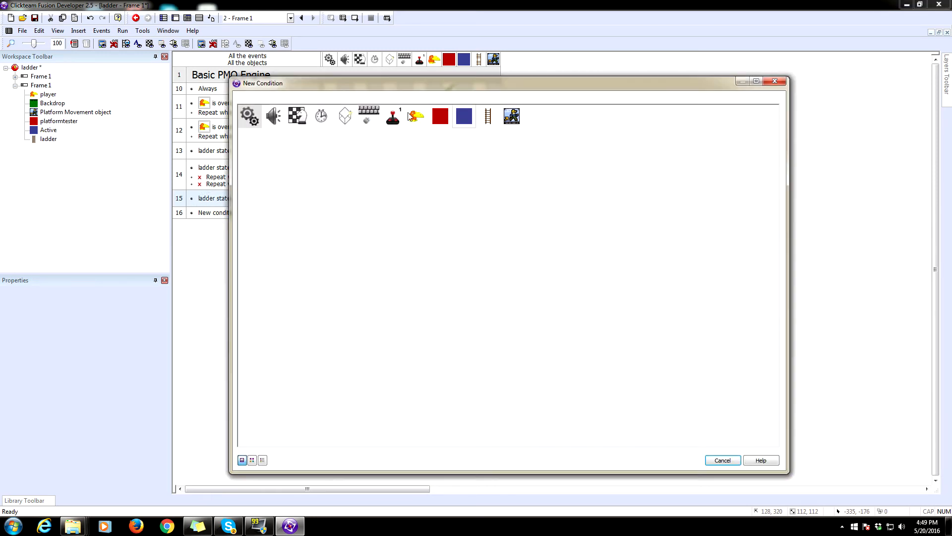
left_click(392, 115)
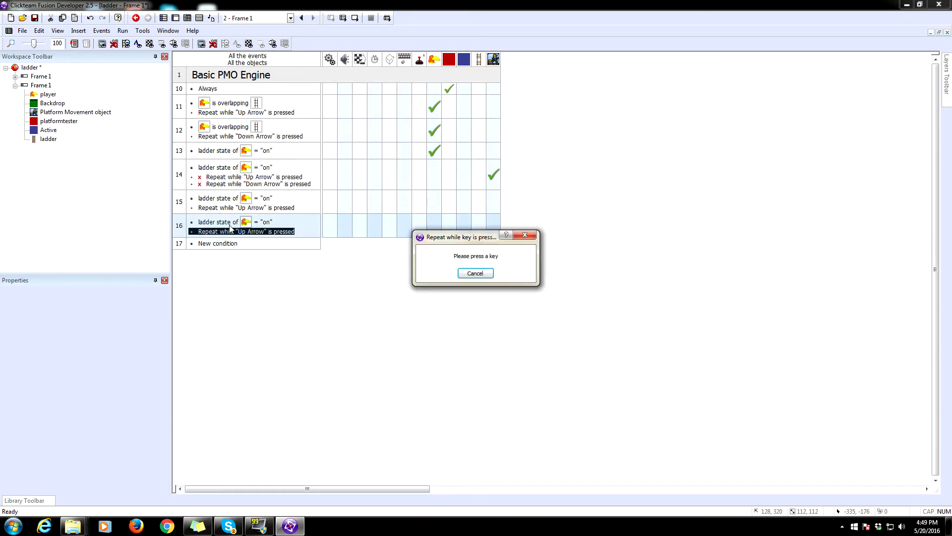
key("Down")
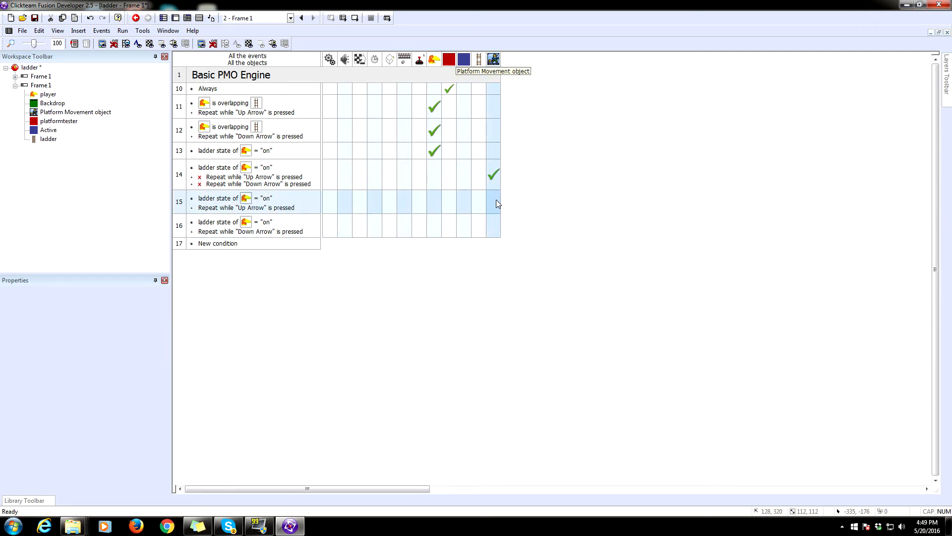
Set the Platform Movement Y velocity to 200 for the Down Arrow event.
right_click(496, 204)
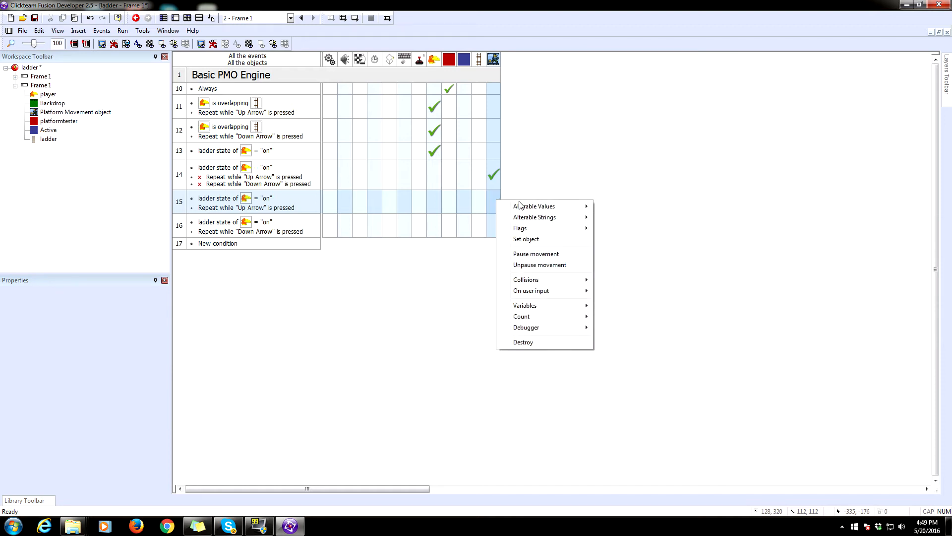
mouse_move(541, 280)
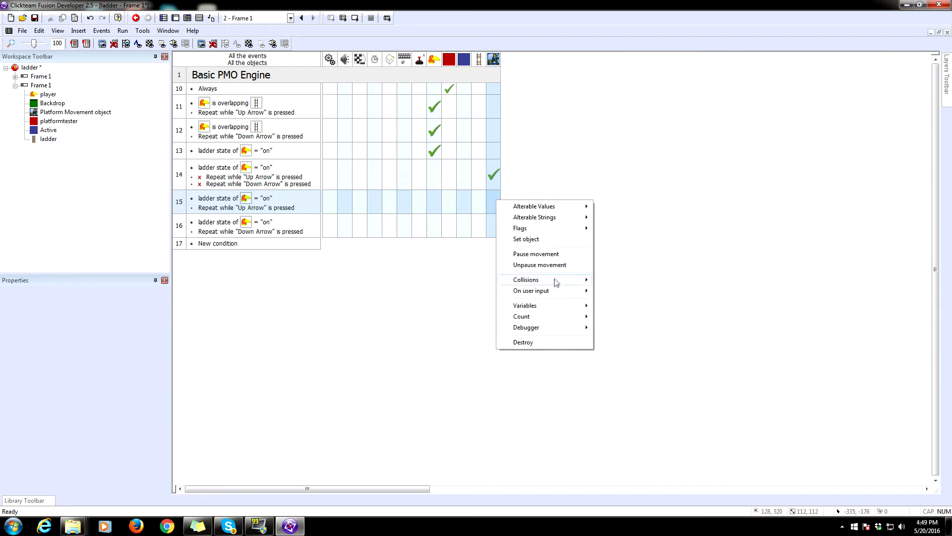
mouse_move(524, 305)
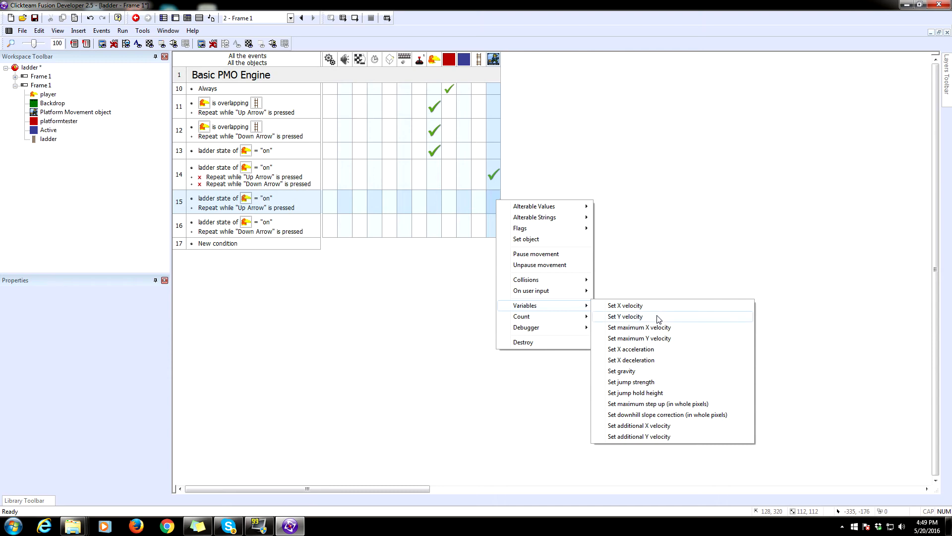
left_click(626, 316)
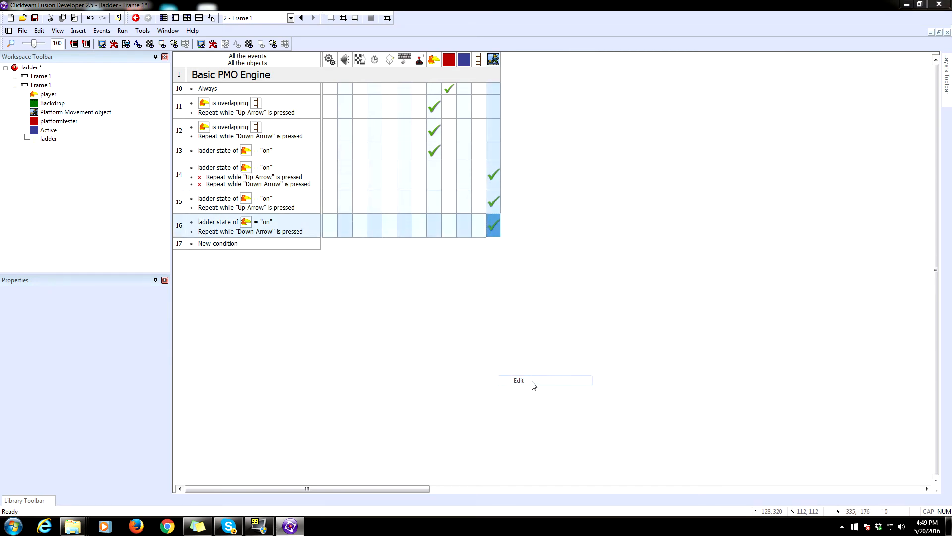
left_click(519, 380)
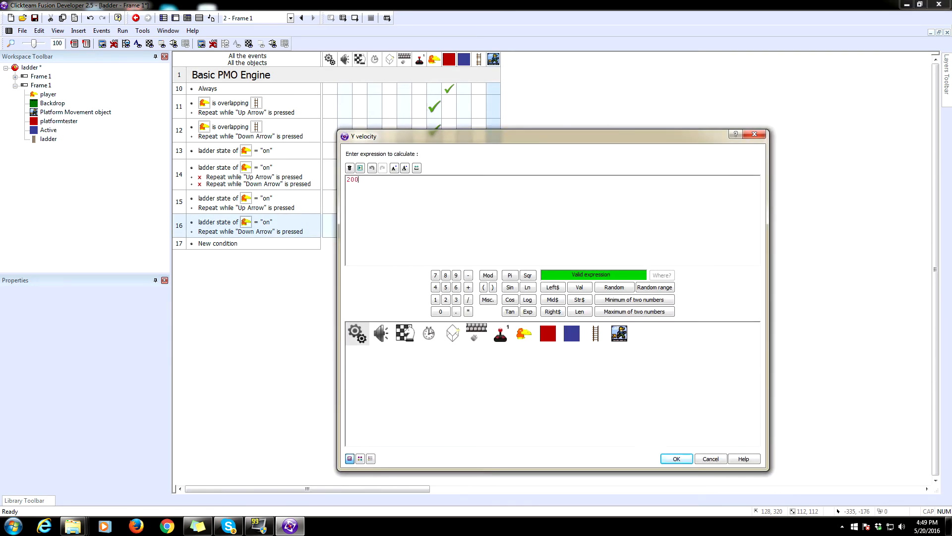
left_click(676, 459)
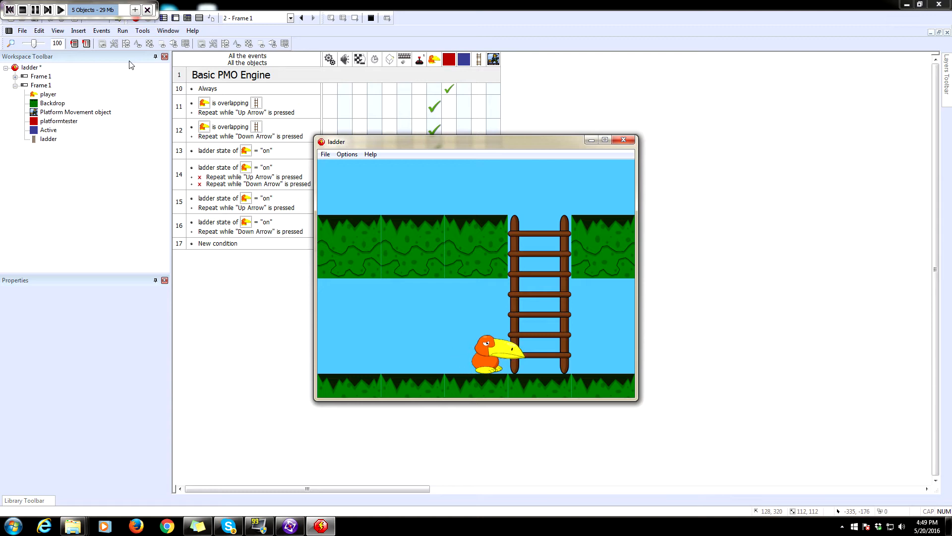
Test-run the frame and press Up Arrow to try climbing the ladder.
key("Up")
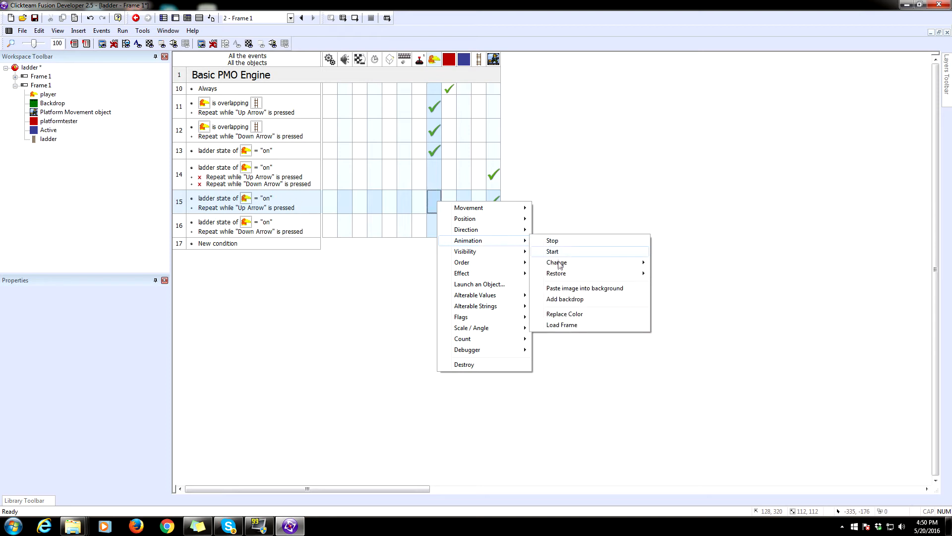
Change the player's animation sequence to Climbing in event 16.
left_click(556, 263)
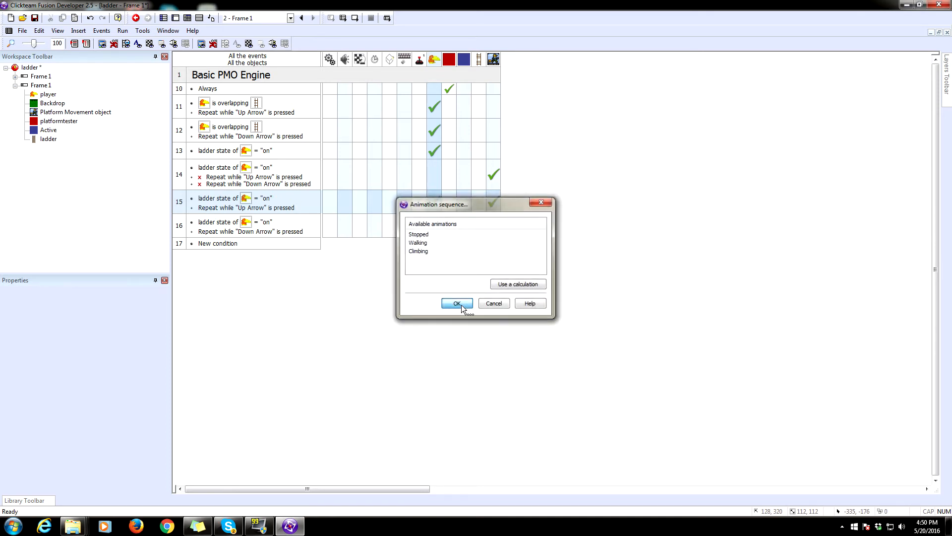
left_click(456, 303)
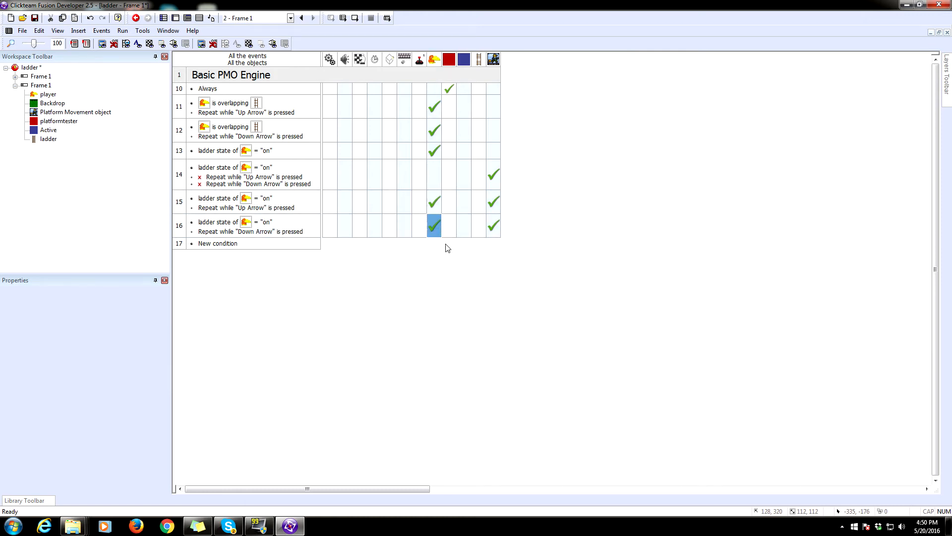
mouse_move(435, 226)
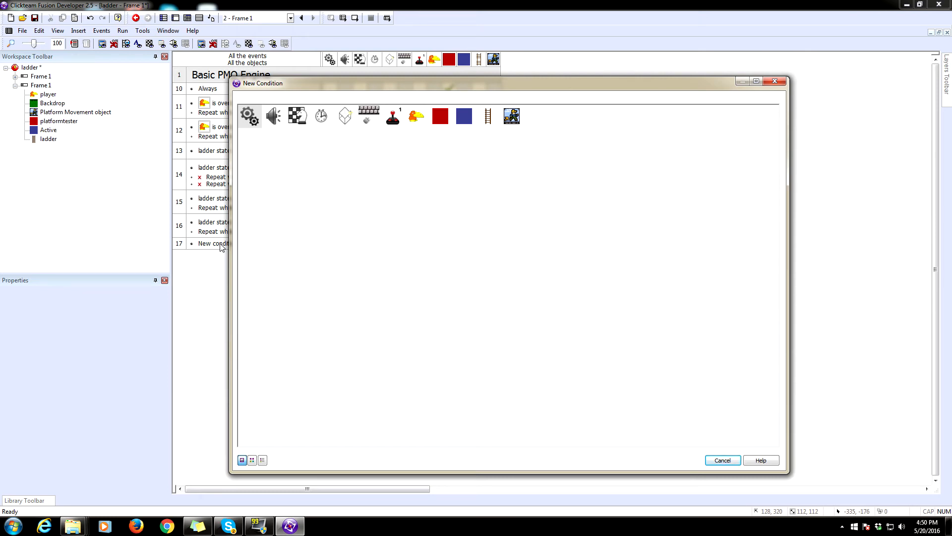
Add event 17: upon pressing X, set the player's ladder state string.
left_click(367, 115)
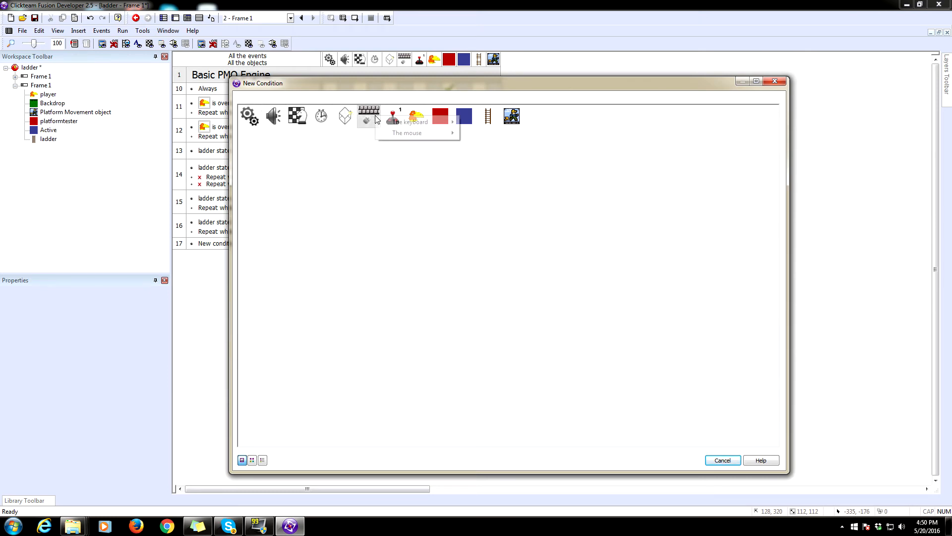
mouse_move(409, 122)
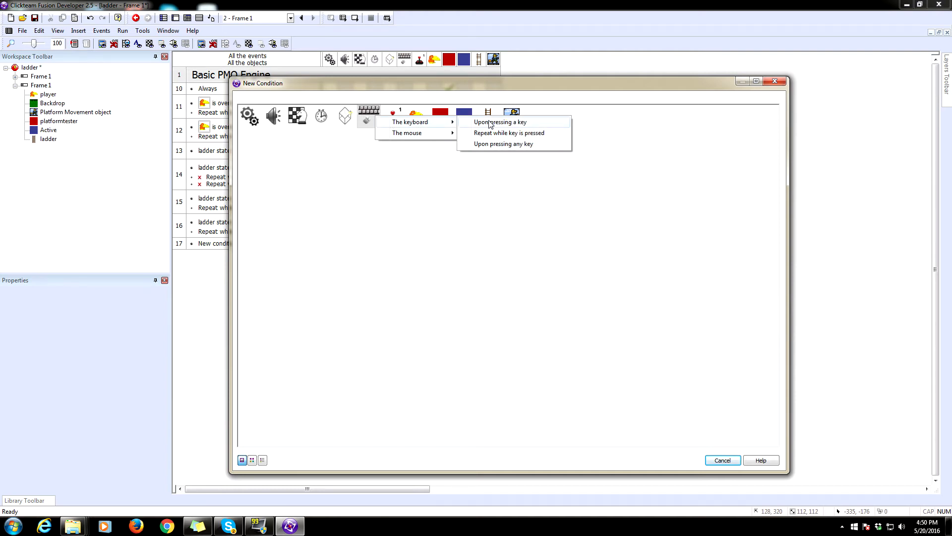
left_click(501, 122)
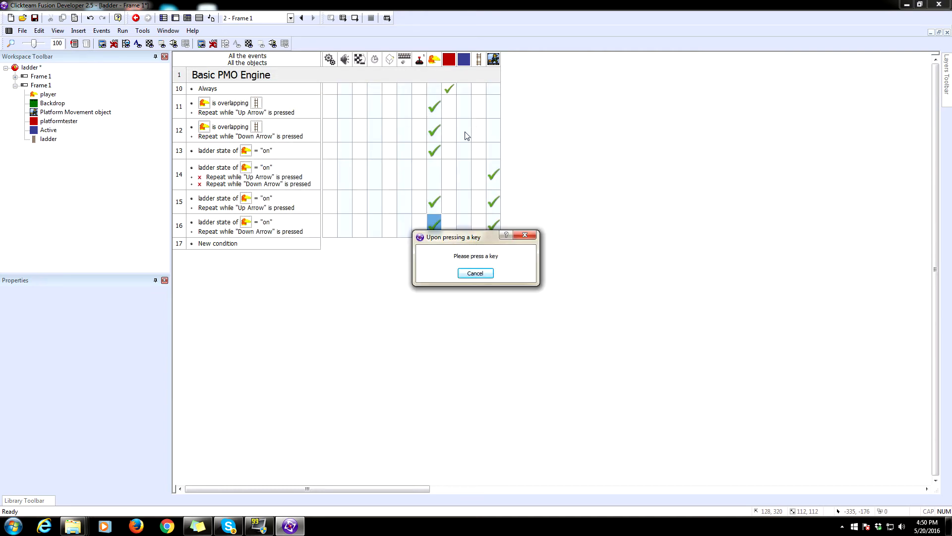
key("x")
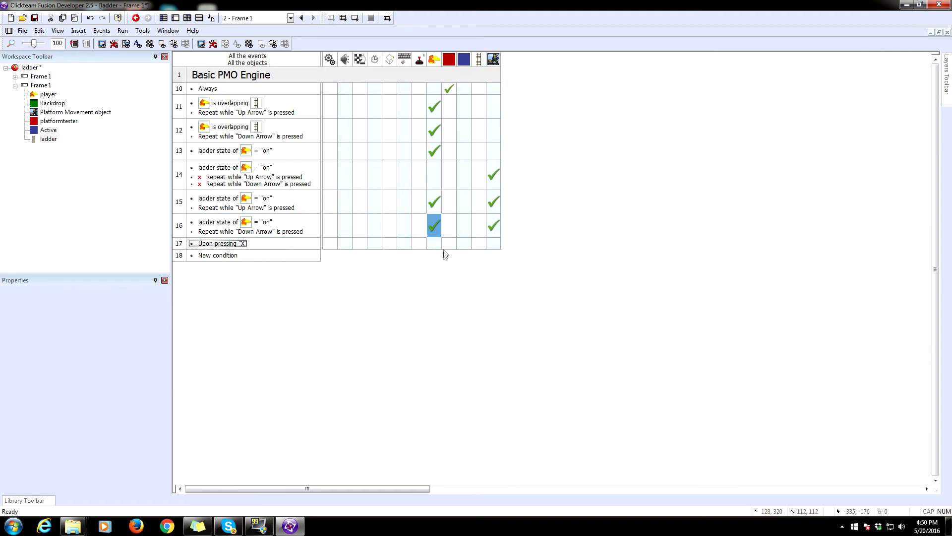
right_click(435, 243)
type("\"o")
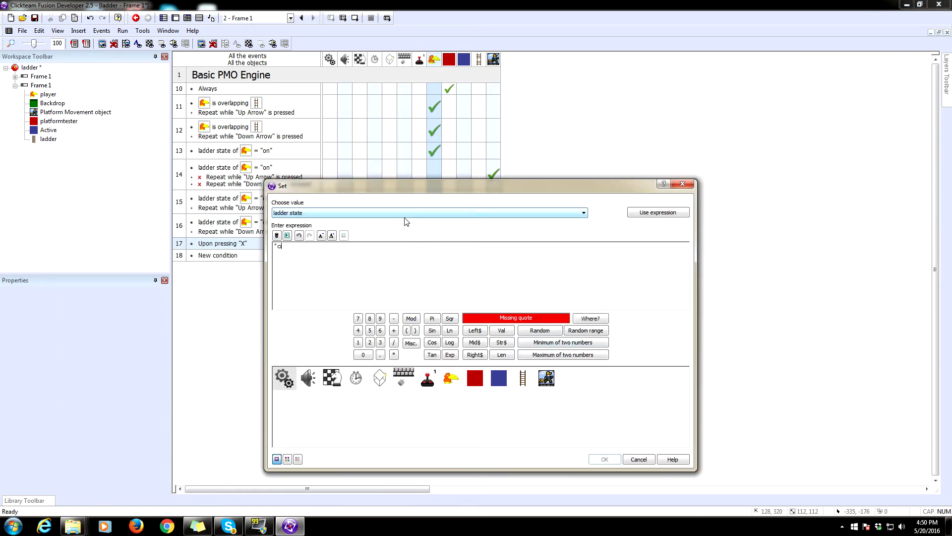
left_click(638, 458)
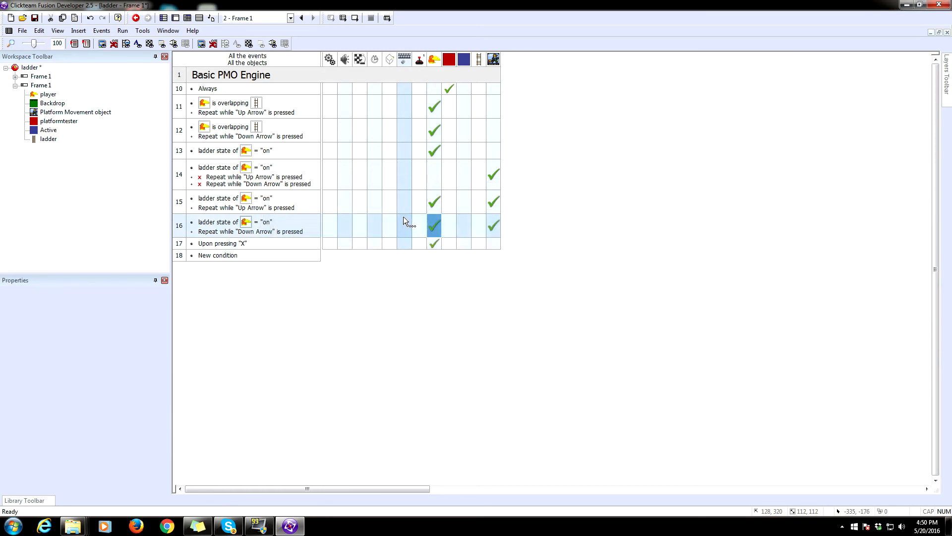
left_click(122, 30)
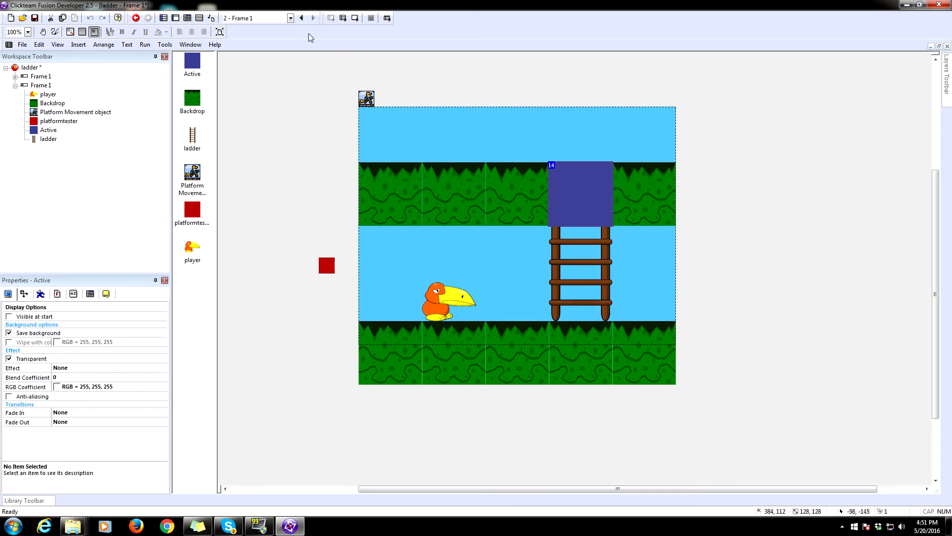
Add event 18 with a negated 'player overlapping ladder' condition.
left_click(103, 42)
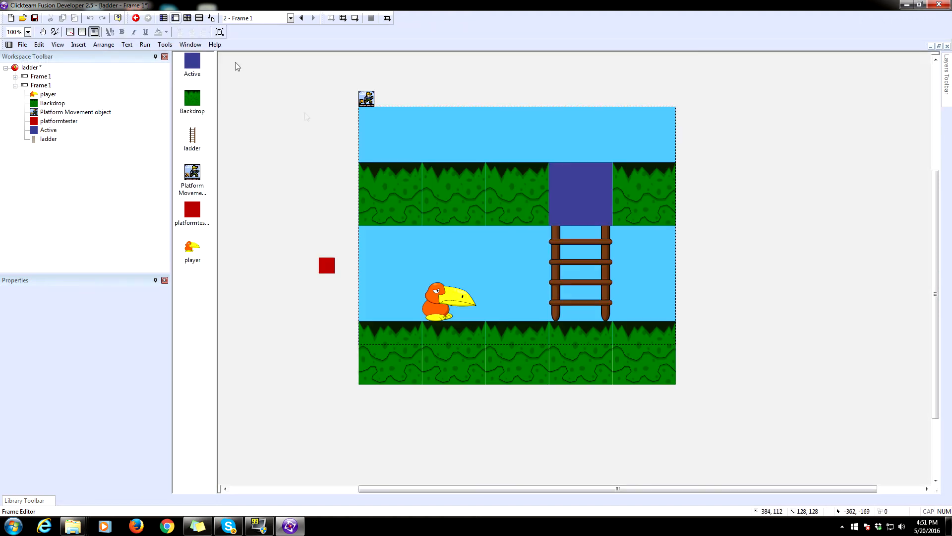
mouse_move(580, 140)
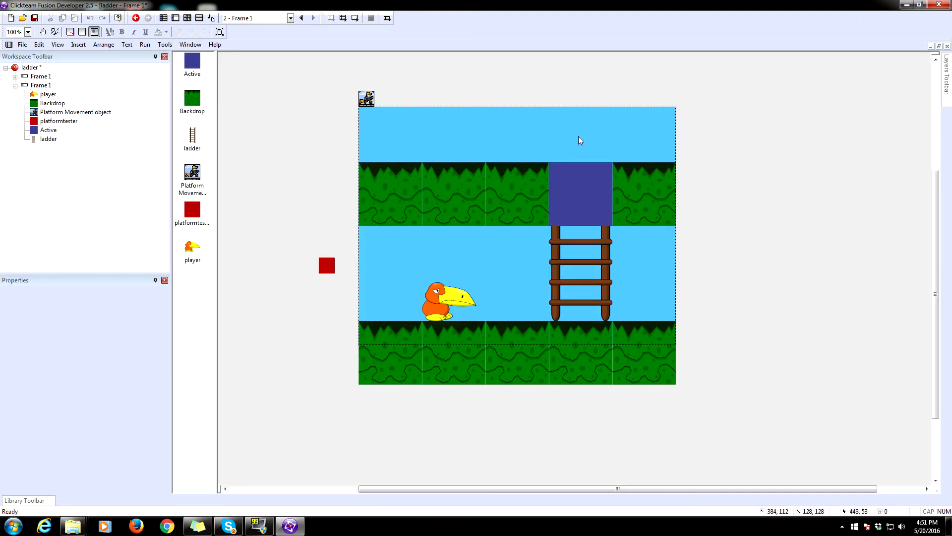
mouse_move(429, 127)
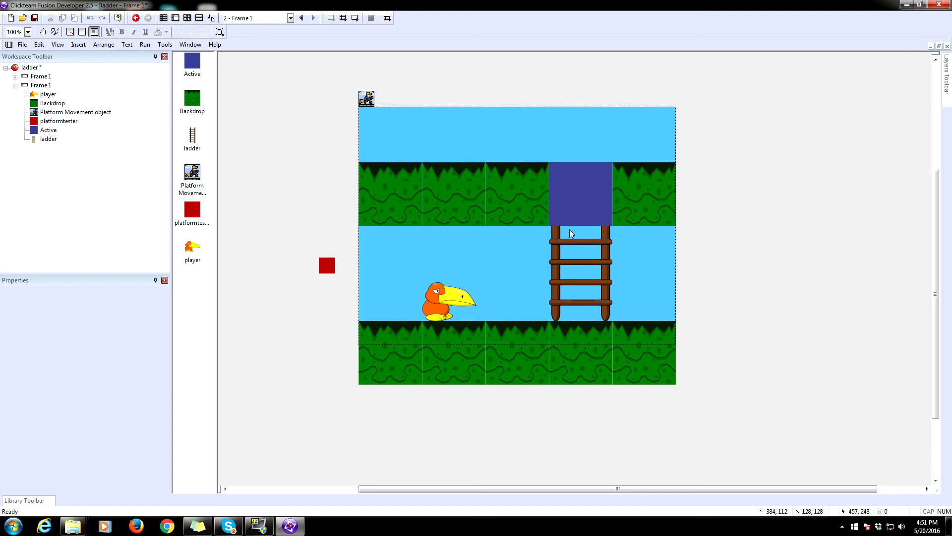
left_click(187, 17)
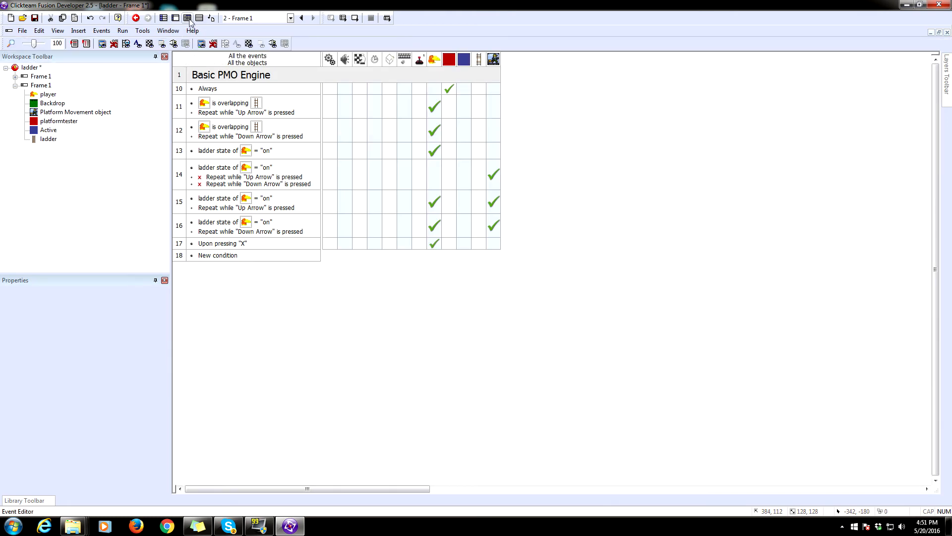
left_click(434, 243)
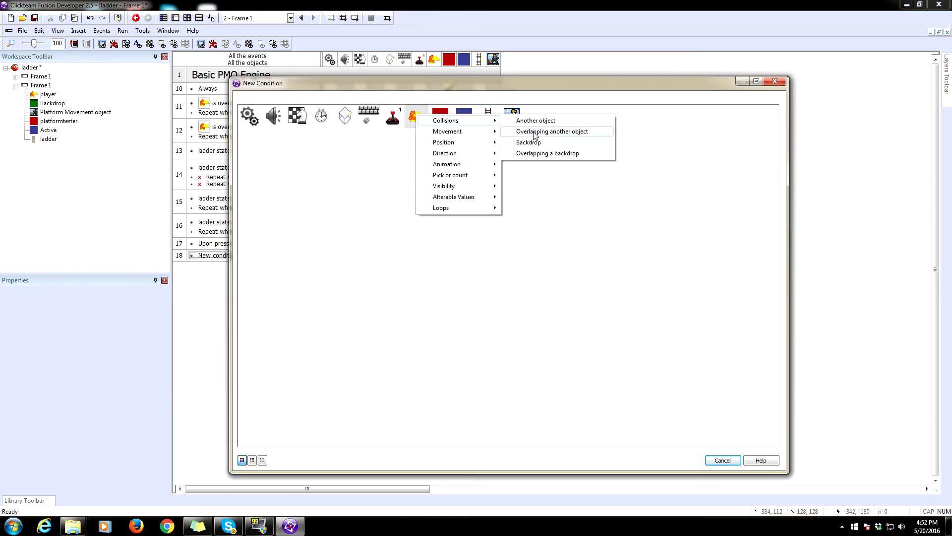
left_click(550, 131)
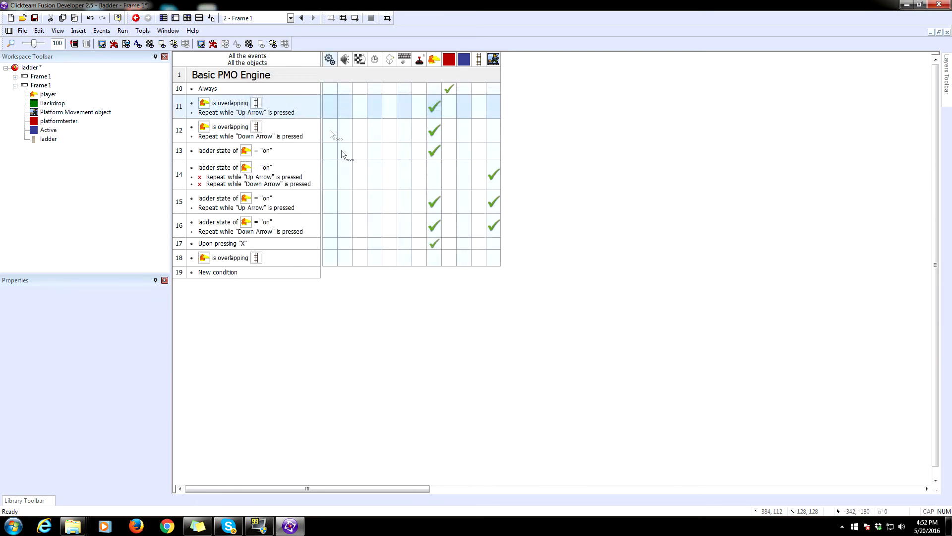
right_click(230, 258)
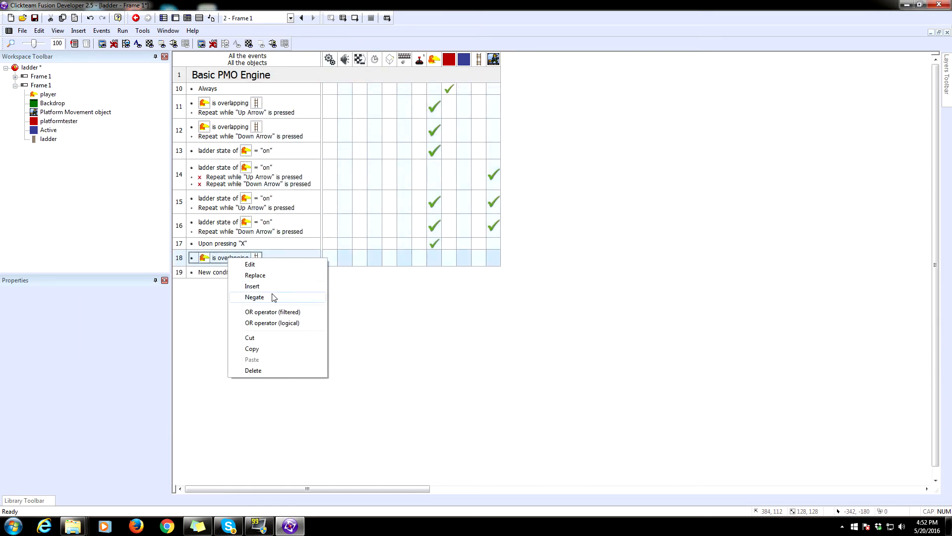
left_click(255, 297)
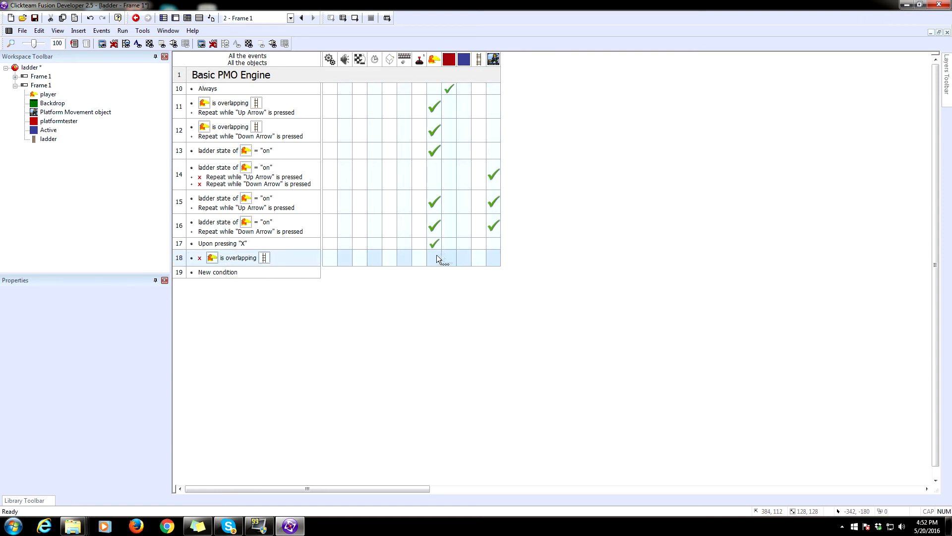
Set the player's ladder state string as event 18's action.
right_click(432, 257)
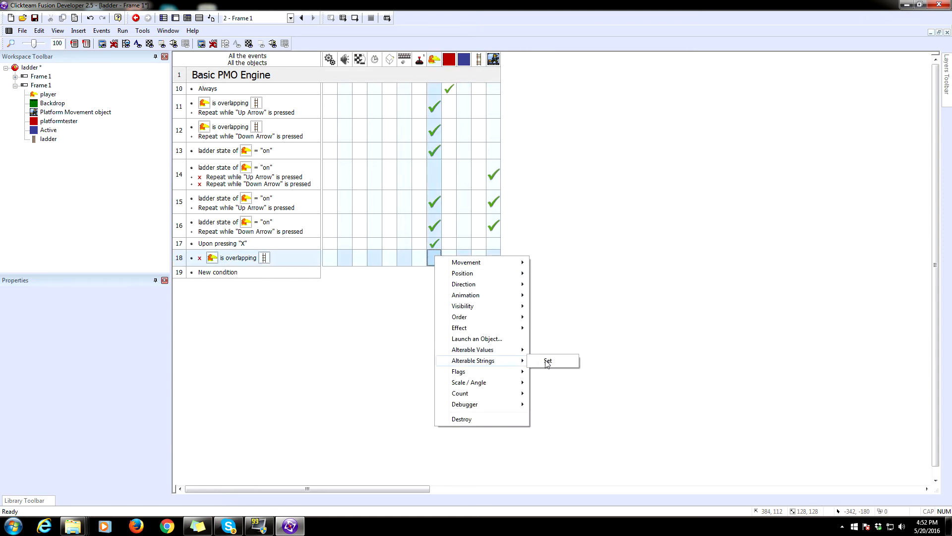
left_click(547, 360)
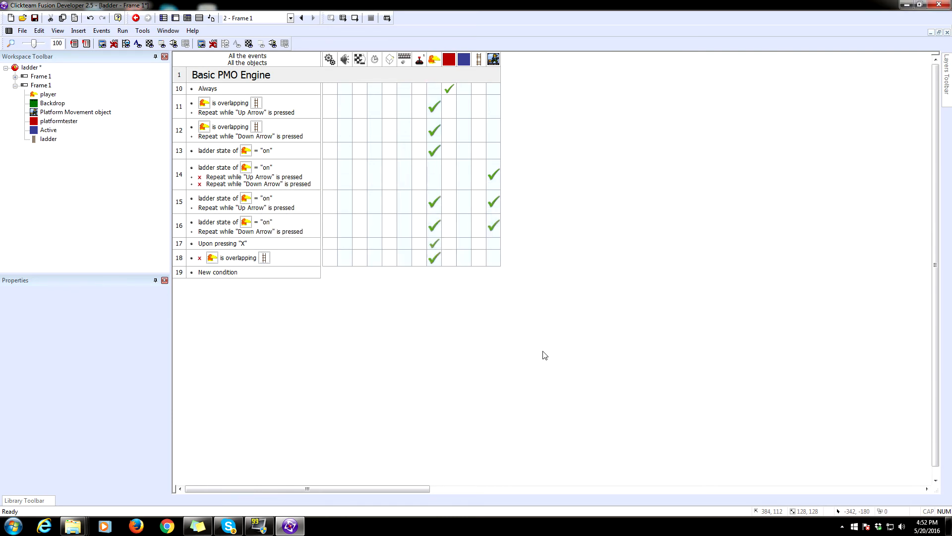
left_click(434, 257)
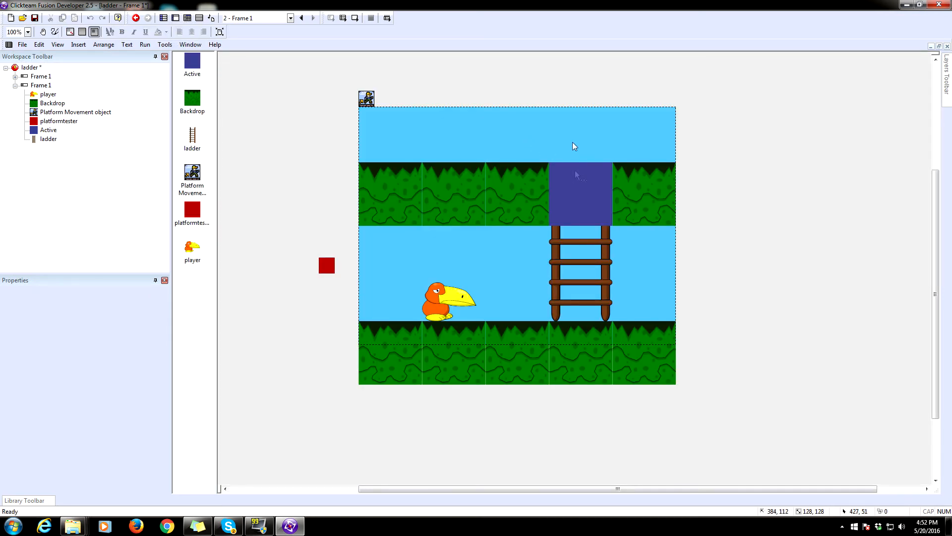
mouse_move(618, 155)
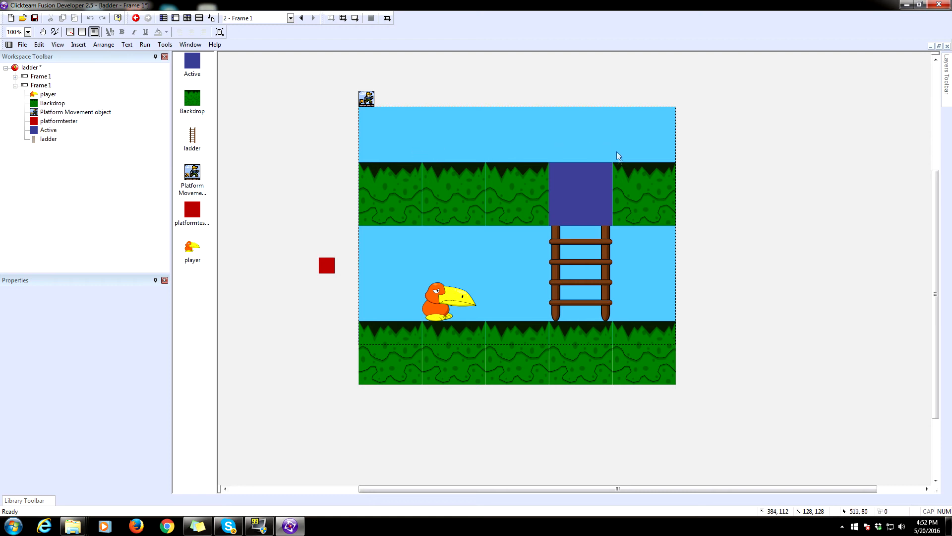
Build event 19: jump-through overlap plus player over the blue block, with a Platform Movement action.
left_click(583, 194)
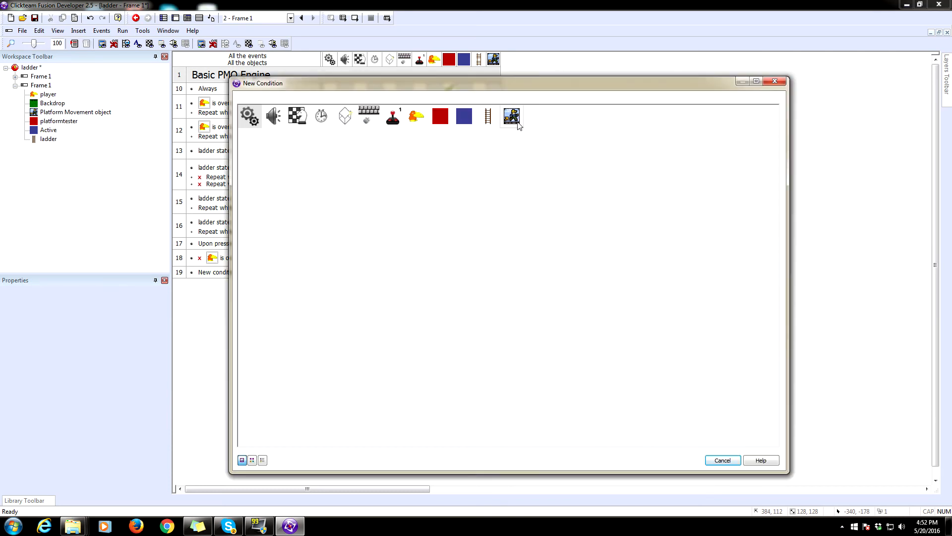
left_click(512, 115)
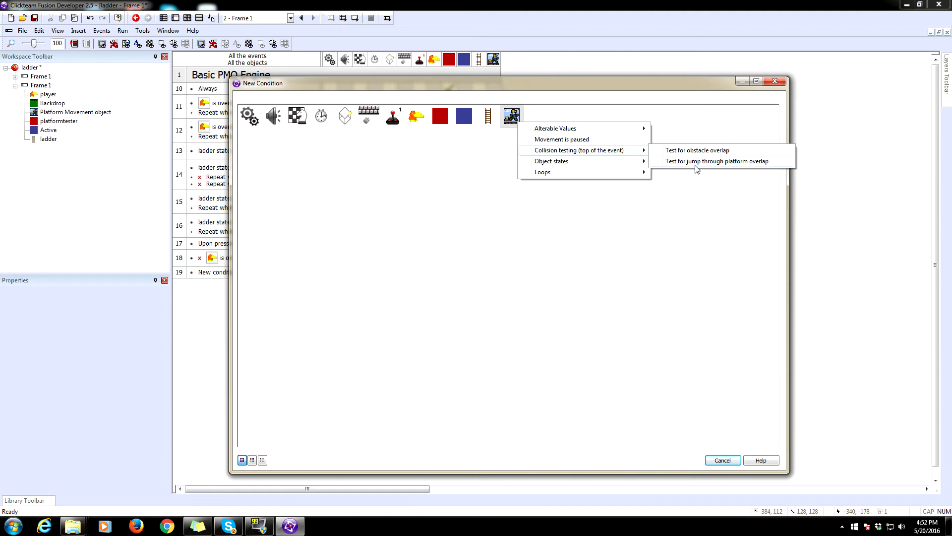
left_click(717, 160)
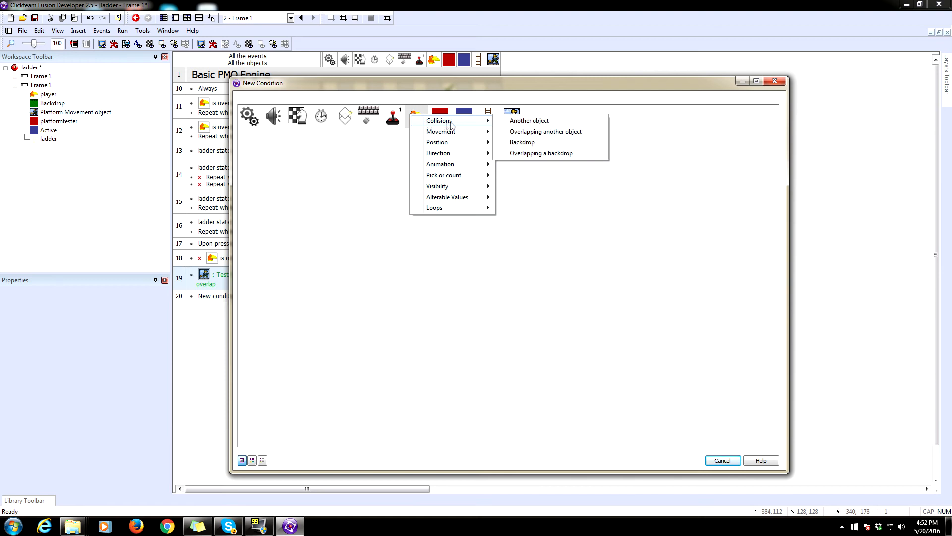
mouse_move(545, 131)
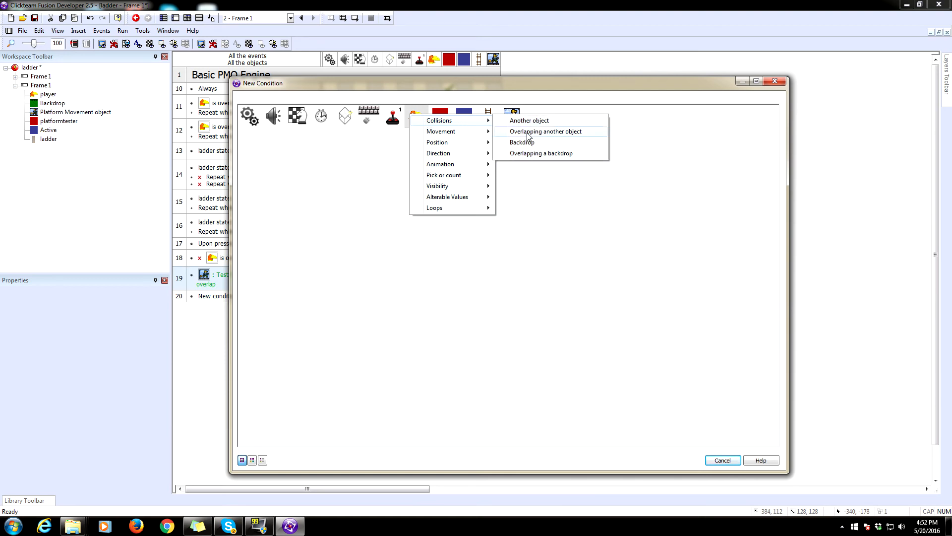
left_click(546, 131)
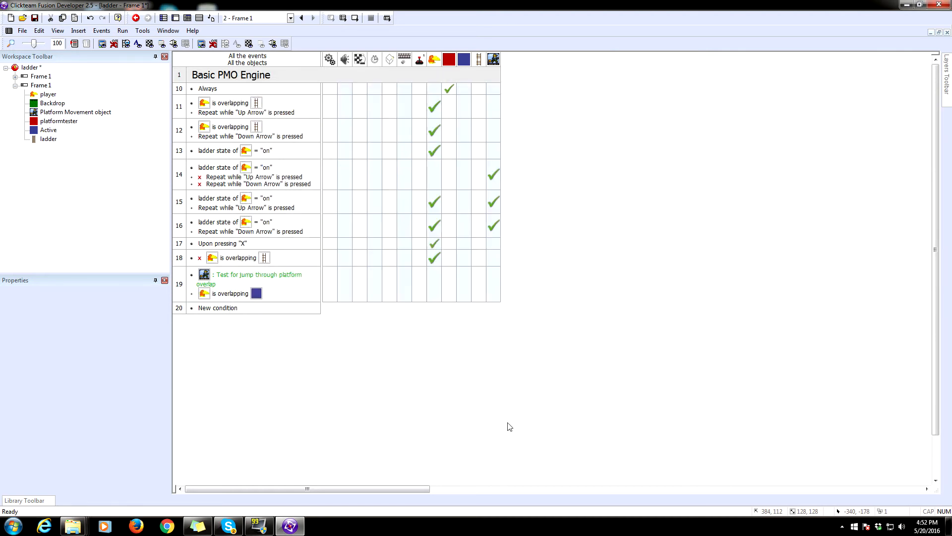
mouse_move(460, 316)
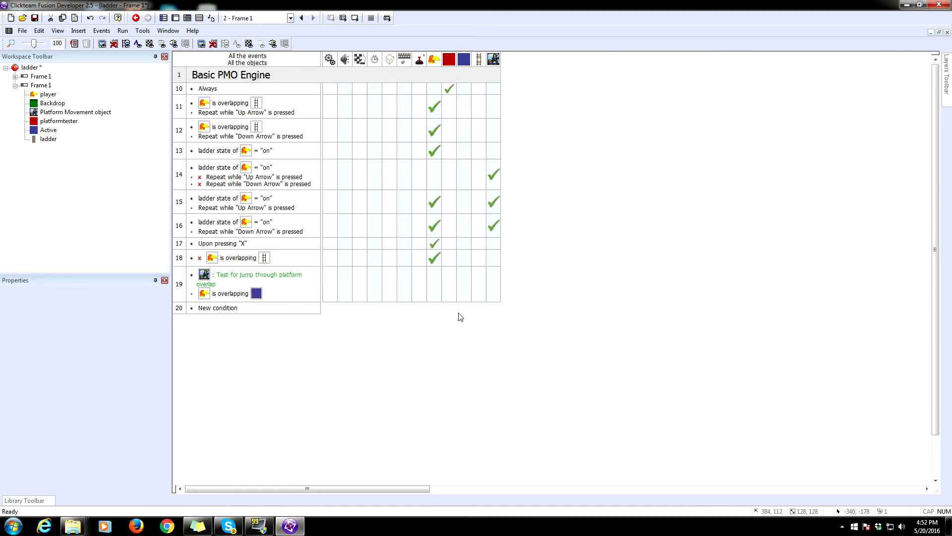
right_click(493, 283)
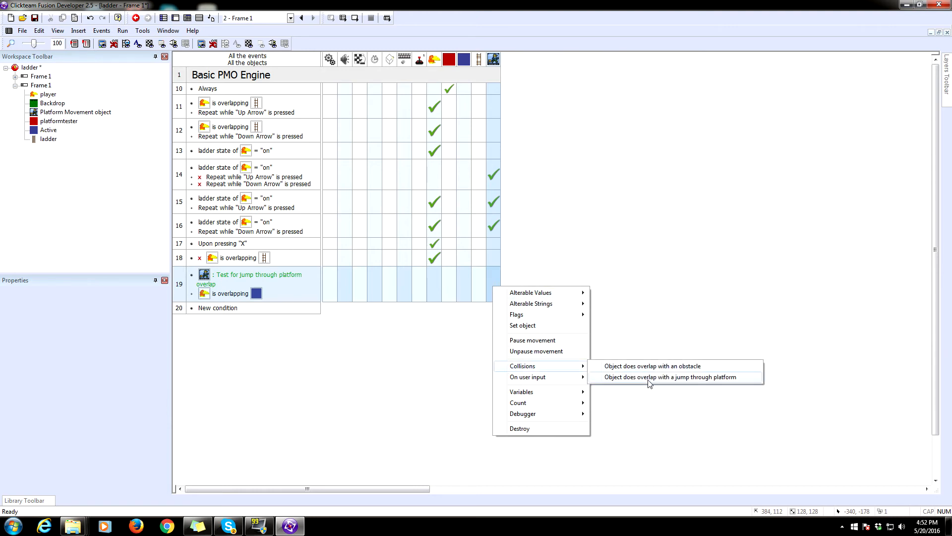
left_click(668, 377)
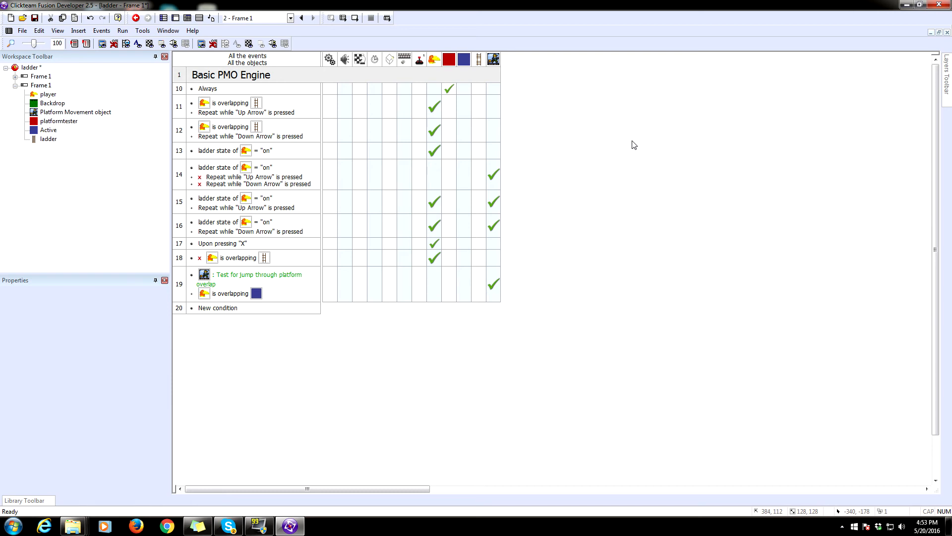
Add event 20: platformtester overlapping the blue platform and Down Arrow pressed.
left_click(216, 308)
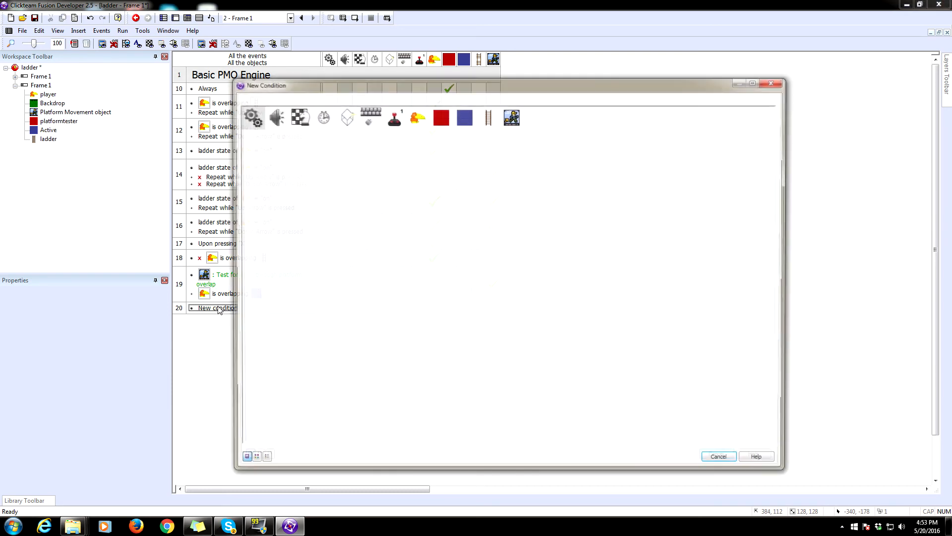
left_click(440, 116)
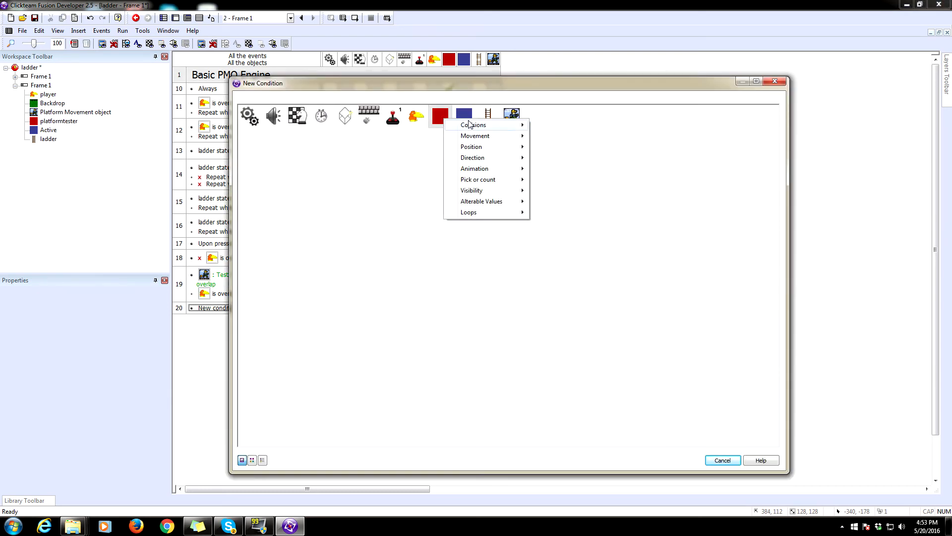
left_click(473, 124)
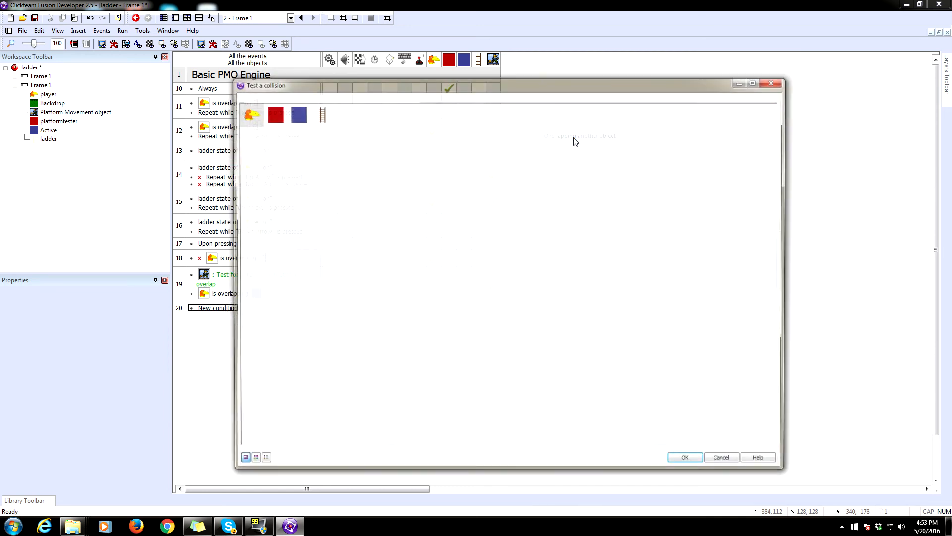
left_click(684, 457)
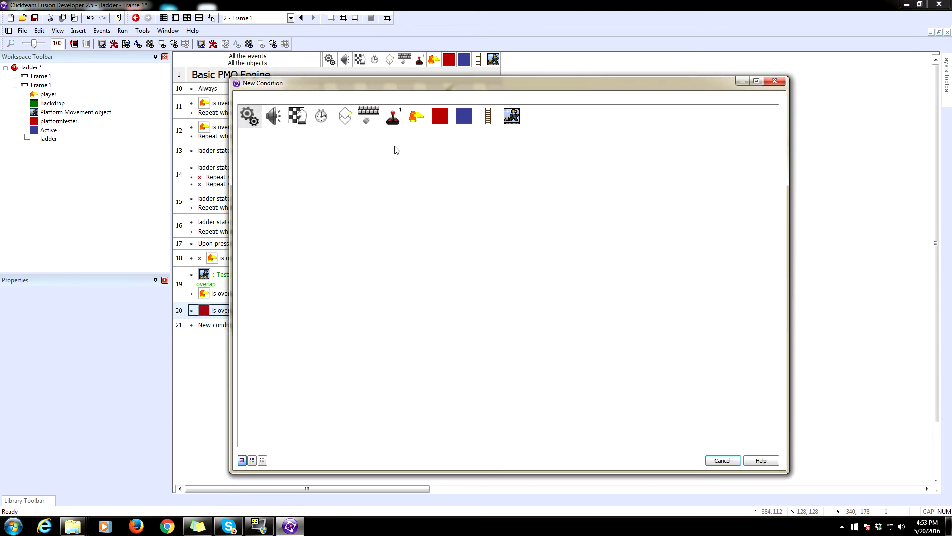
left_click(368, 116)
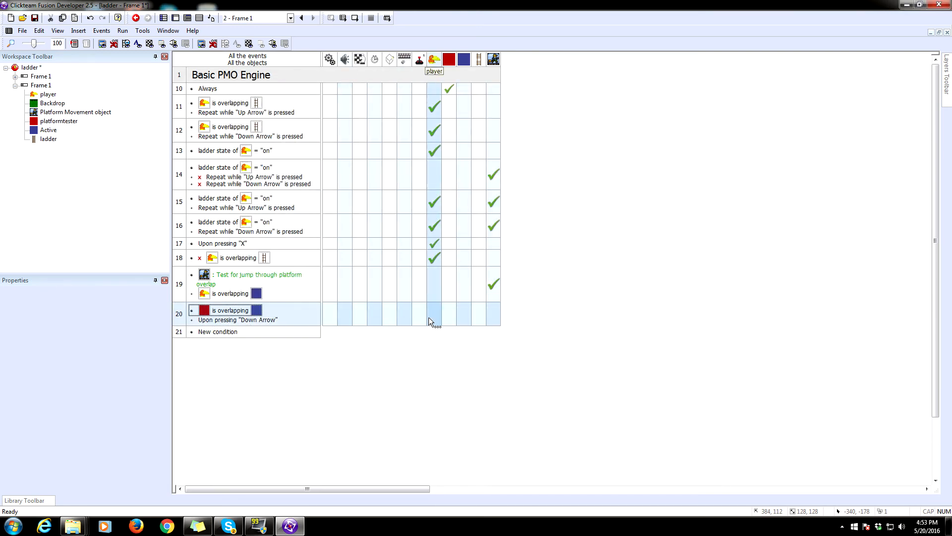
Set the player's ladder state to "on" in event 20.
right_click(433, 312)
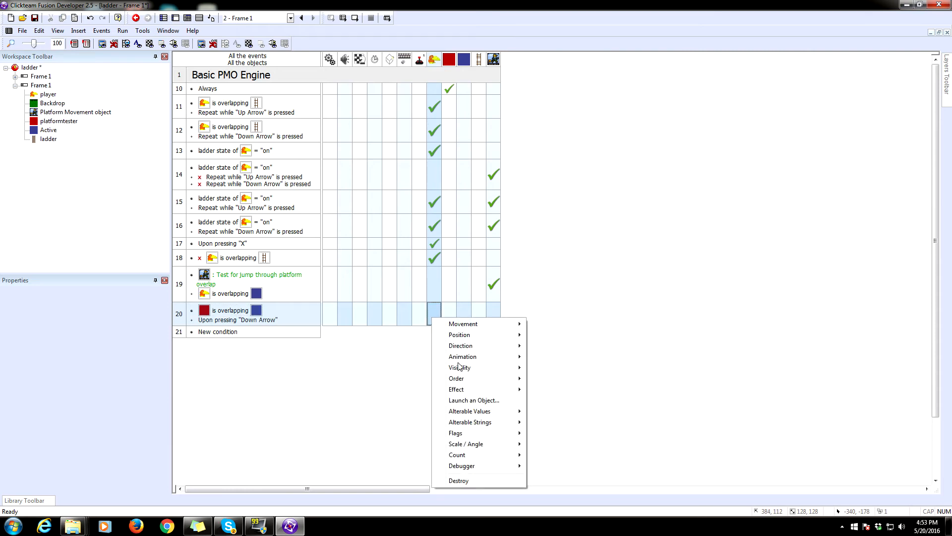
mouse_move(469, 411)
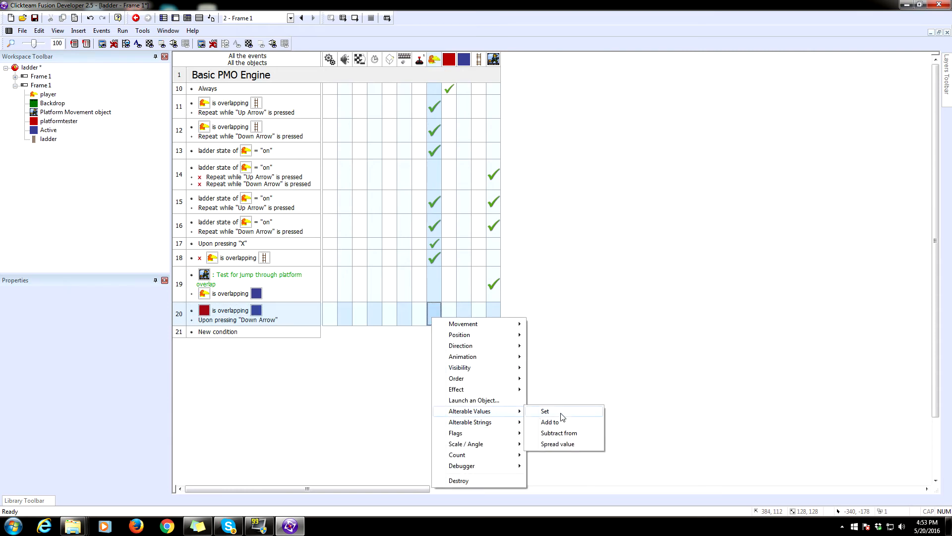
left_click(544, 411)
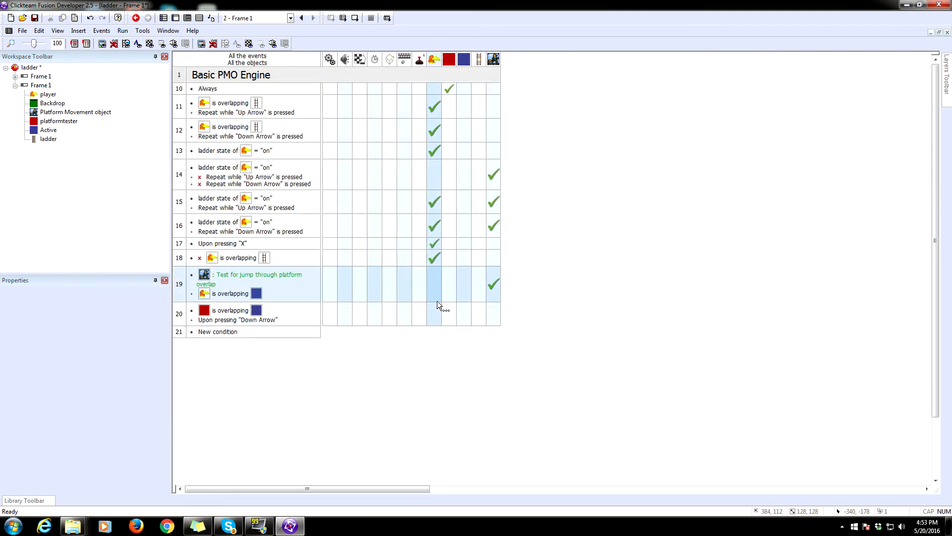
right_click(435, 313)
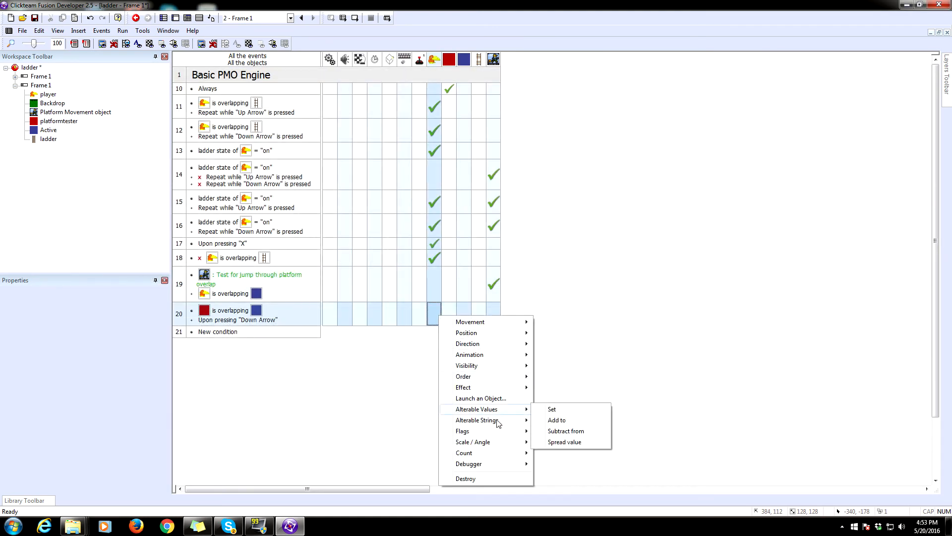
left_click(551, 409)
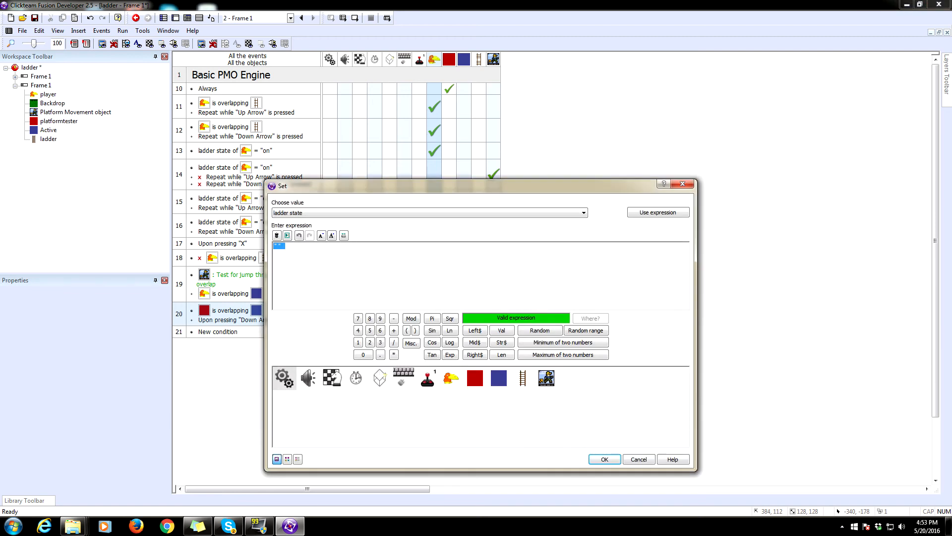
type("\"On")
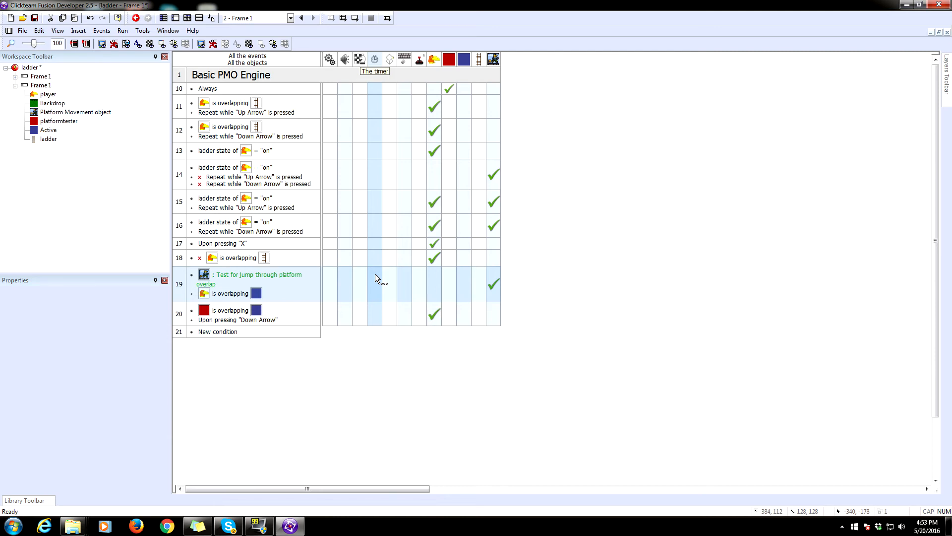
Set the player's Y coordinate to Y("player")+3.
left_click(434, 314)
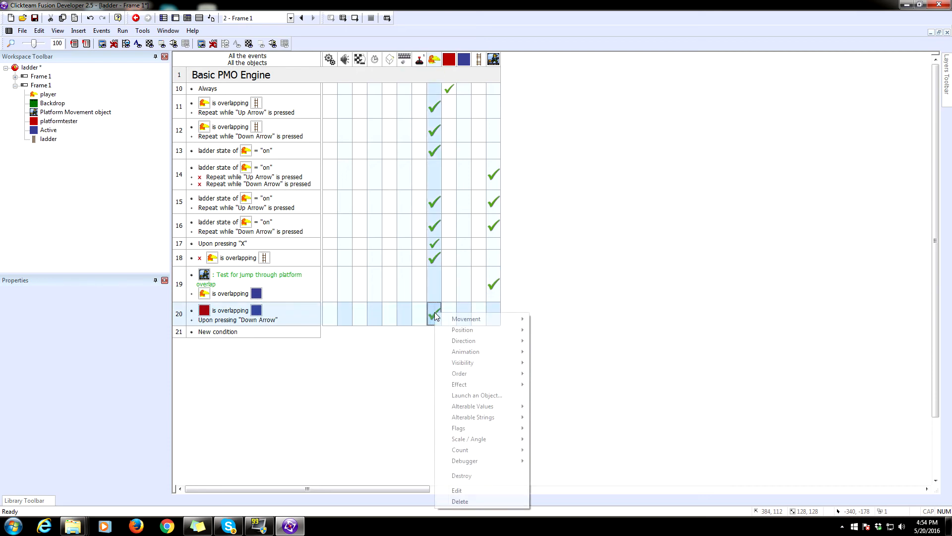
mouse_move(462, 330)
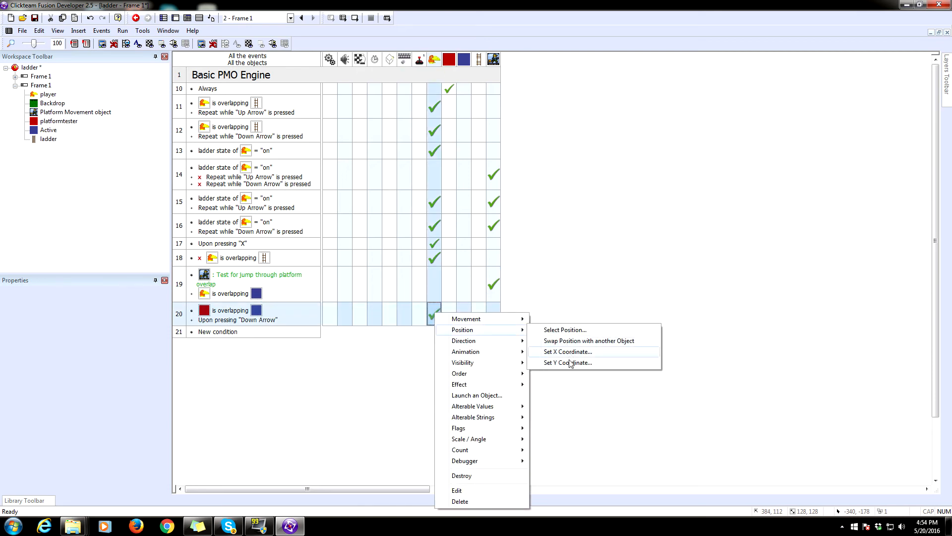
left_click(566, 362)
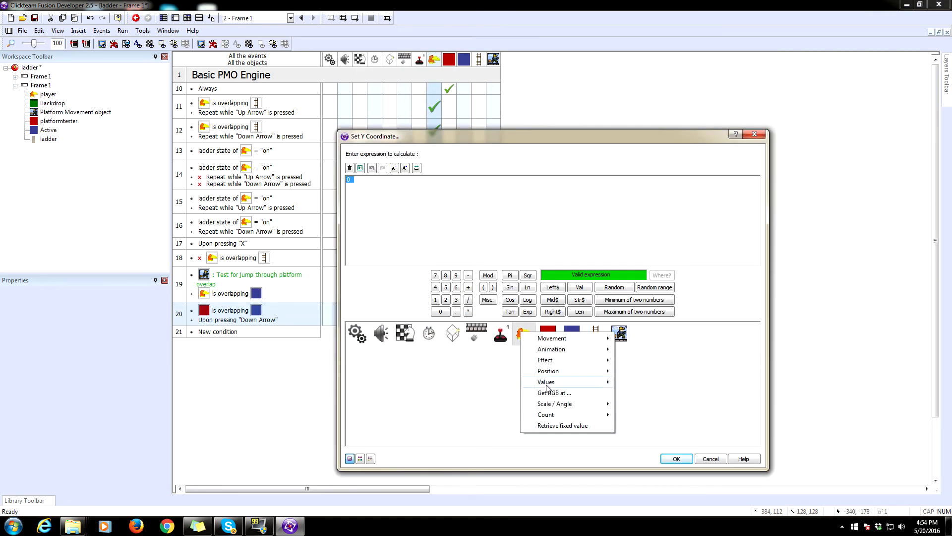
left_click(646, 382)
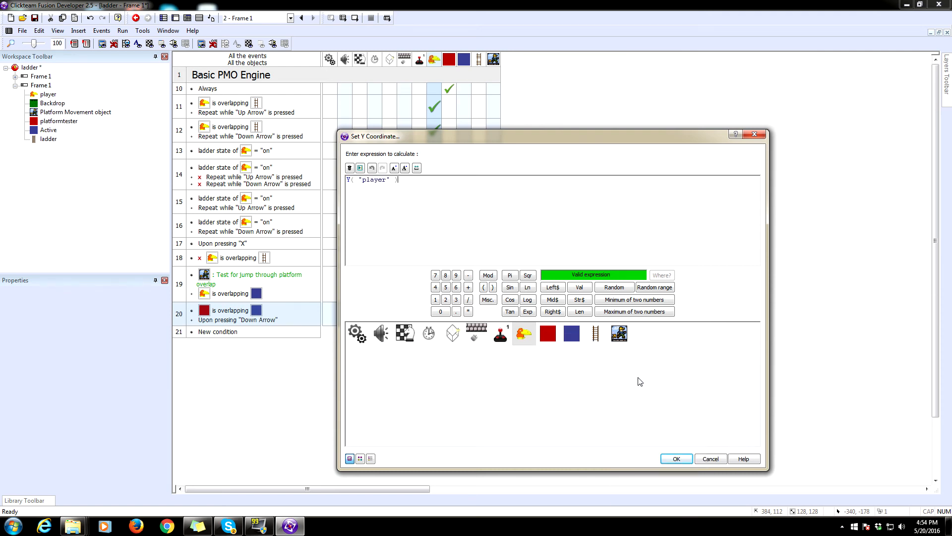
type("+3")
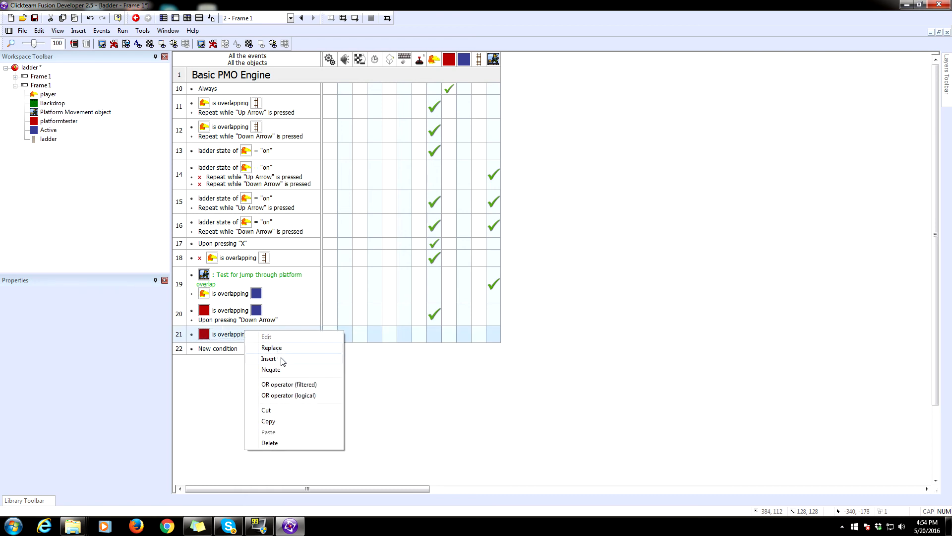
Add a Down Arrow held condition to event 21 and set ladder state to "off".
left_click(268, 358)
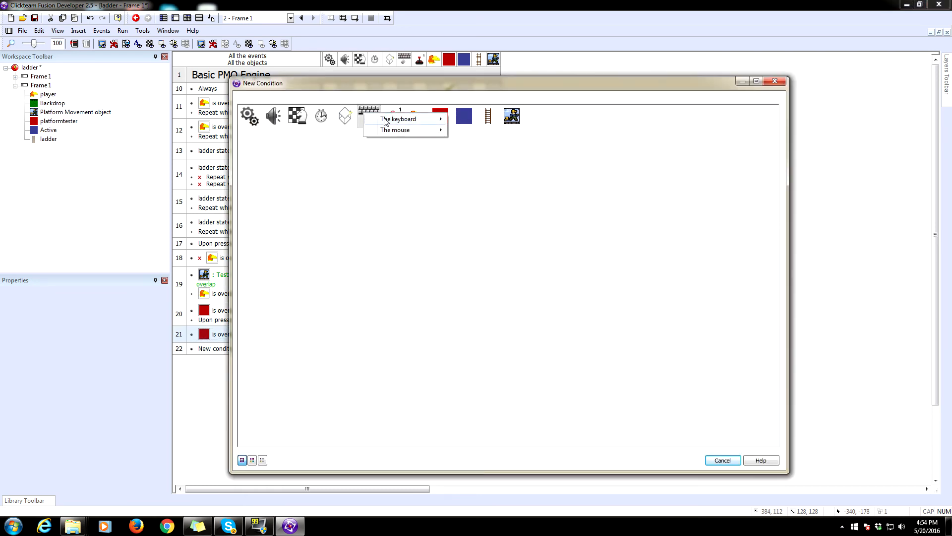
left_click(397, 119)
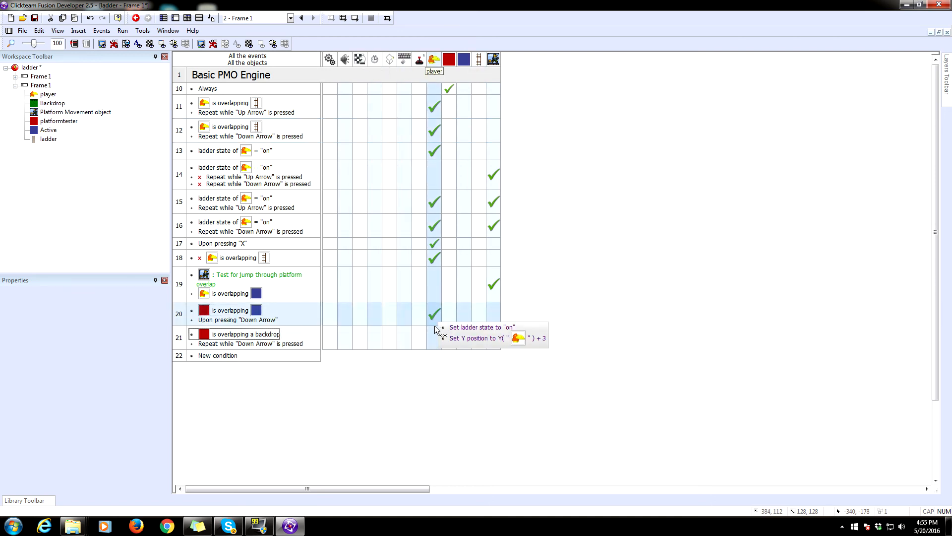
right_click(434, 314)
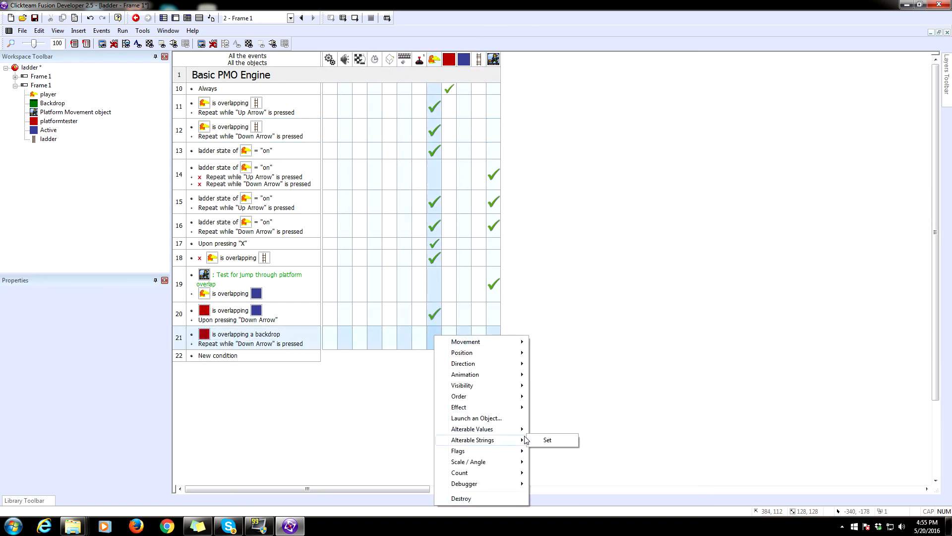
left_click(546, 440)
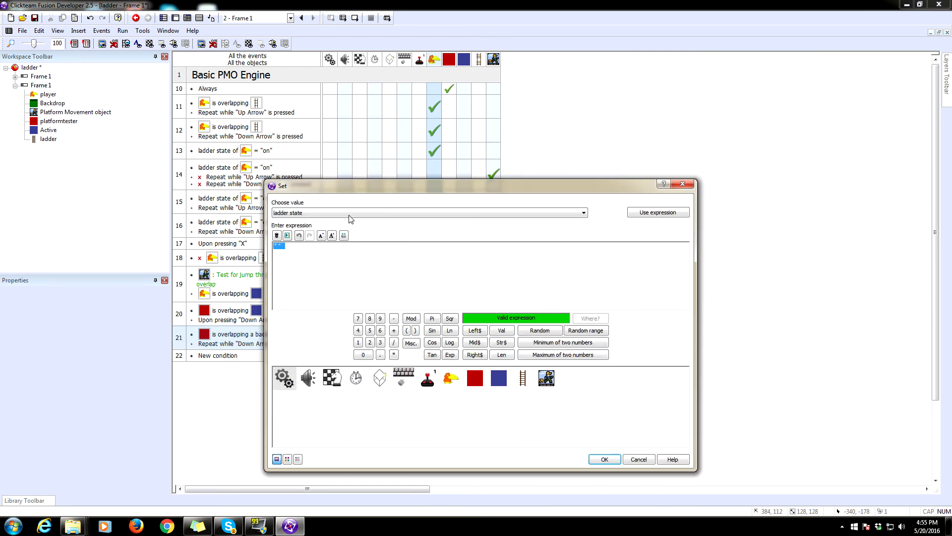
type("\"of")
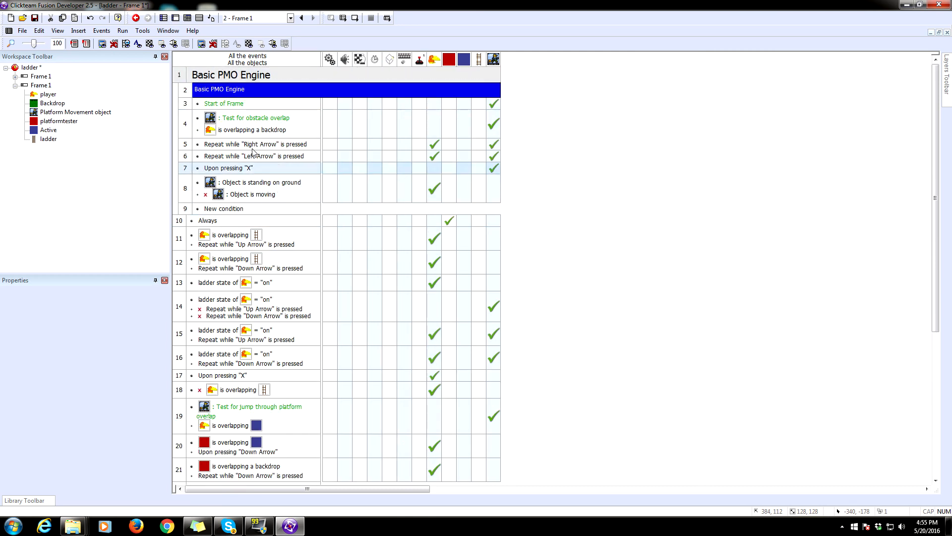
Require player ladder state "off" in the right/left movement events, then test-run and close the preview.
left_click(255, 144)
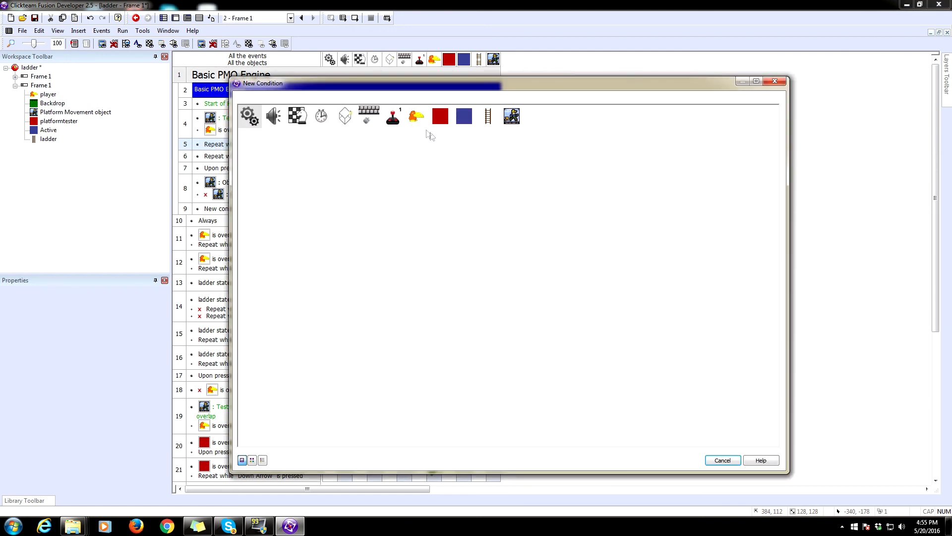
left_click(417, 116)
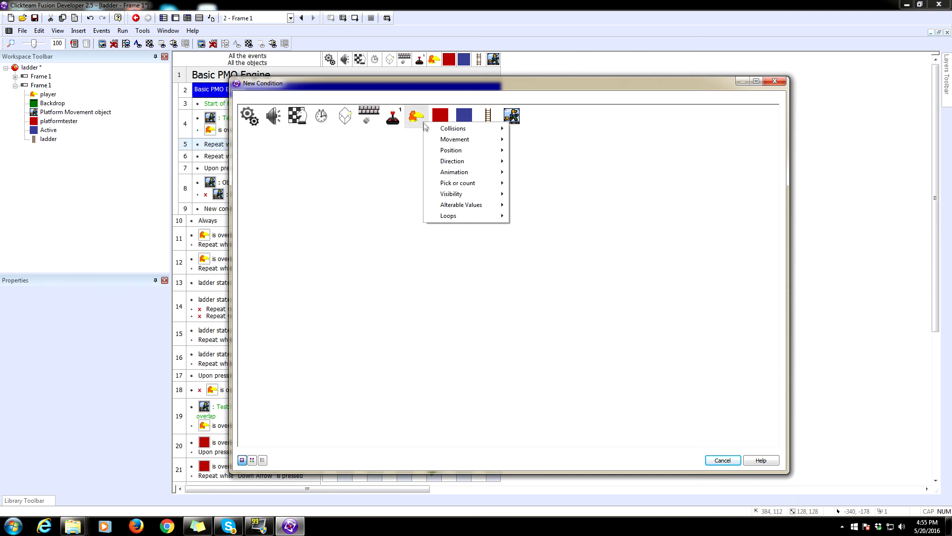
mouse_move(479, 183)
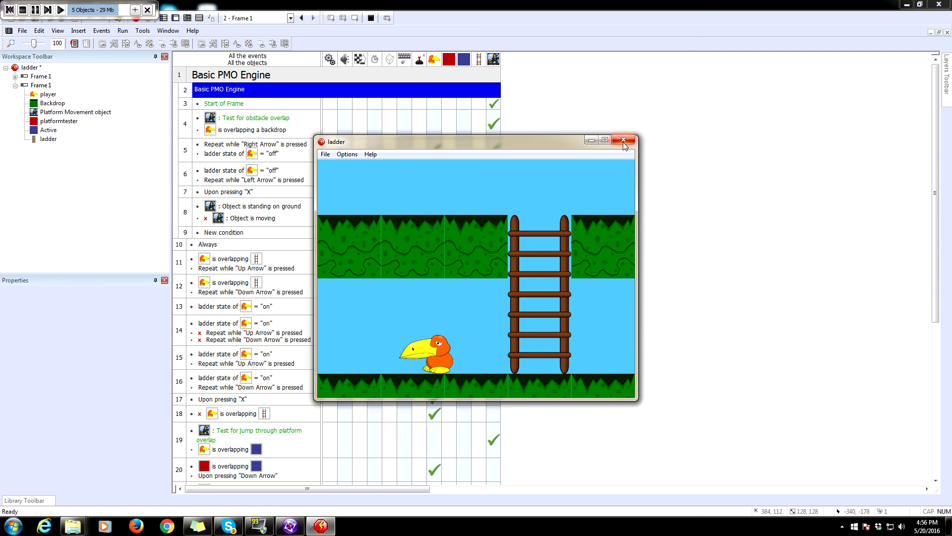
left_click(622, 139)
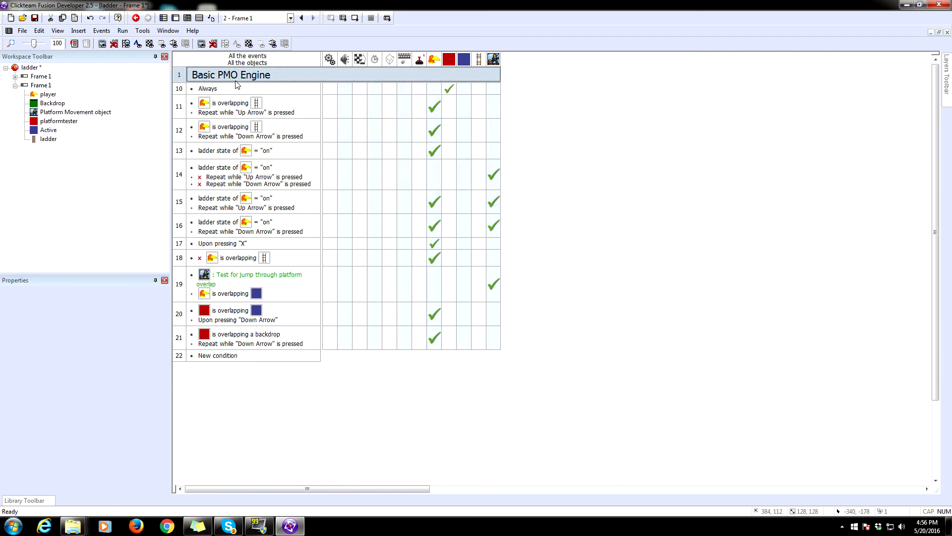